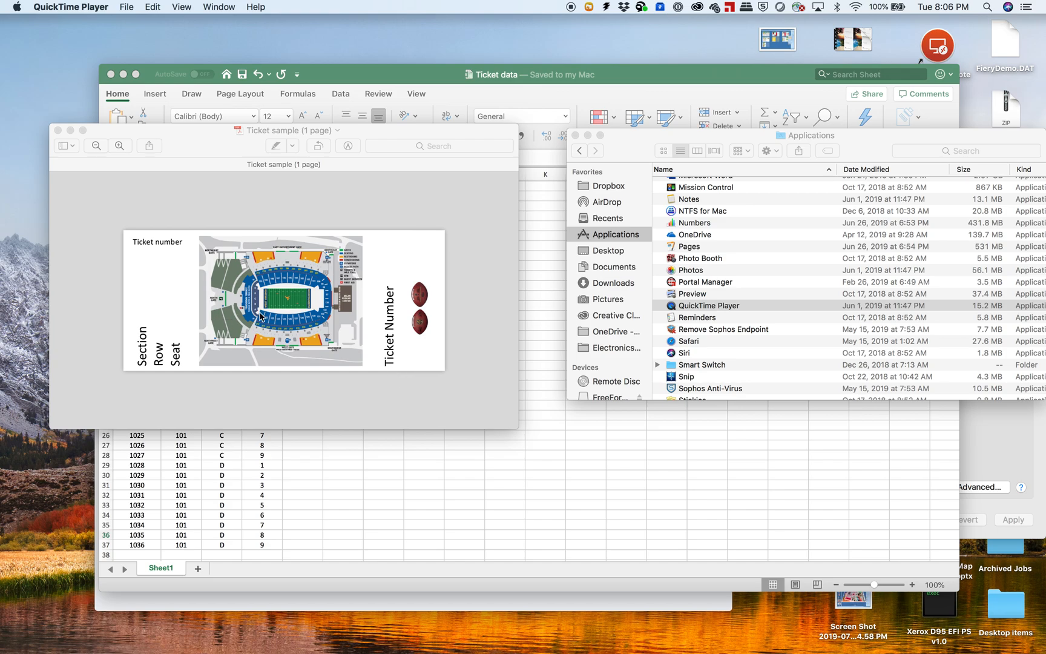
mouse_move(270, 336)
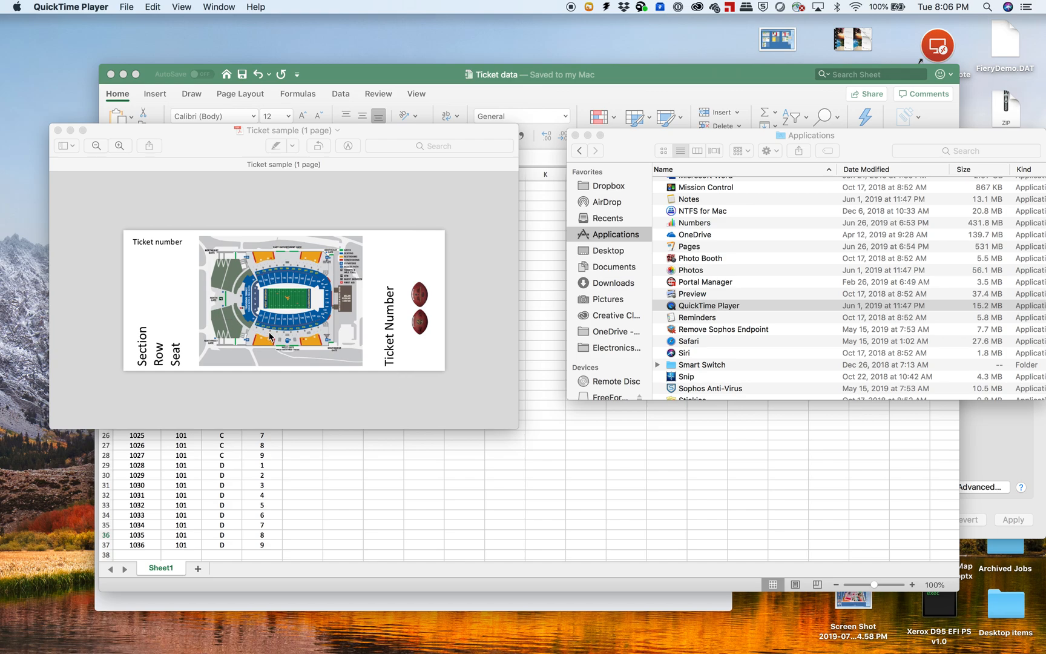
mouse_move(190, 346)
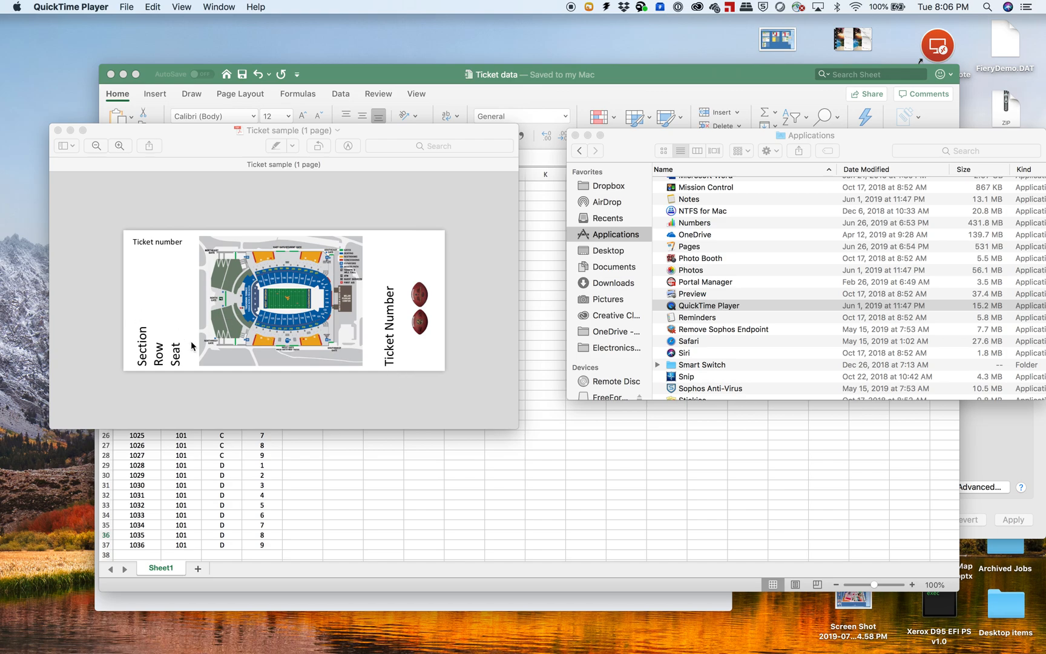
mouse_move(186, 362)
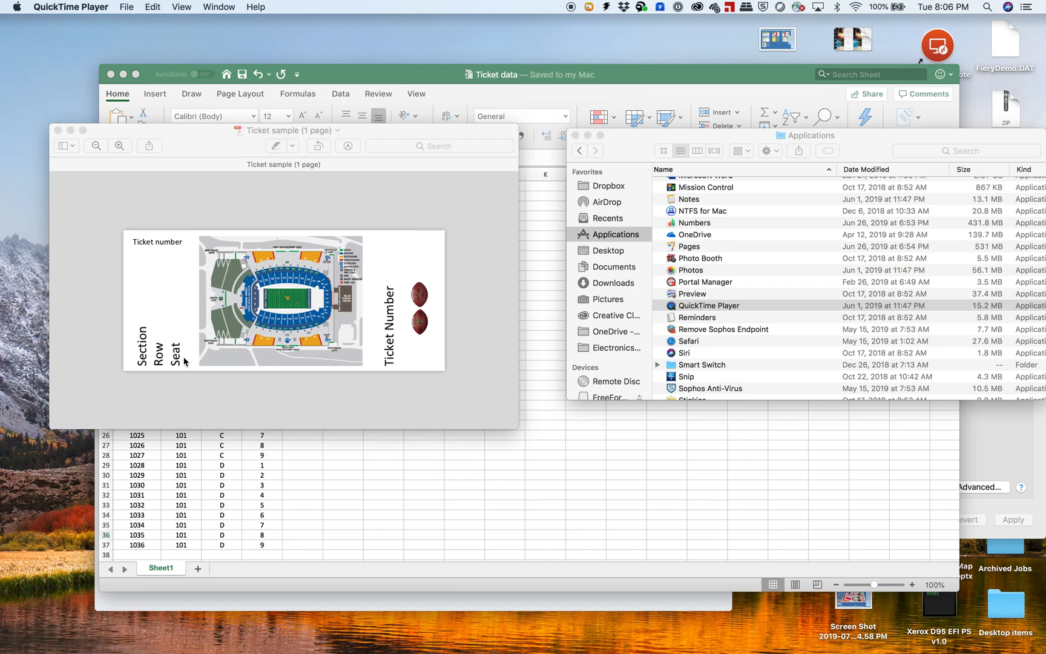
mouse_move(262, 391)
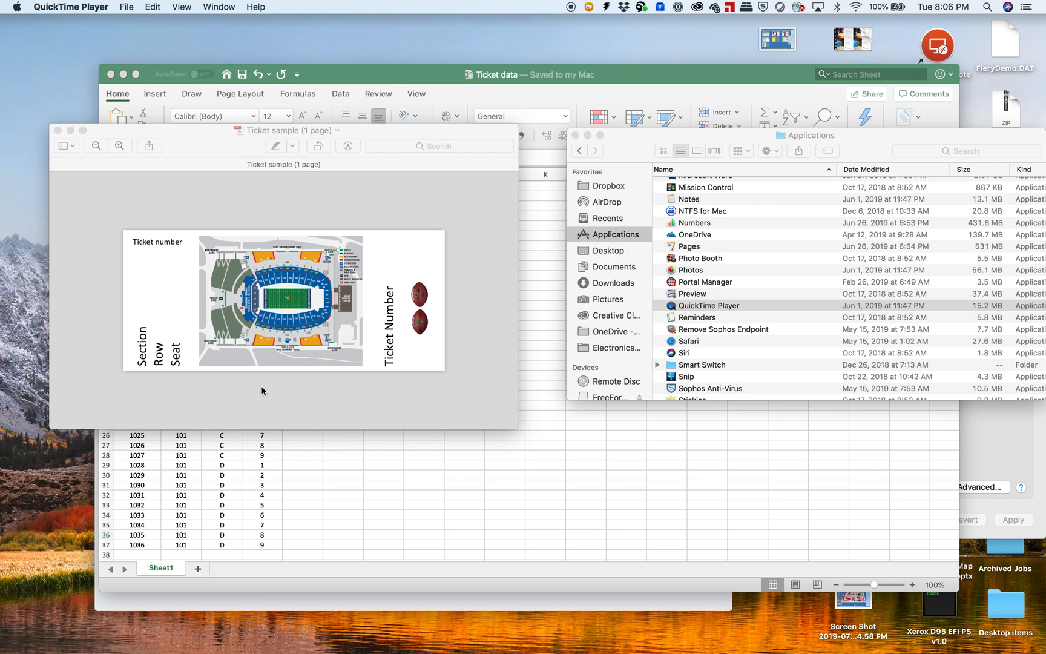
mouse_move(265, 457)
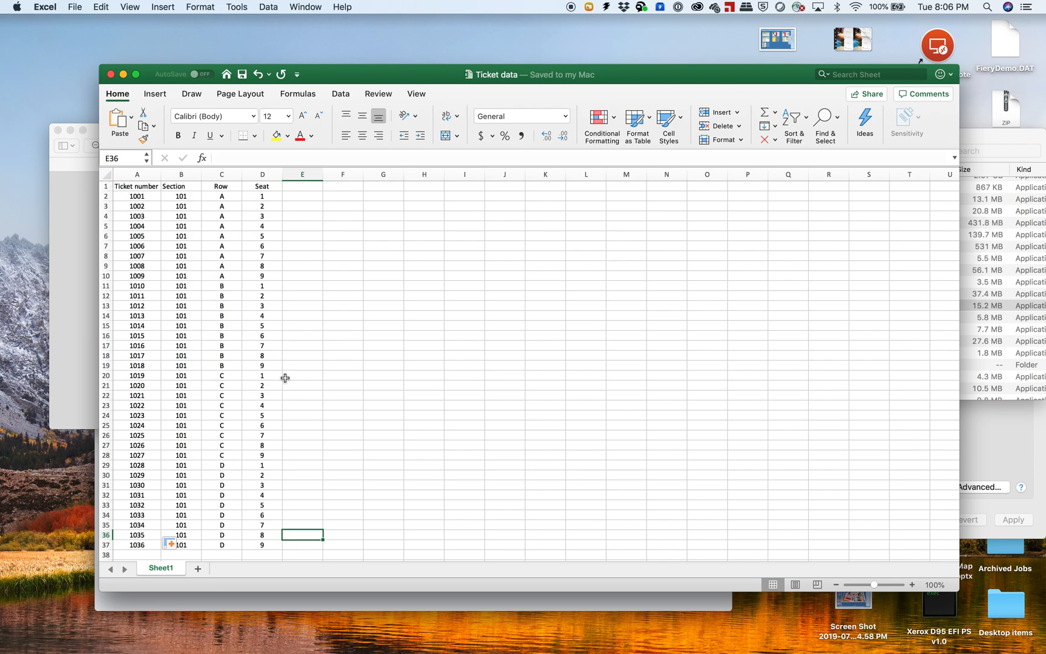
mouse_move(472, 377)
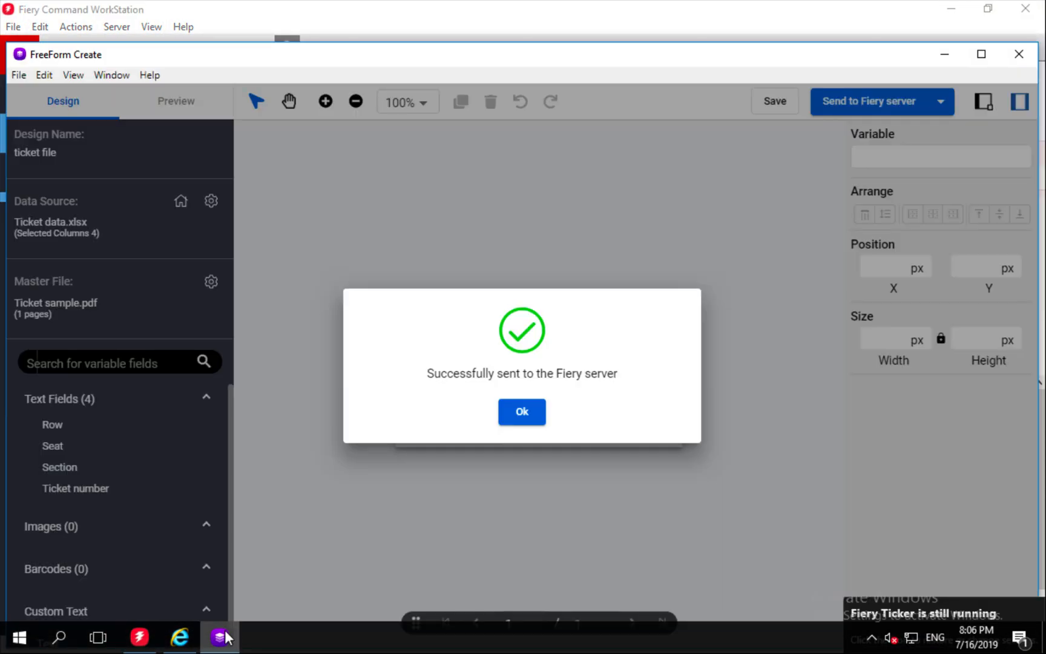
Step: Dismiss the send confirmation and launch FreeForm Create from the Start menu
click(521, 411)
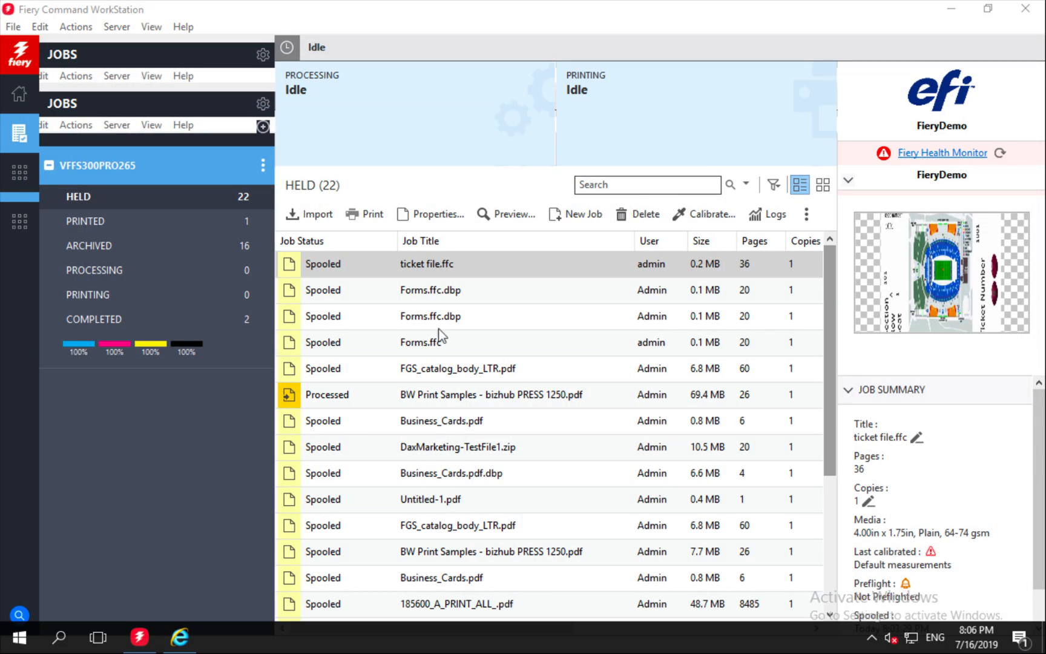
click(23, 635)
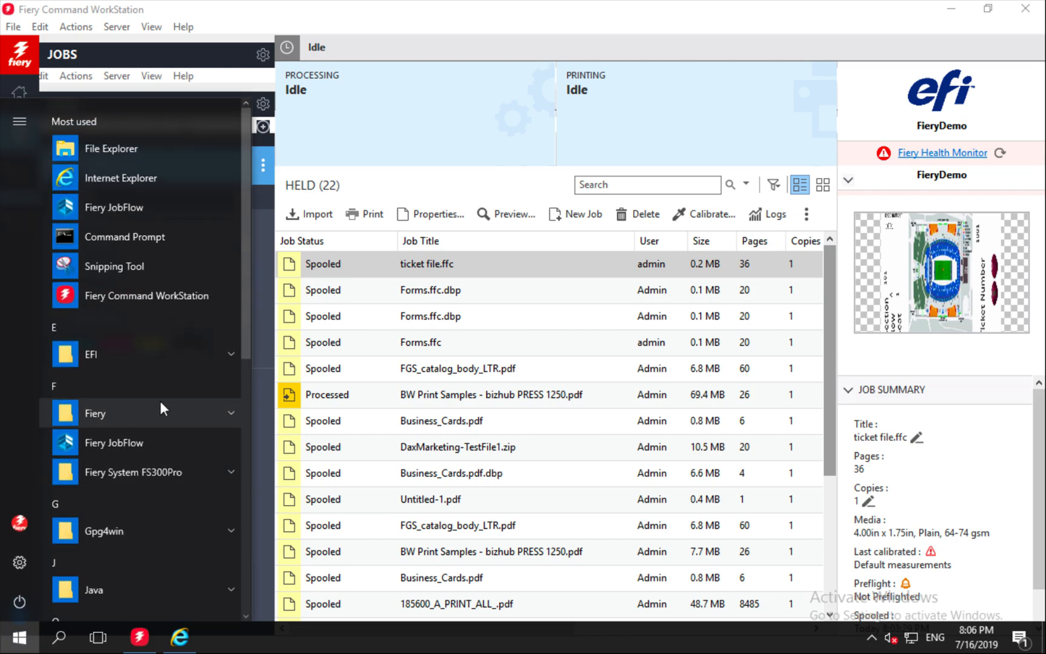
click(95, 413)
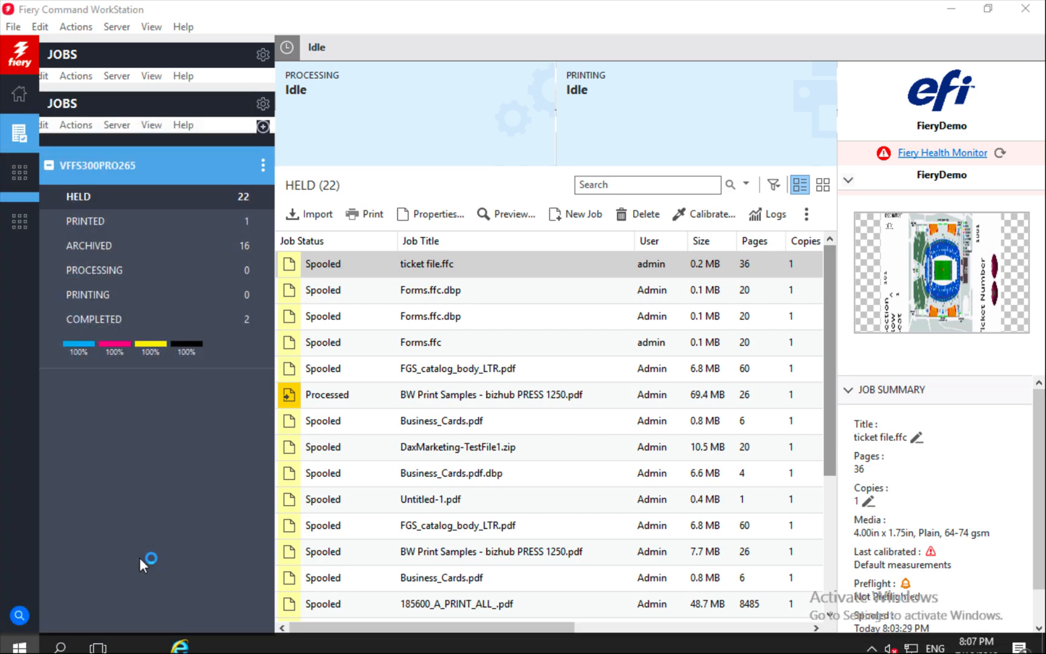
mouse_move(141, 567)
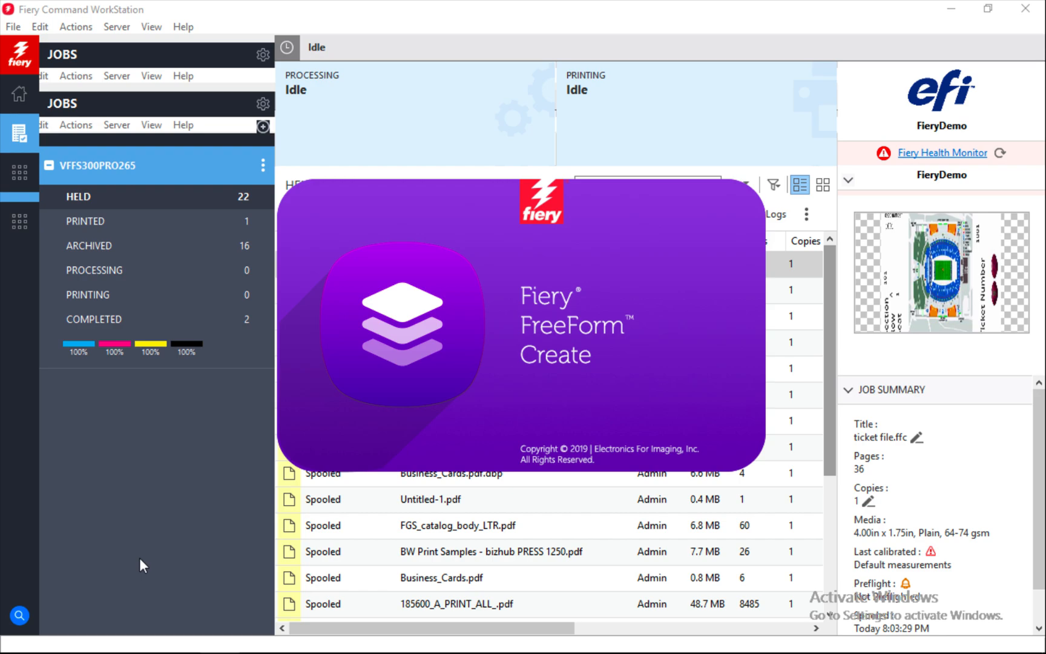
mouse_move(403, 382)
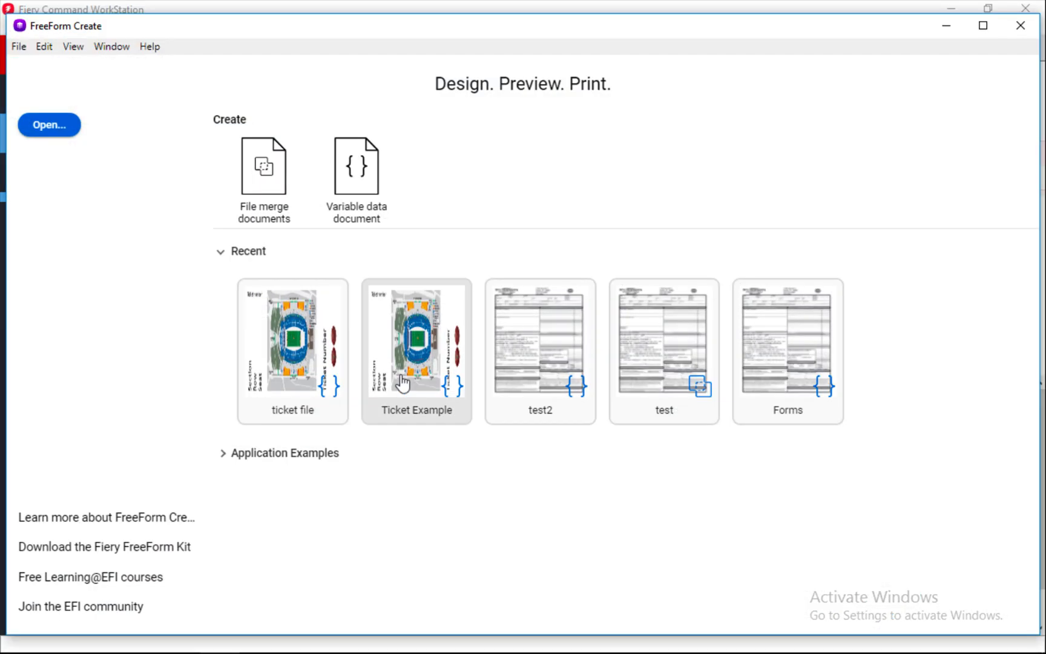
mouse_move(698, 332)
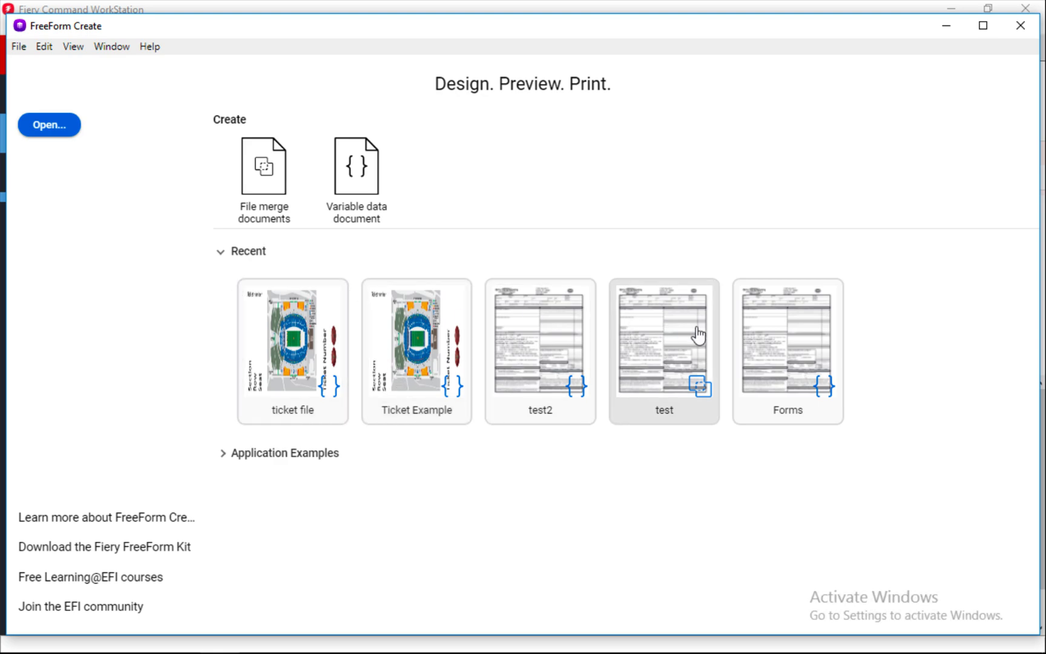
mouse_move(555, 348)
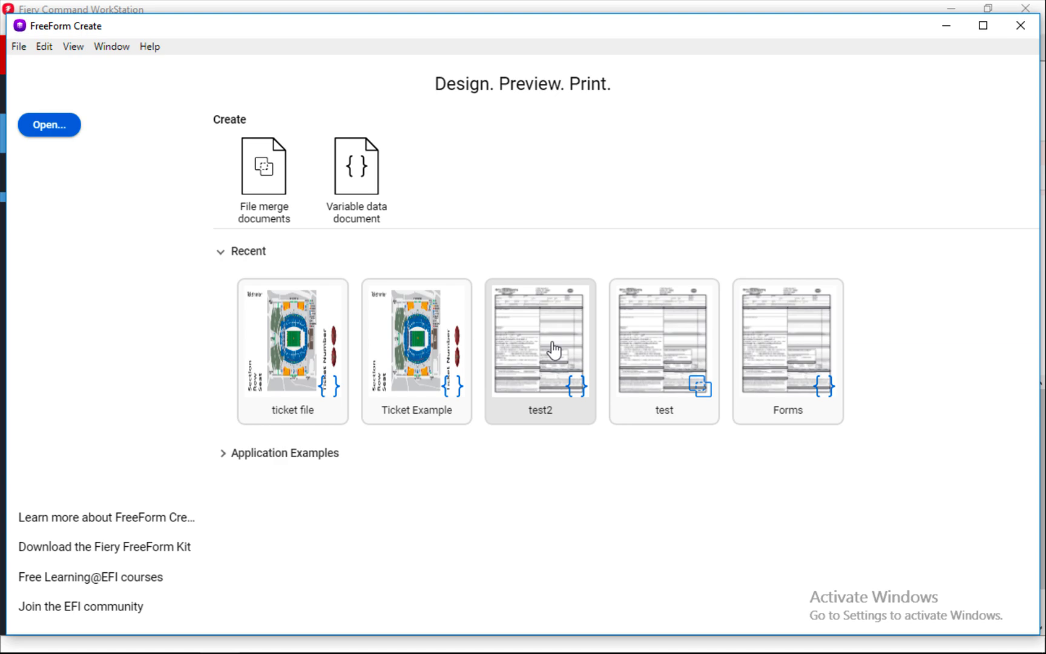
mouse_move(327, 536)
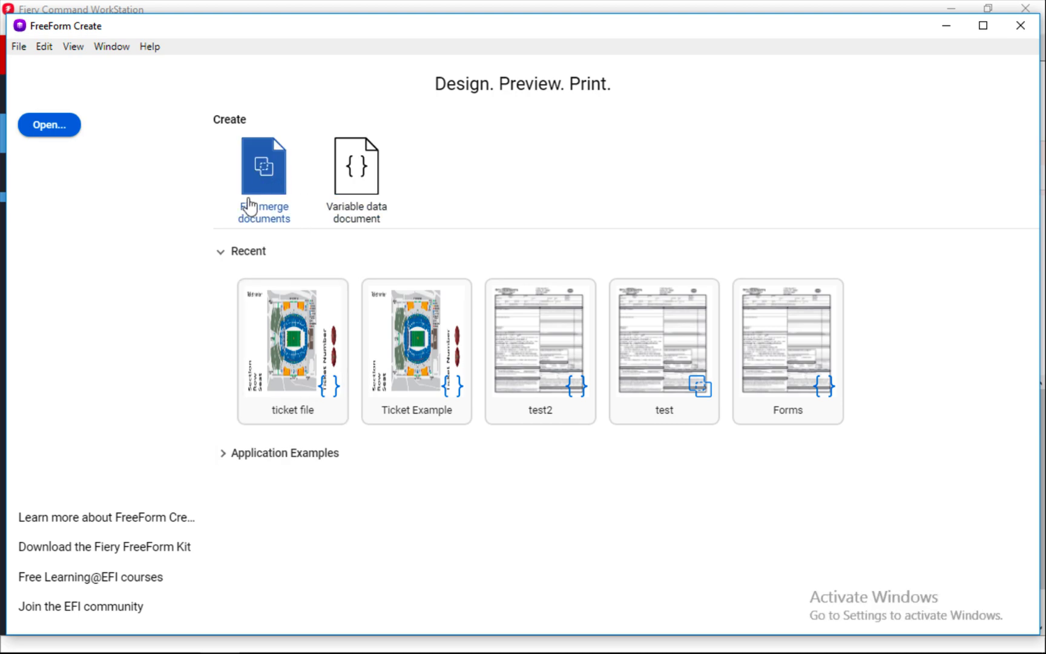
mouse_move(212, 210)
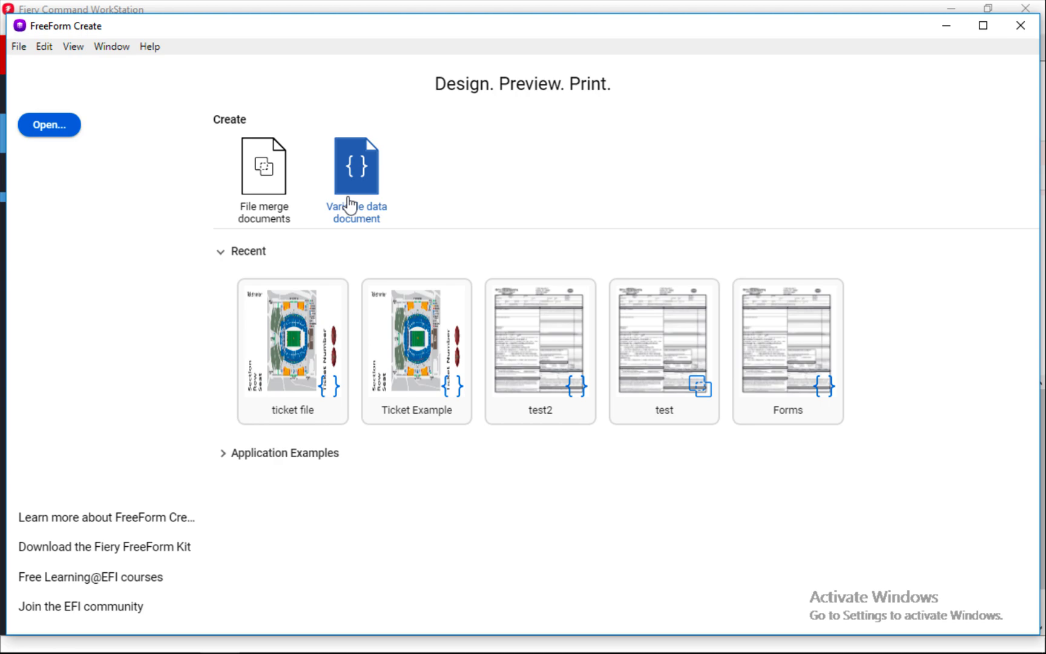
Step: Start a variable data document using Ticket sample.pdf as the master document
click(356, 163)
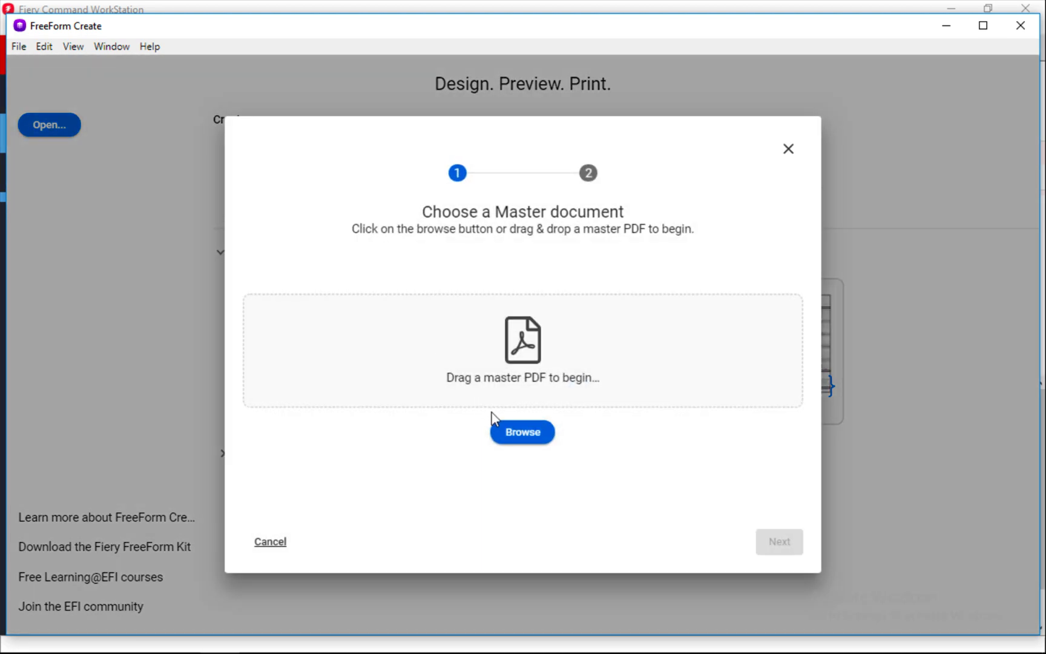
click(522, 432)
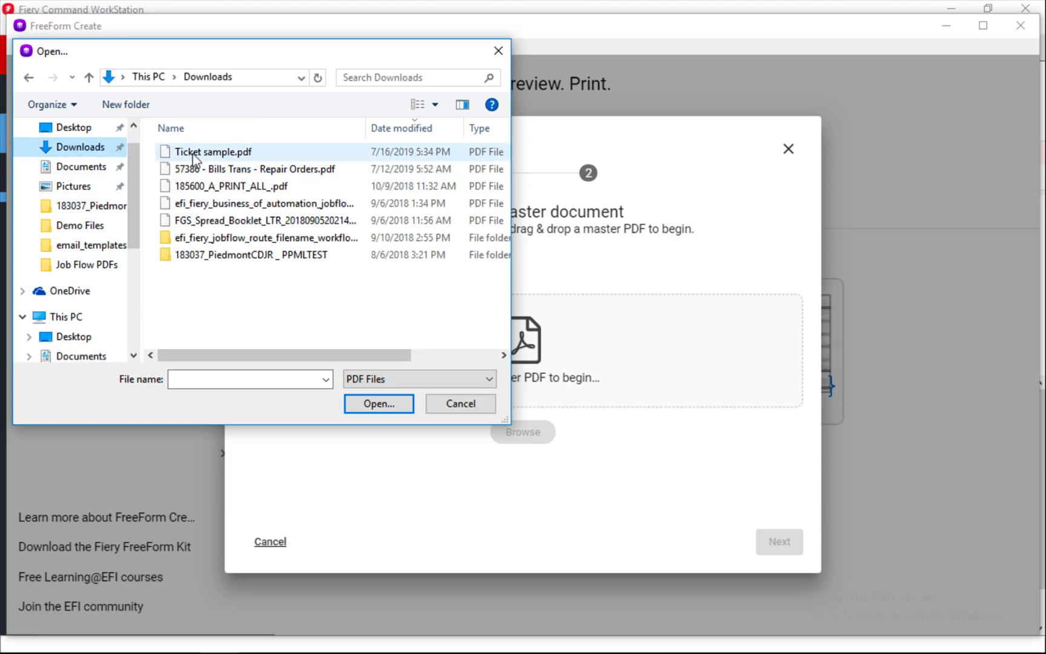
click(460, 403)
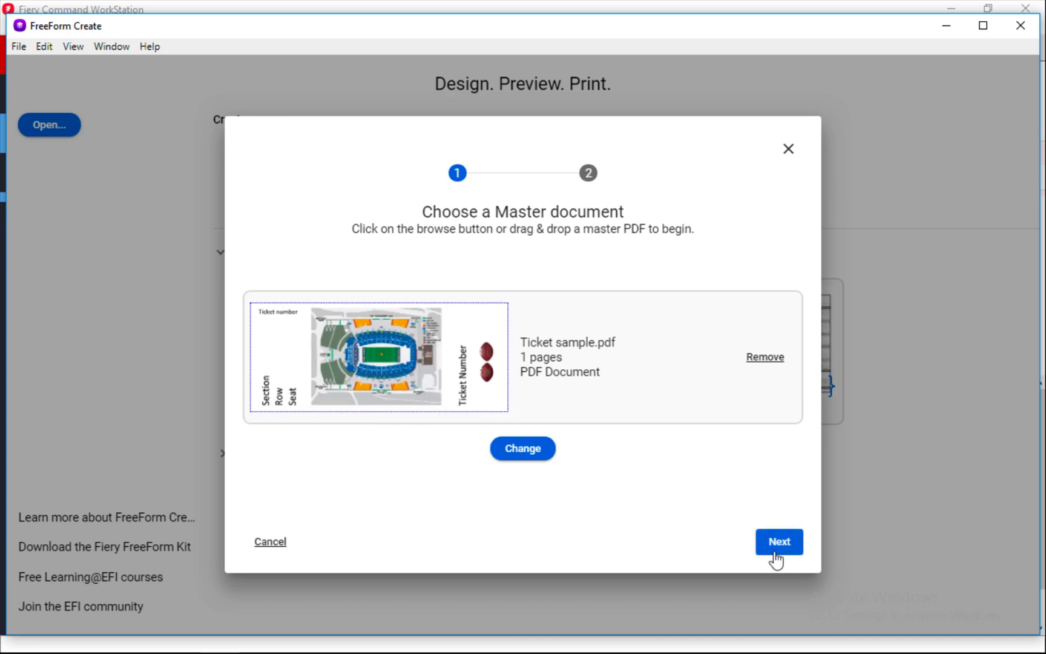
Step: Load Ticket data.xlsx as the data source
click(779, 541)
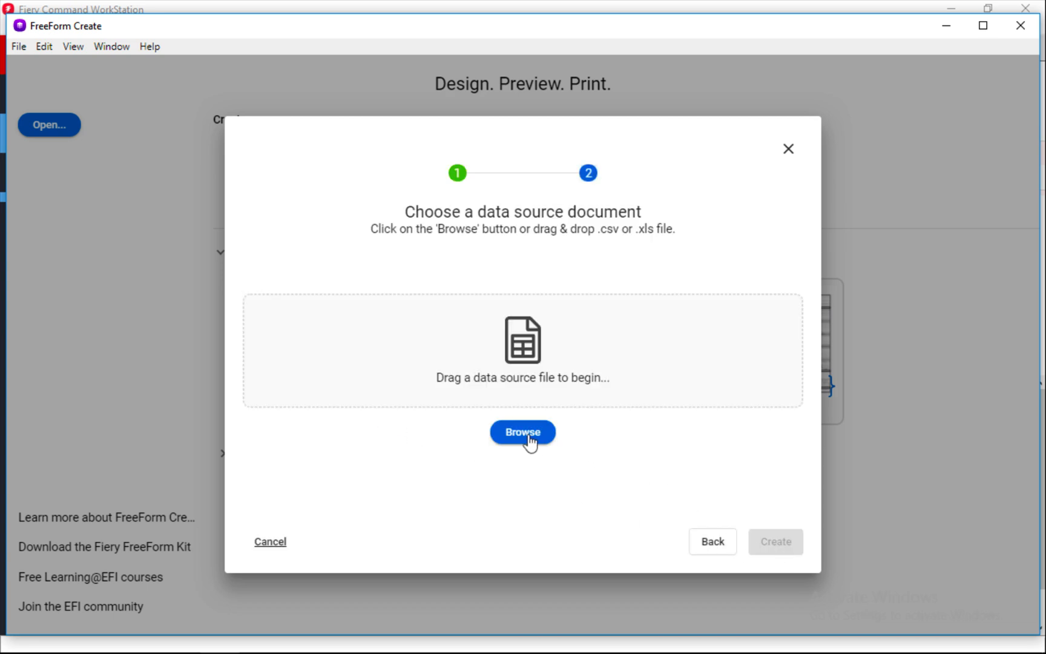
click(522, 432)
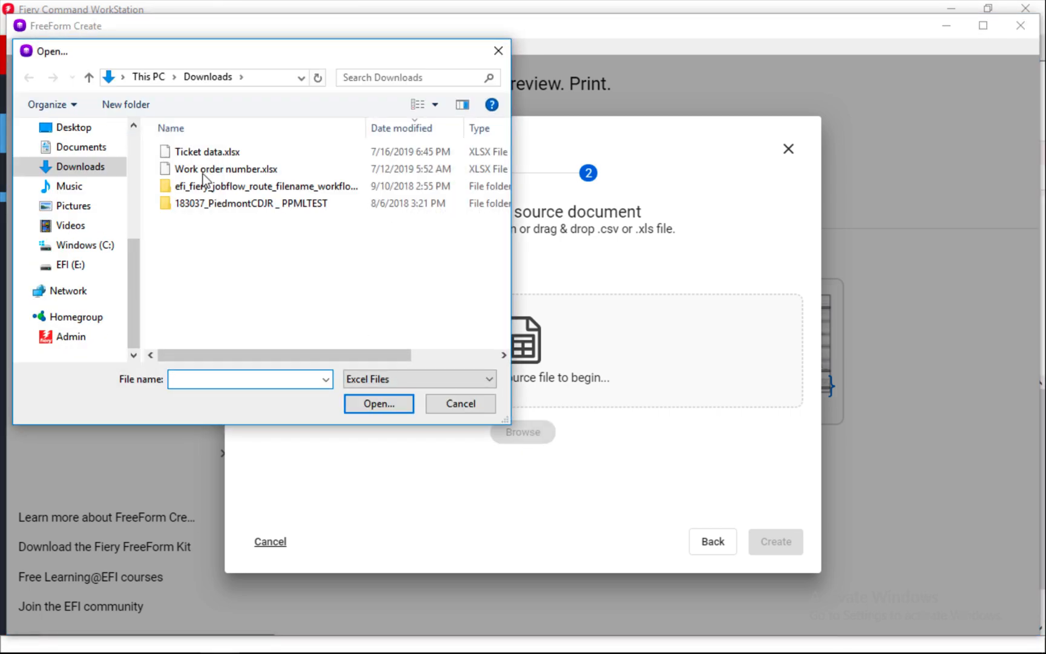
click(187, 152)
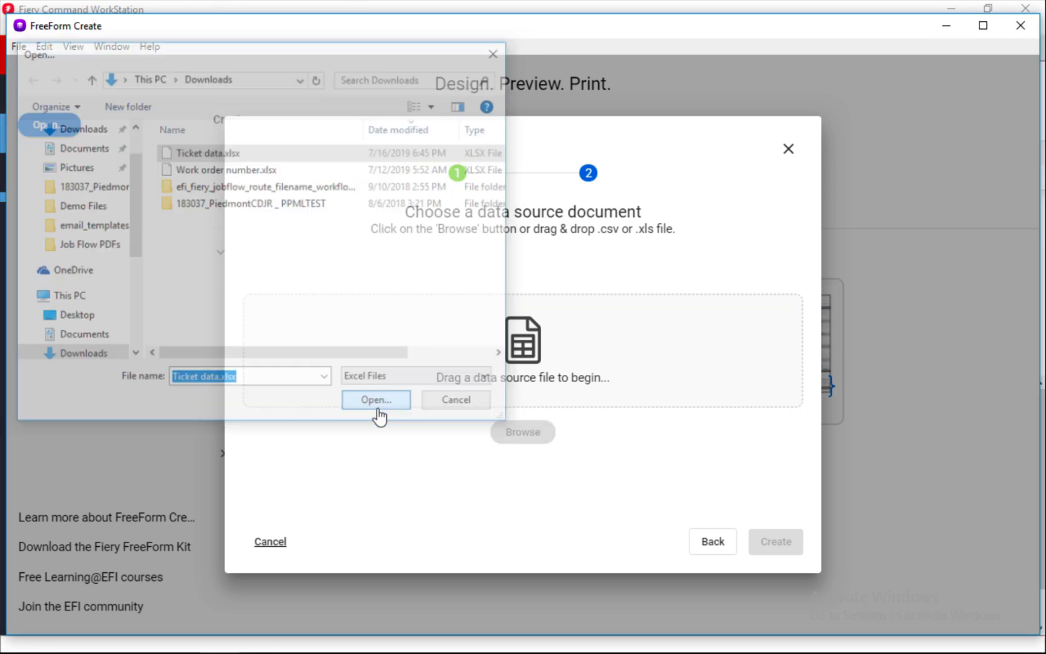
click(376, 400)
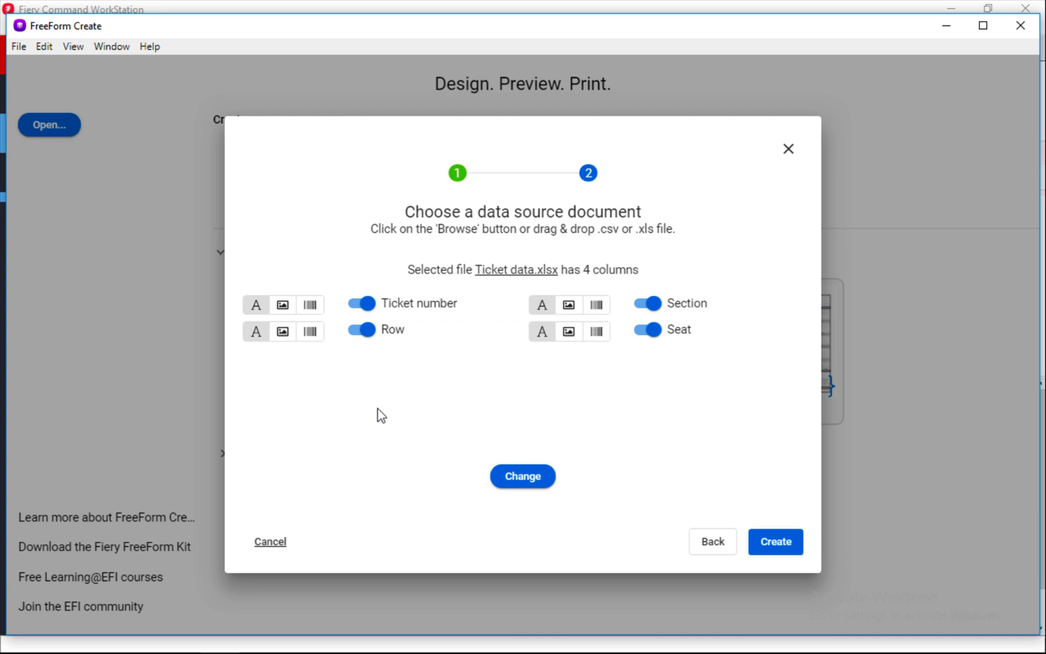
mouse_move(395, 376)
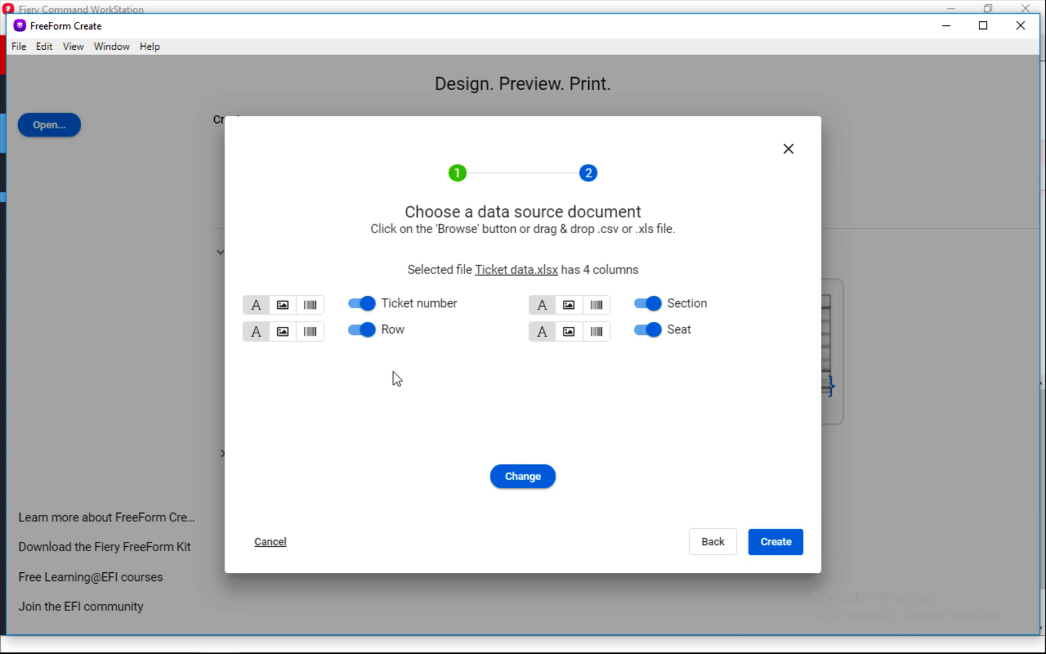
mouse_move(350, 434)
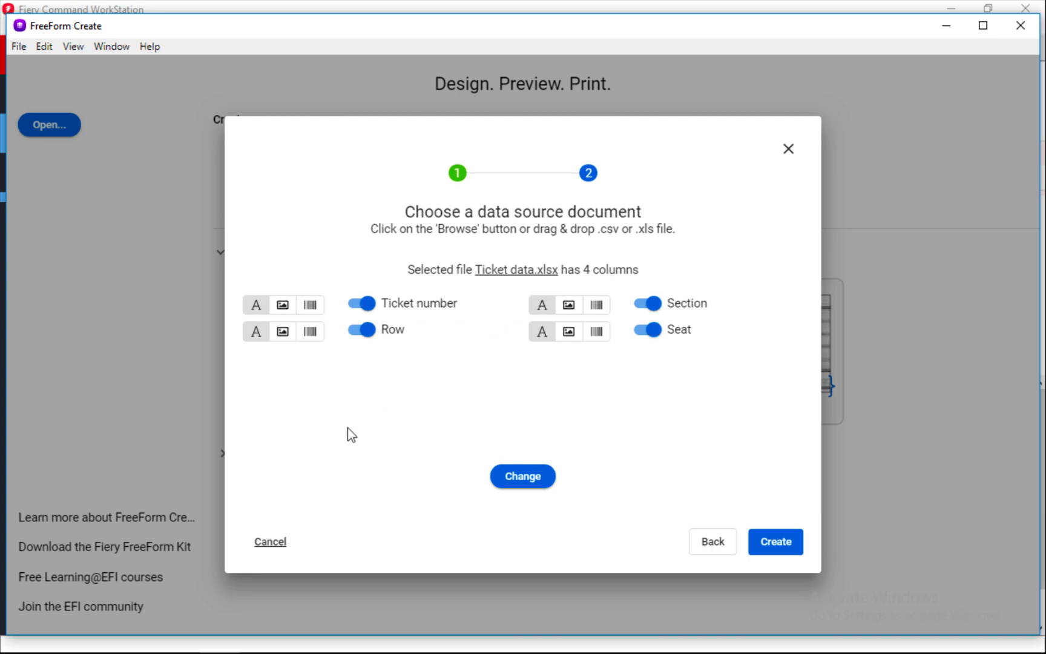
Step: Turn the Row column off and back on, then create the design
click(360, 330)
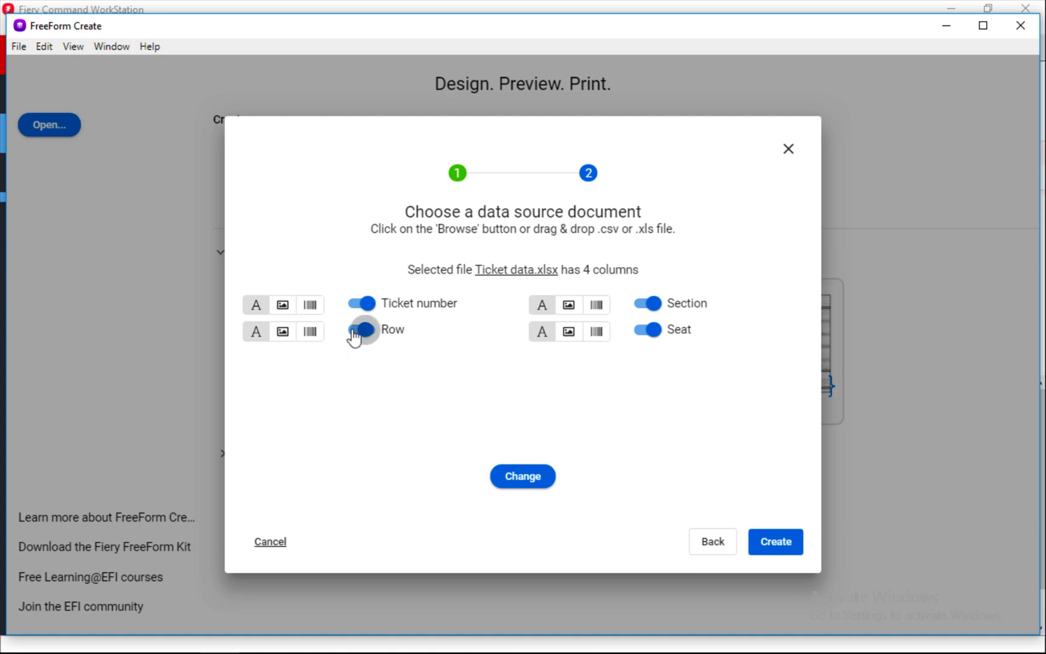
click(356, 330)
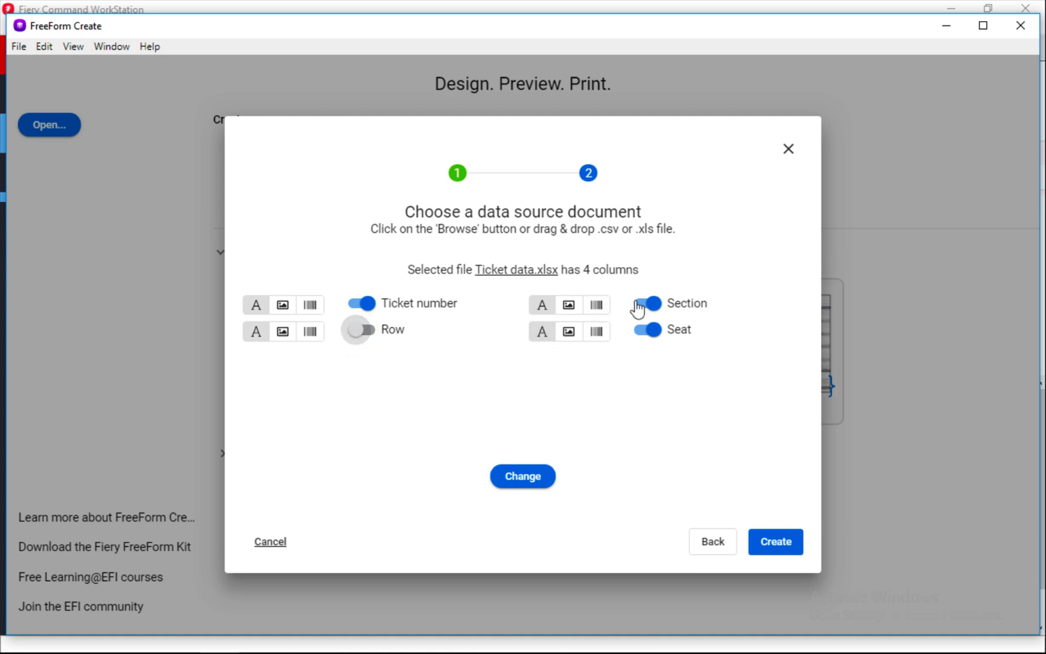
click(646, 304)
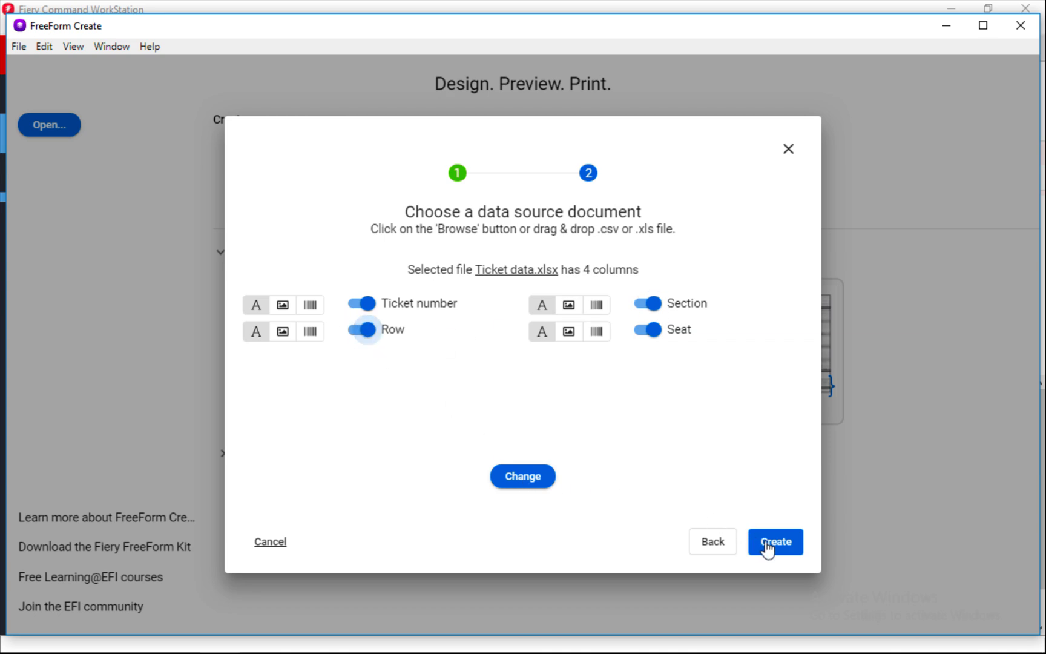
click(775, 541)
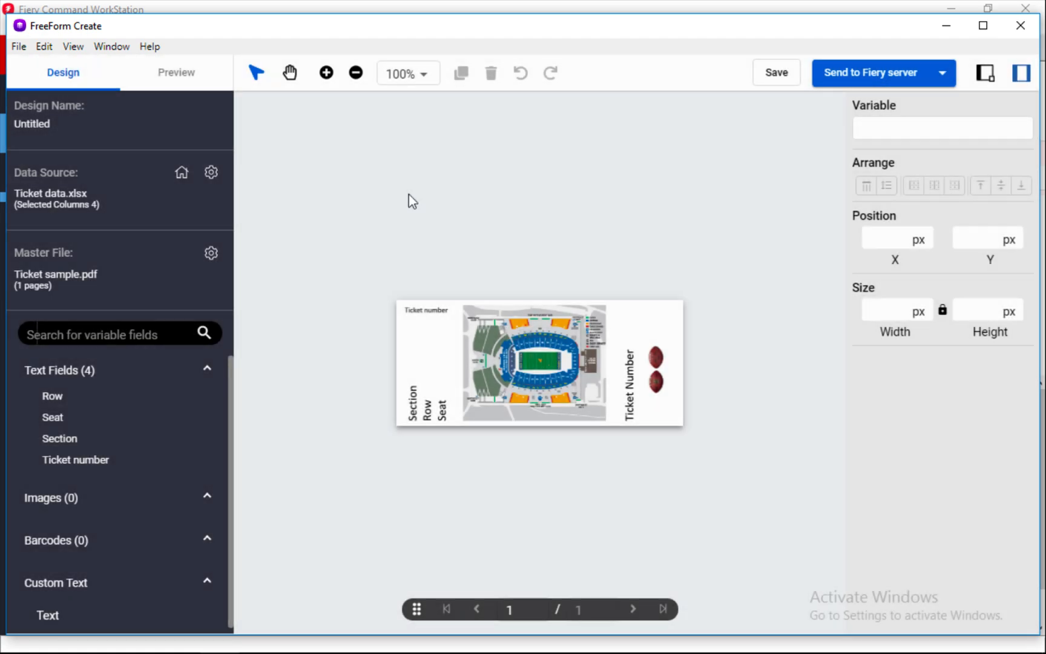
click(407, 73)
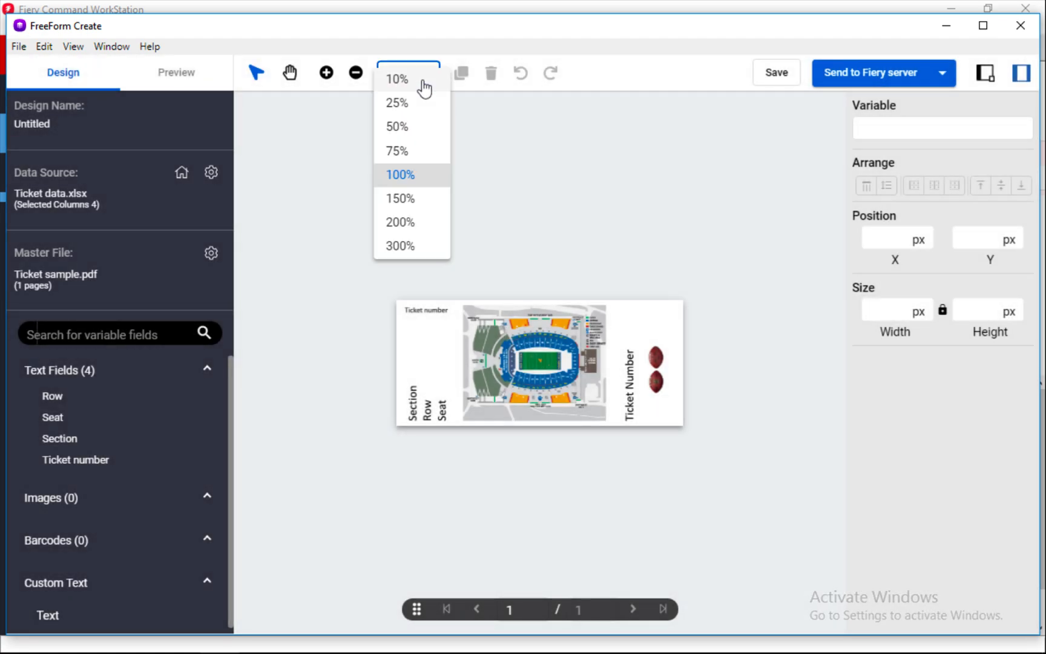
click(398, 197)
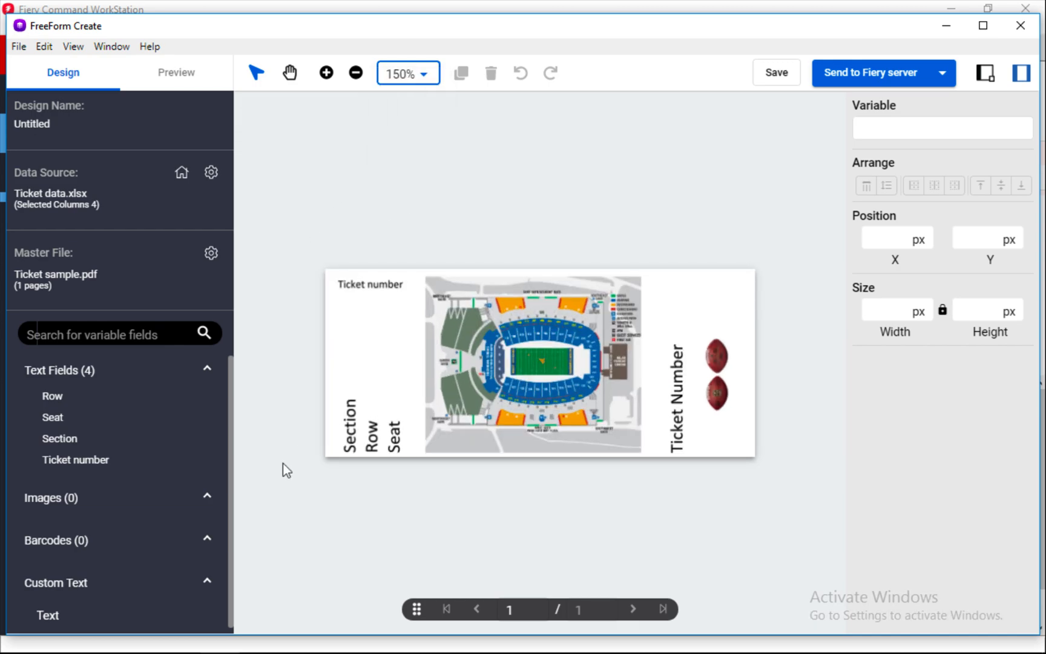
mouse_move(129, 426)
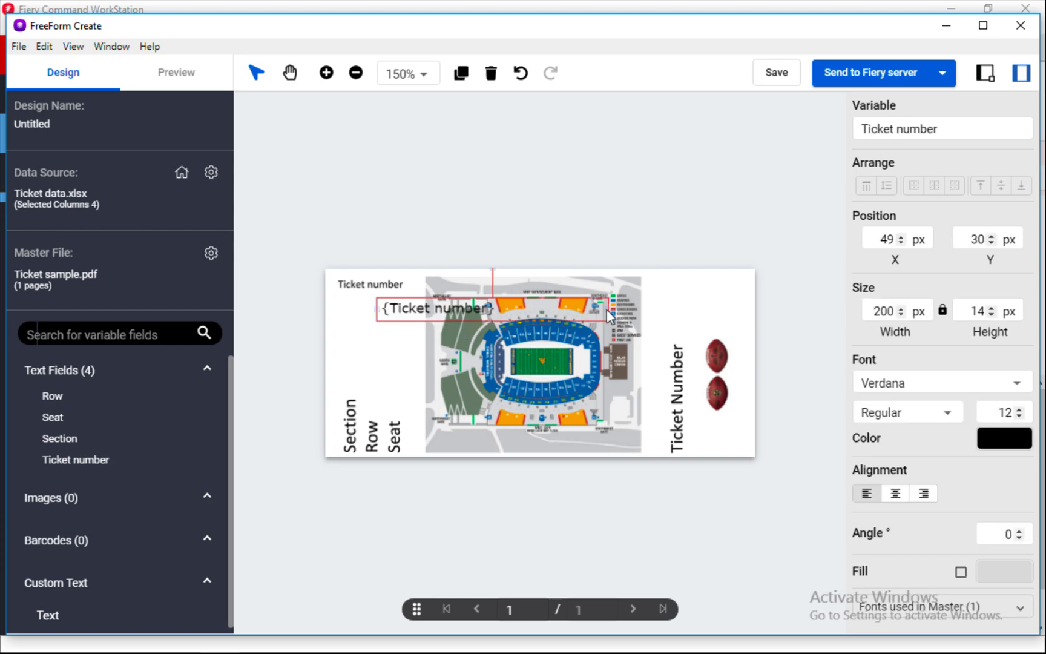
mouse_move(571, 308)
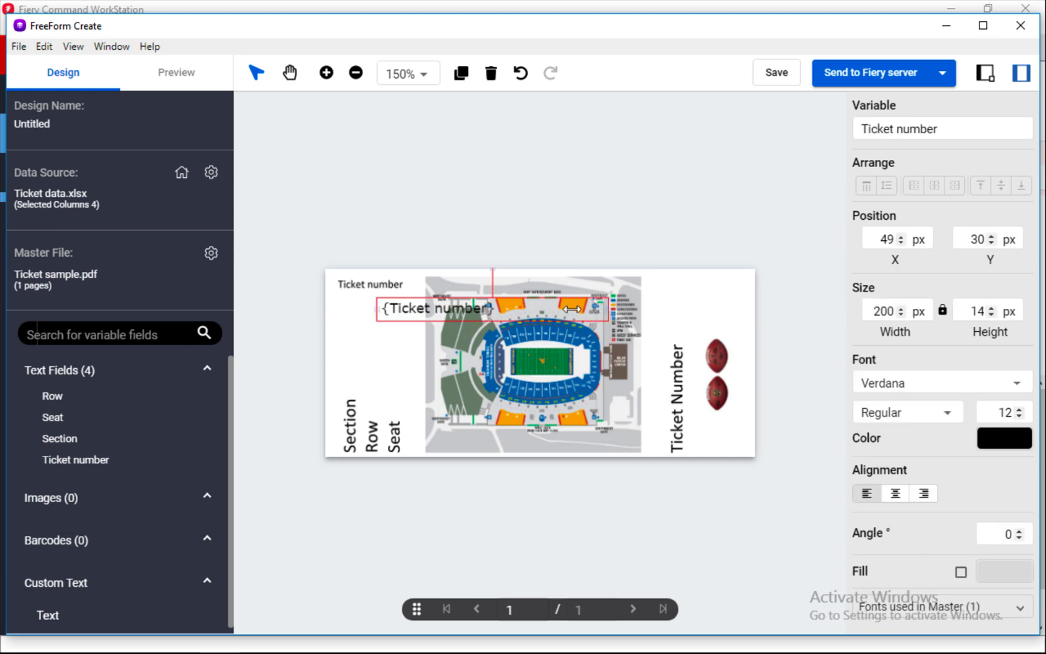
Step: Narrow a Ticket number field, set font size 10, and place it under the top-left label
drag(570, 308, 475, 305)
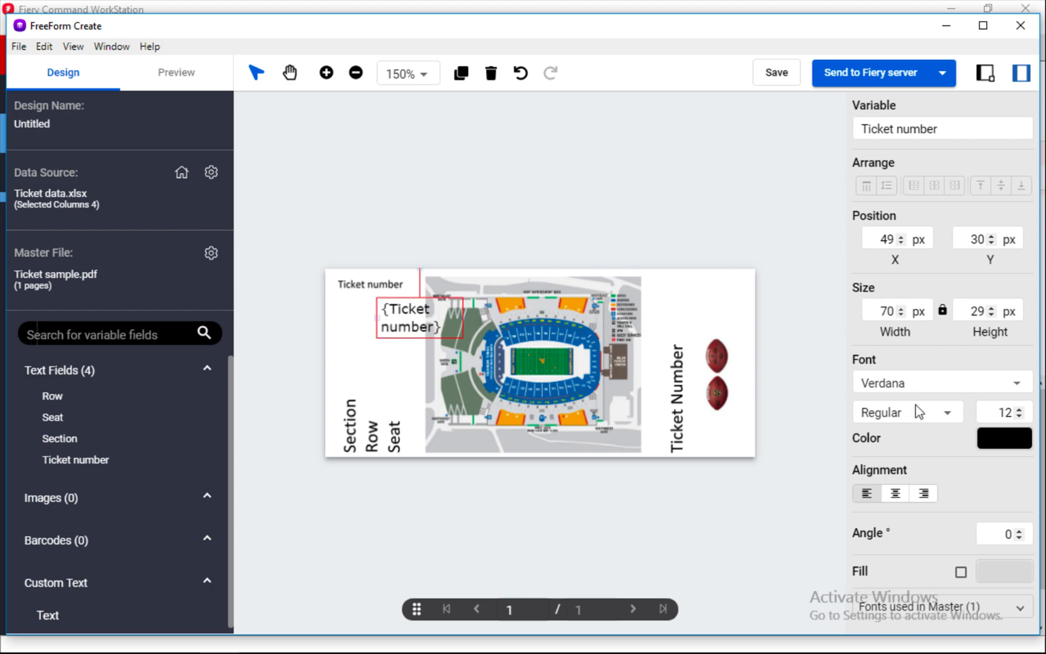
click(1021, 408)
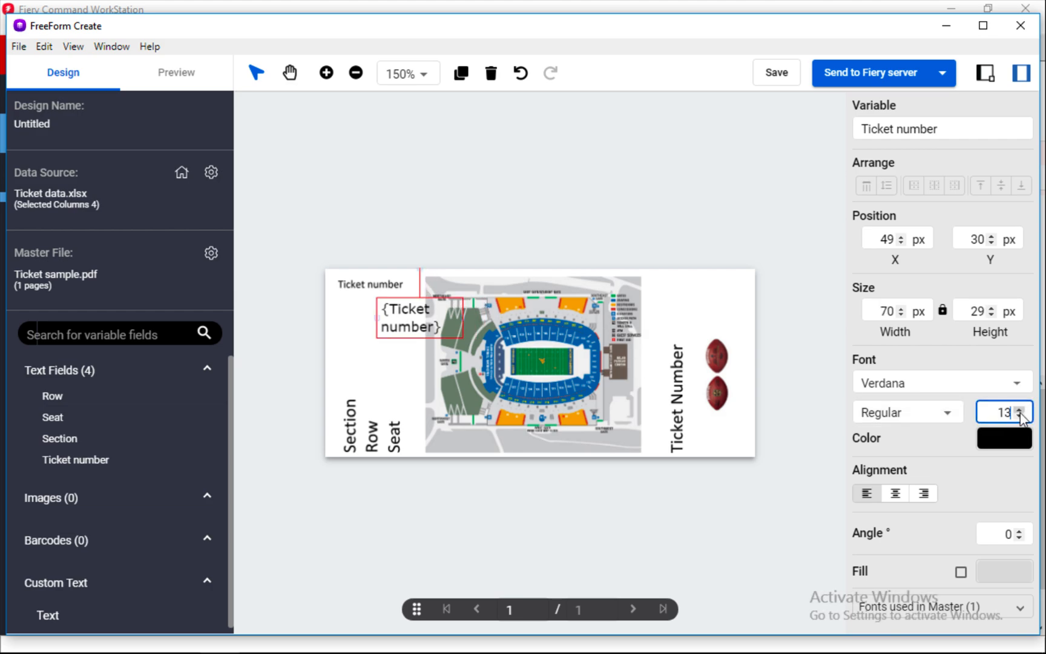
click(1022, 417)
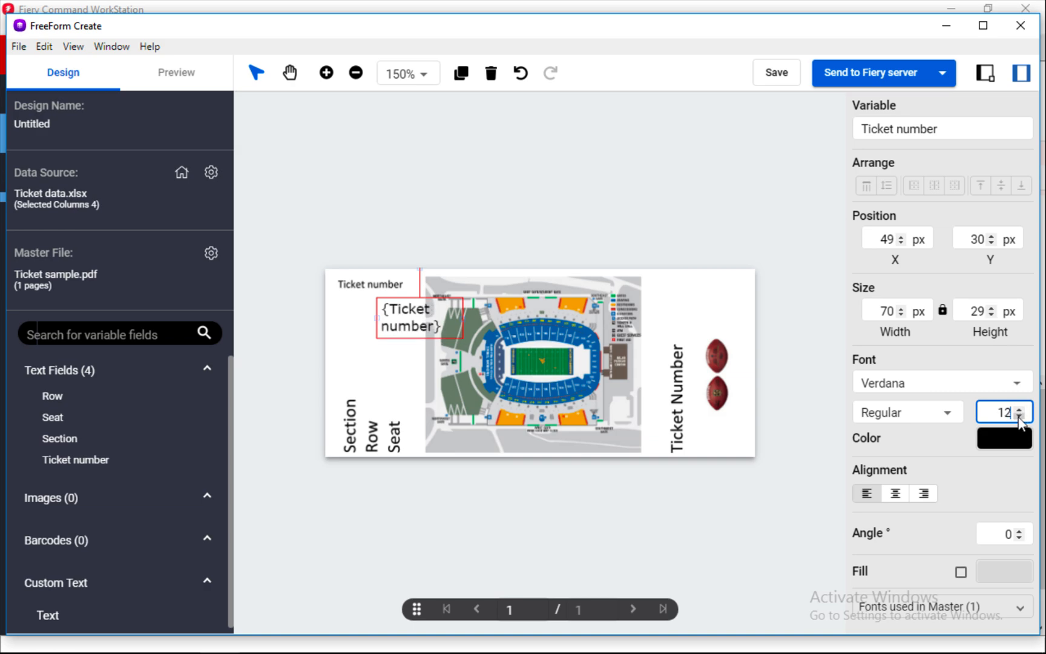
click(1021, 416)
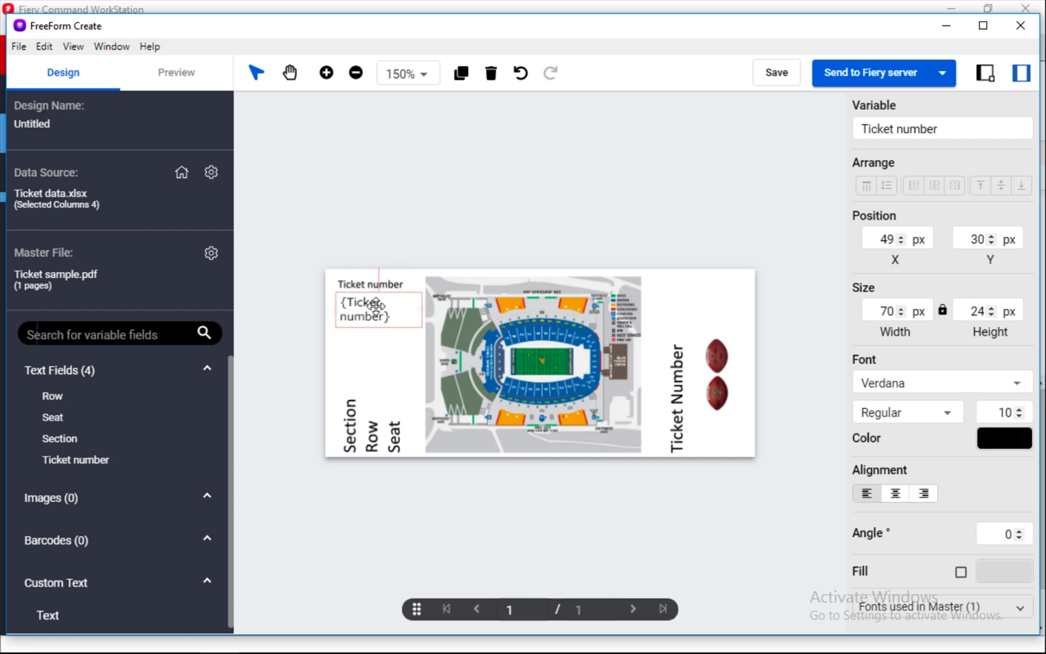
drag(377, 309, 352, 306)
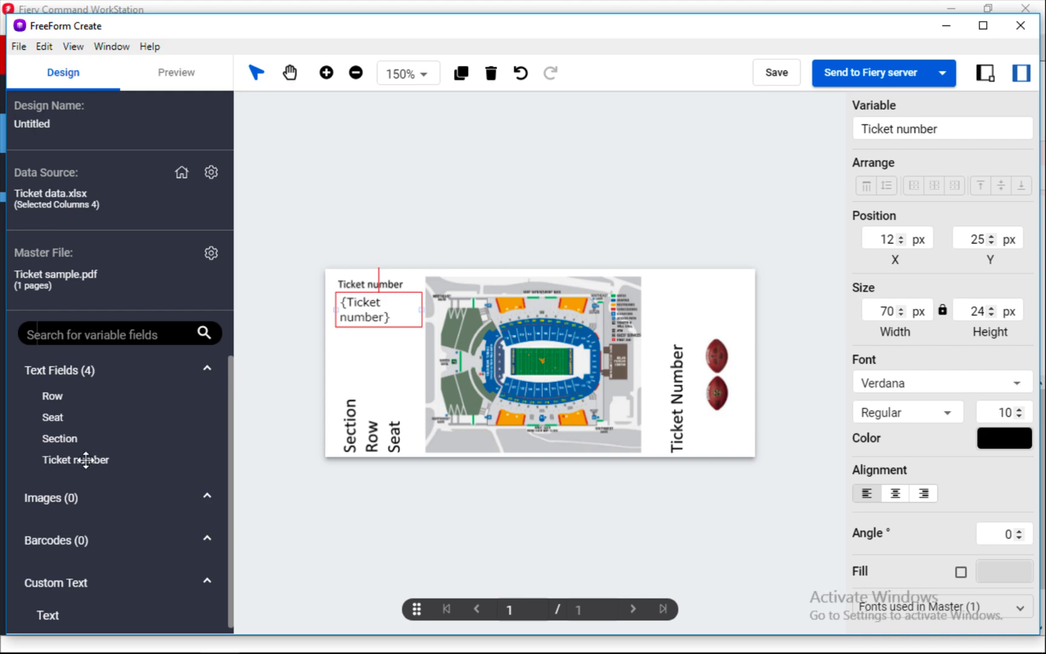
mouse_move(697, 366)
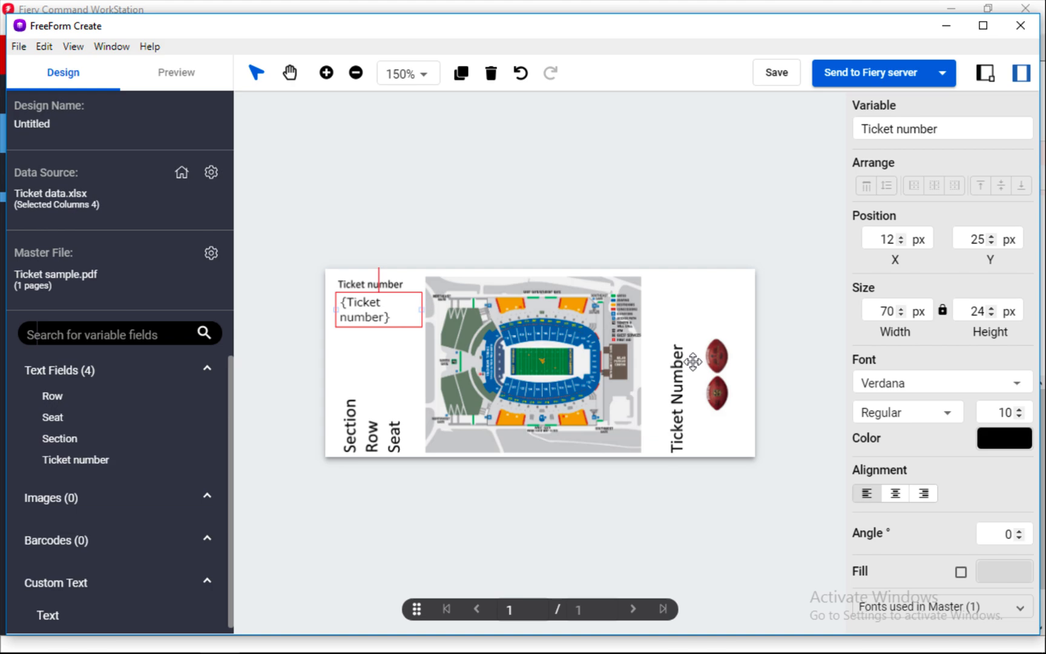
Step: Add a second Ticket number field rotated 90° near the right edge
drag(377, 308, 724, 366)
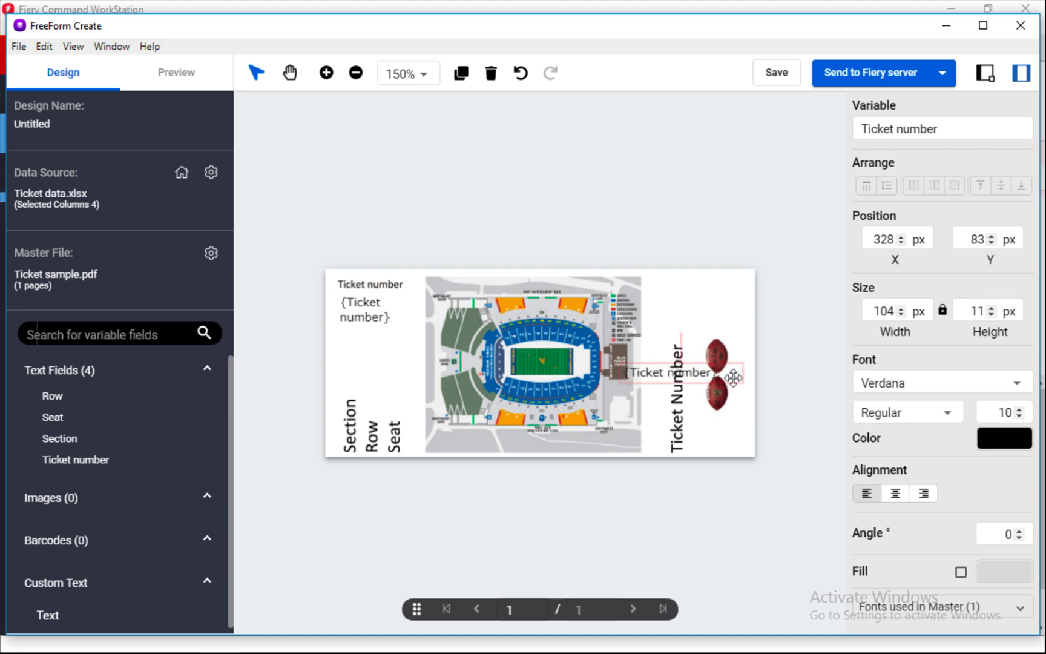
drag(674, 372, 632, 388)
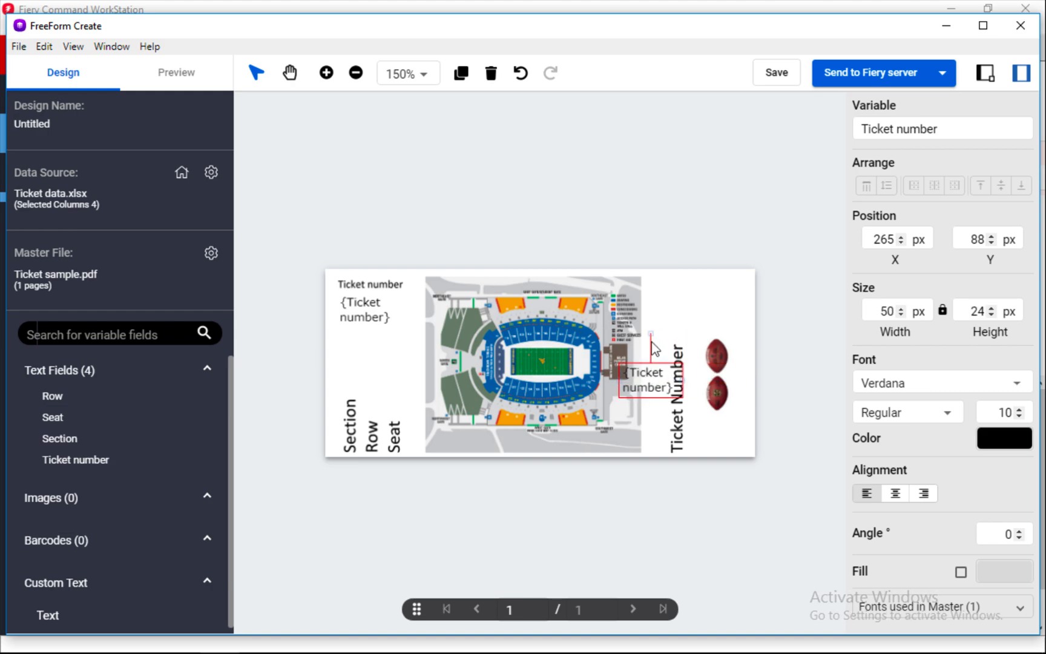
click(1005, 549)
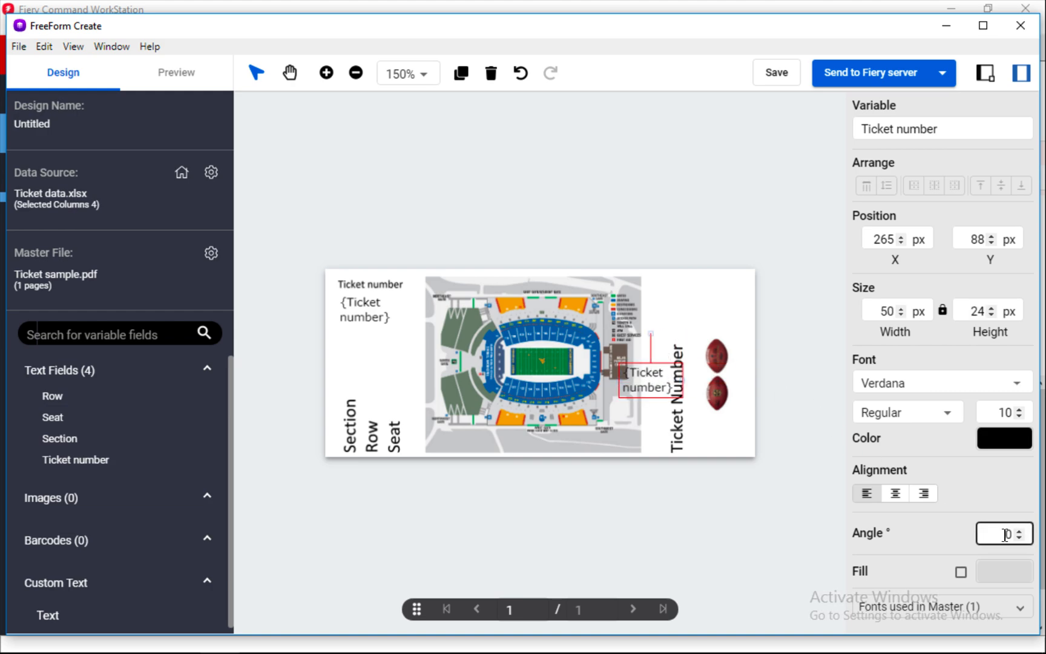
click(1002, 532)
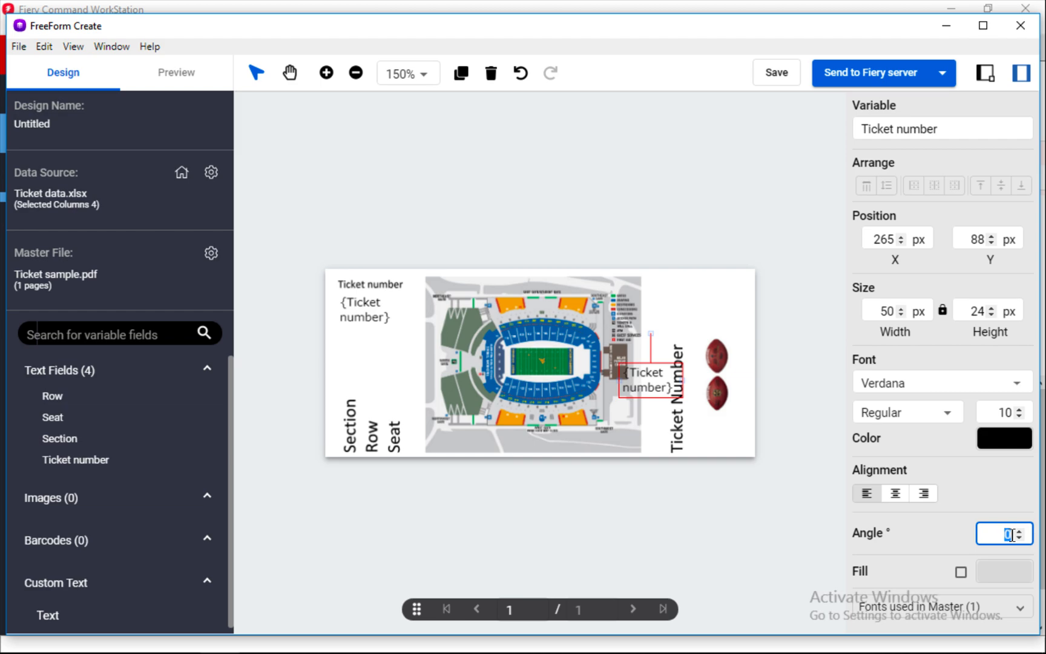
text(90)
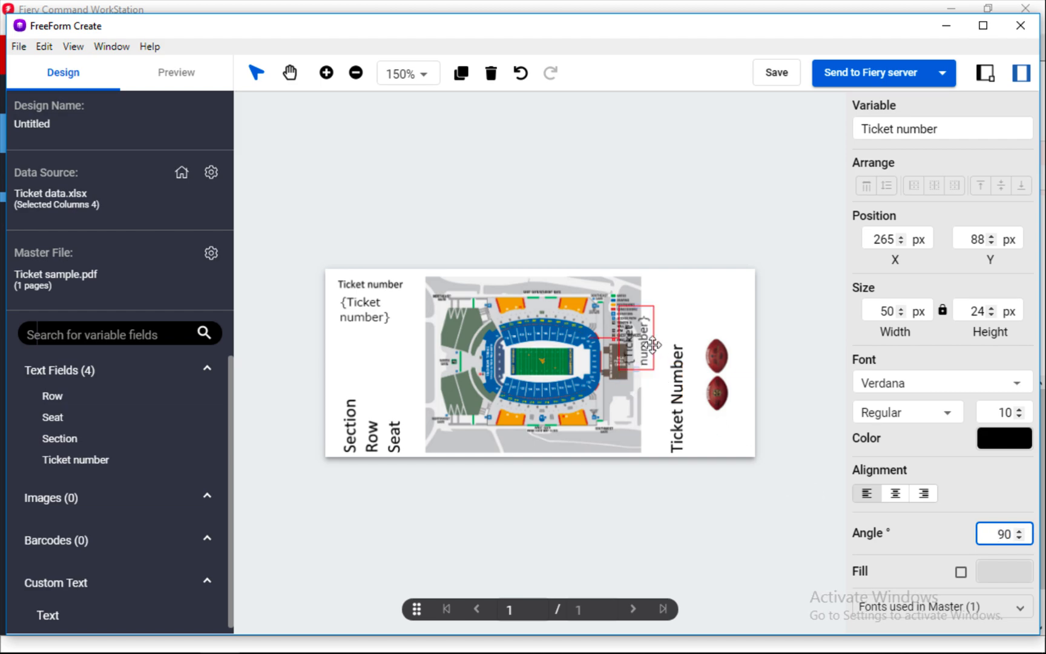
drag(640, 333, 684, 307)
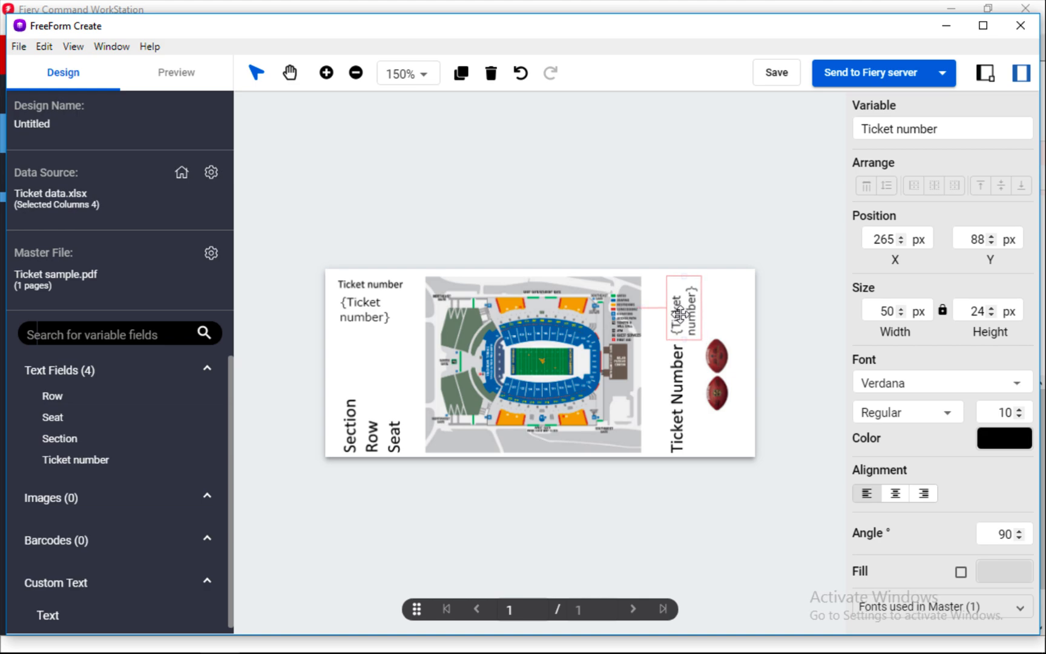
drag(680, 307, 679, 307)
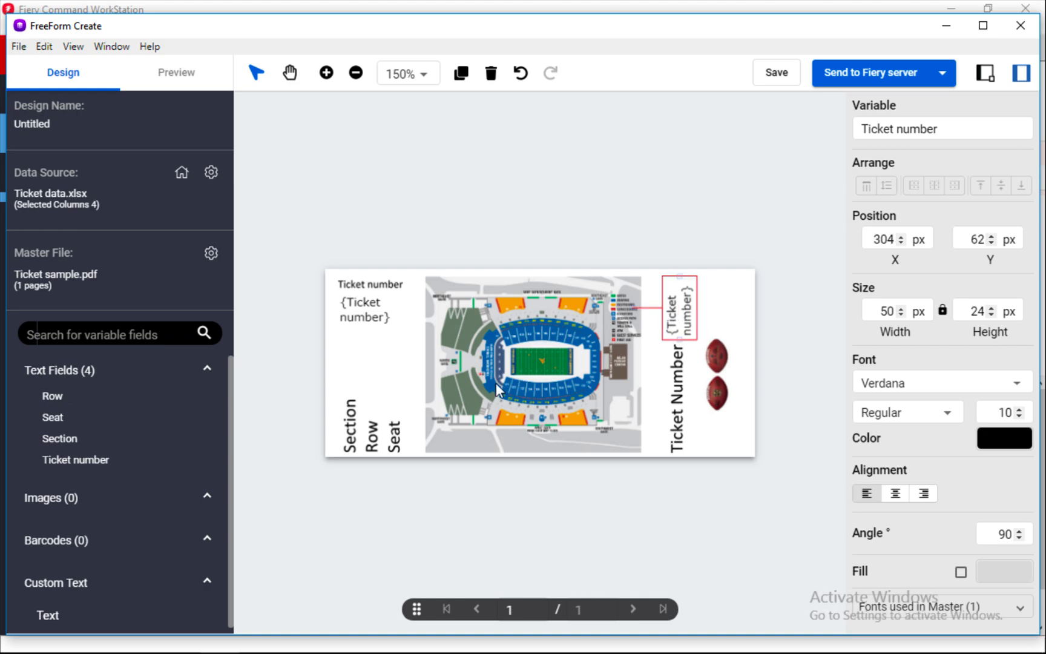
mouse_move(60, 444)
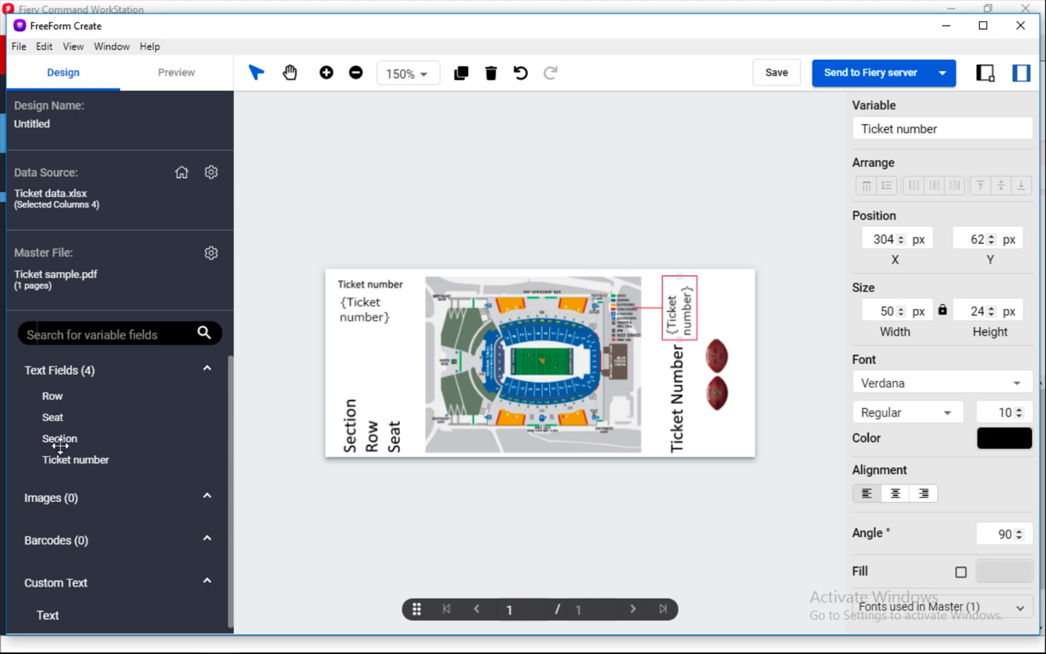
mouse_move(379, 377)
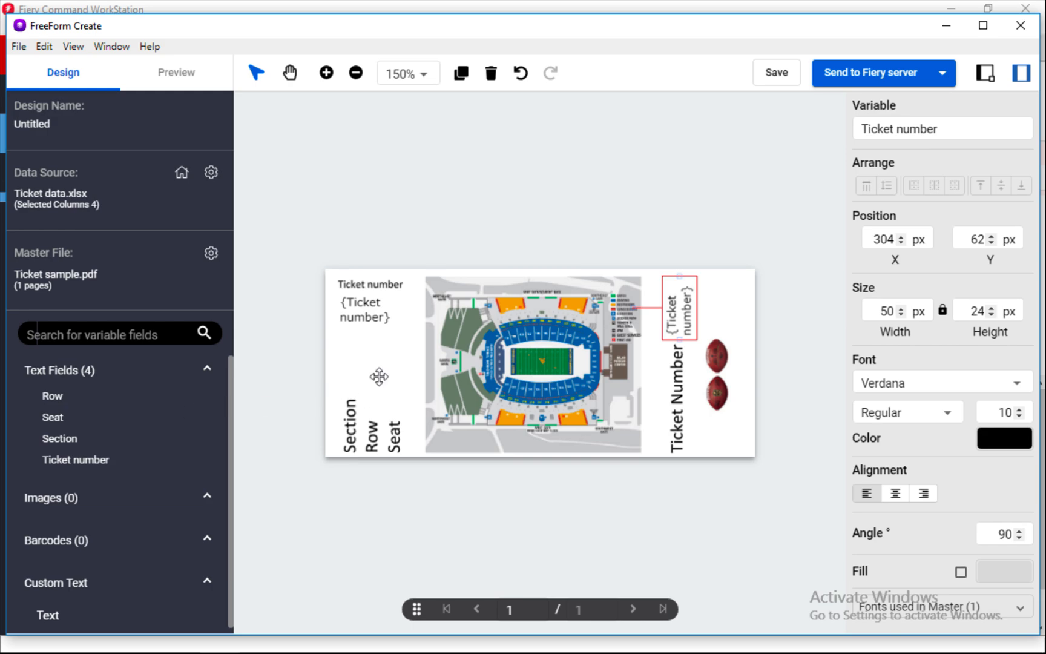
Step: Place Section and Row fields rotated 90° beside their printed labels
click(410, 382)
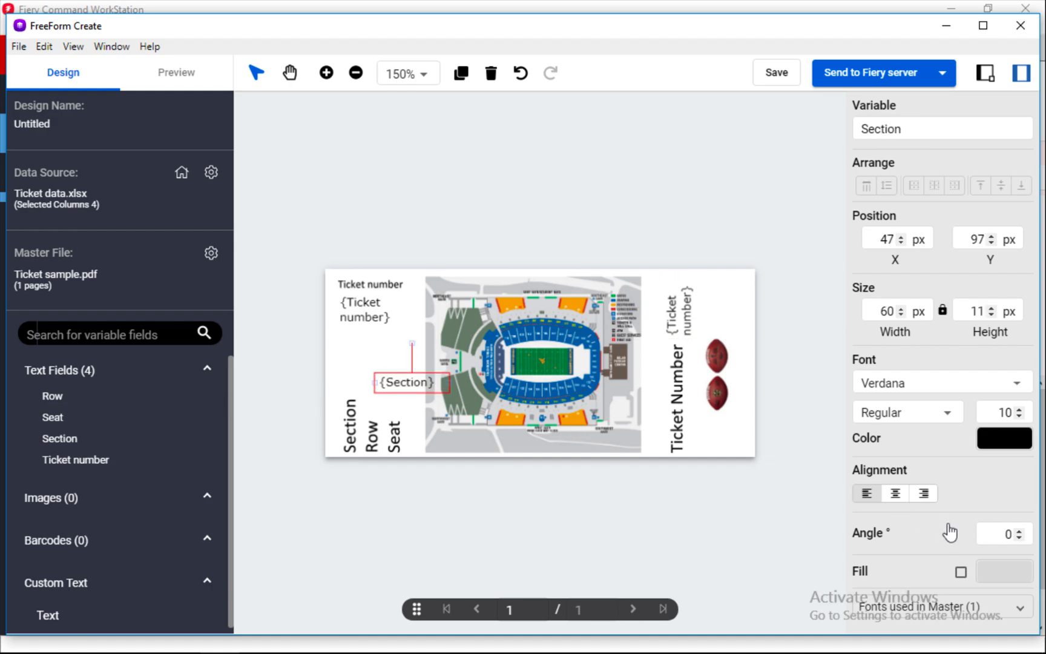
click(995, 532)
text(90)
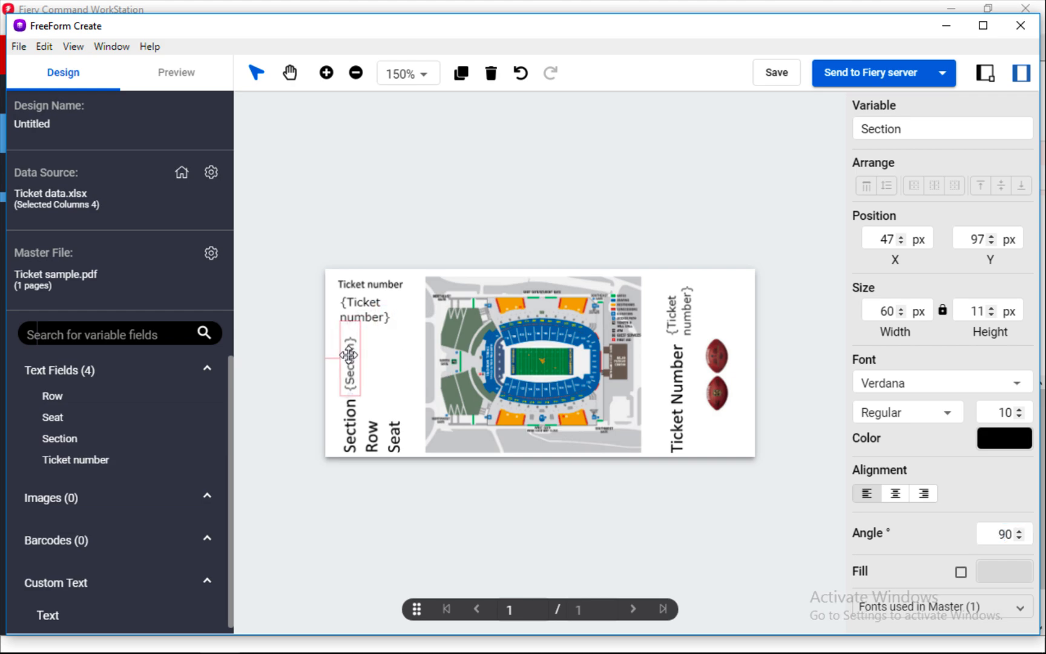
drag(349, 353, 351, 361)
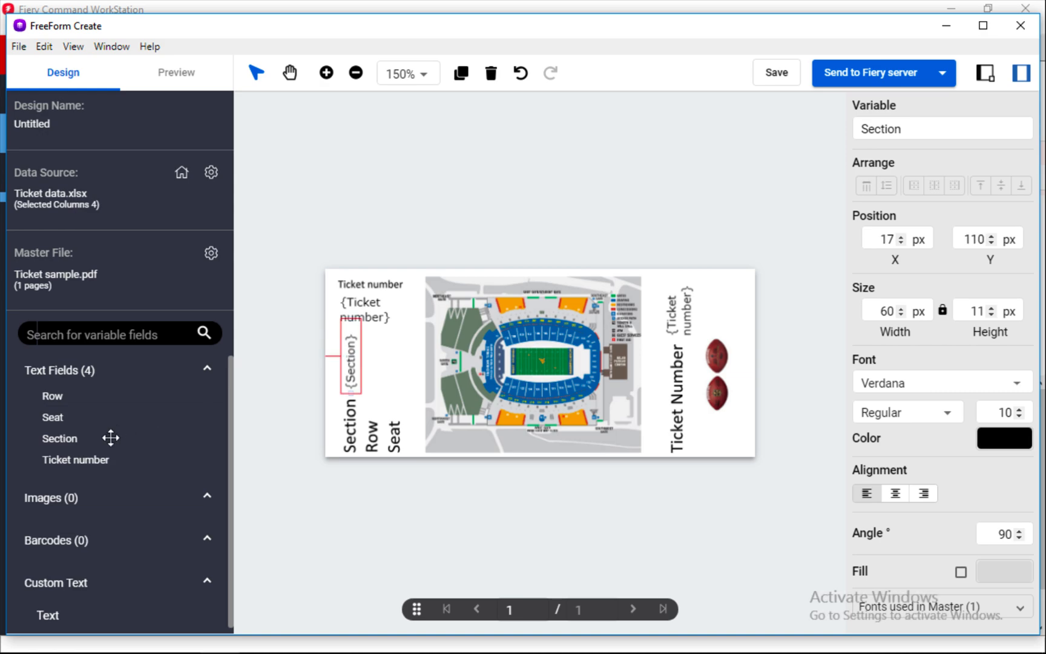
mouse_move(342, 411)
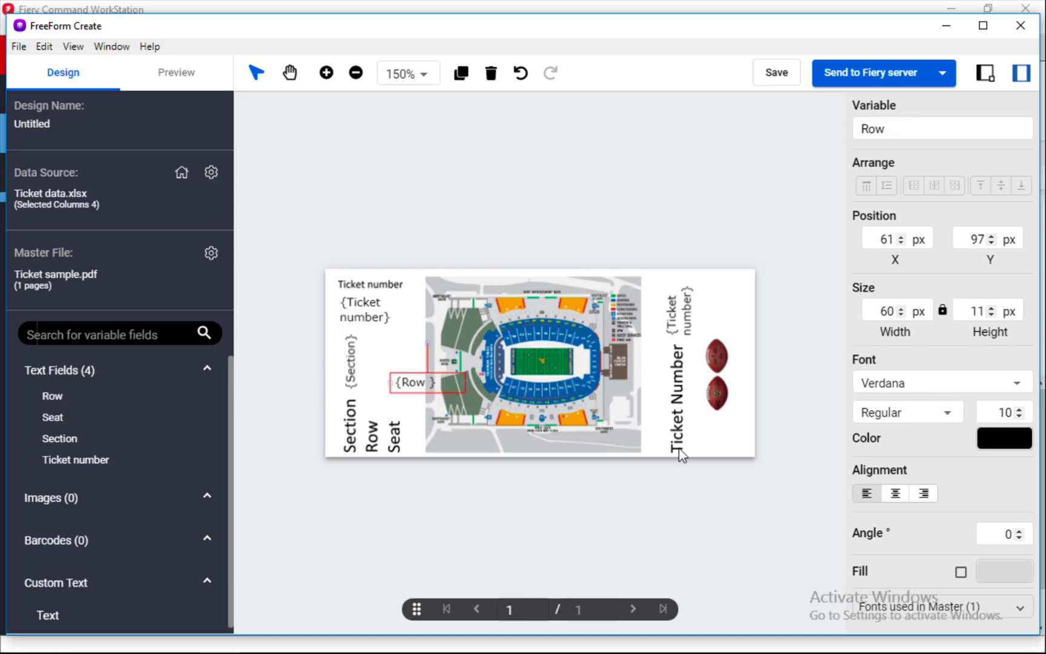
click(1000, 550)
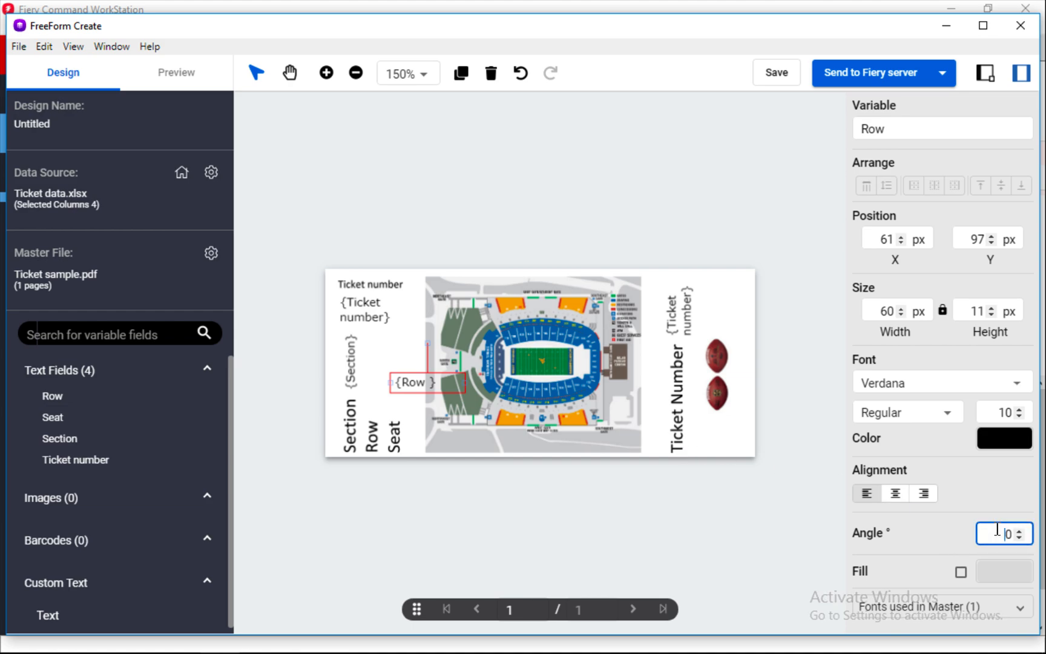
text(90)
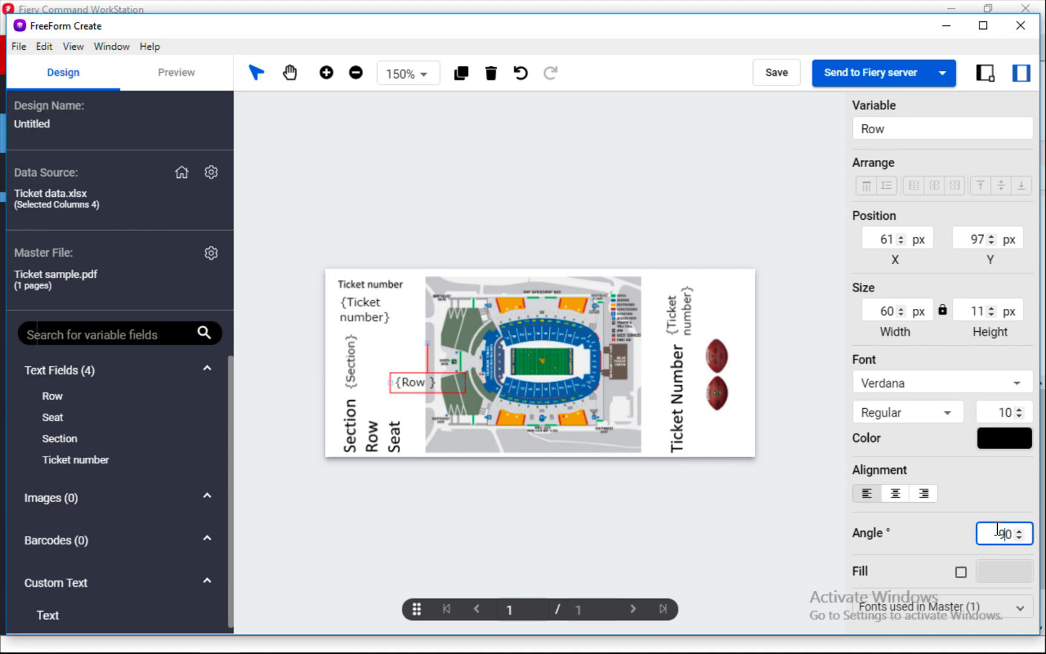
text(90)
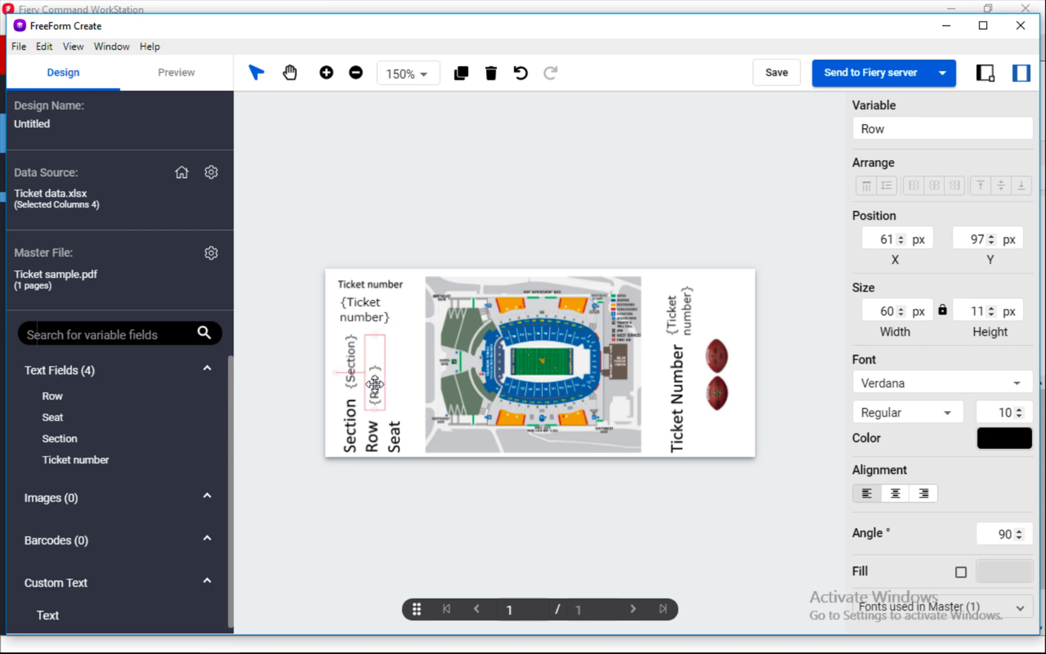
drag(380, 384, 370, 372)
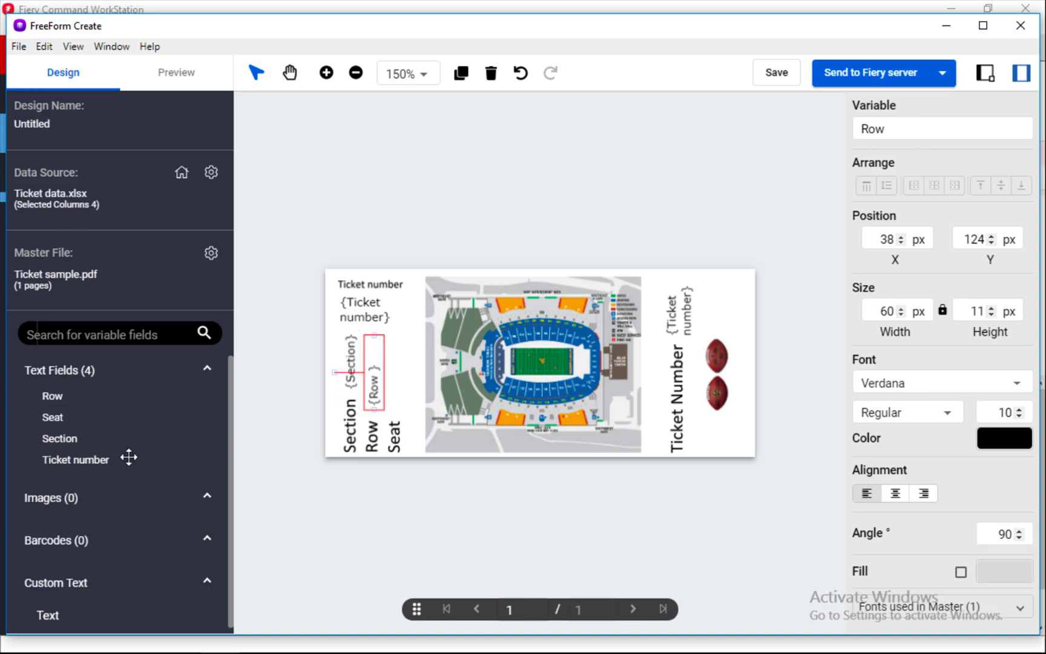
mouse_move(50, 417)
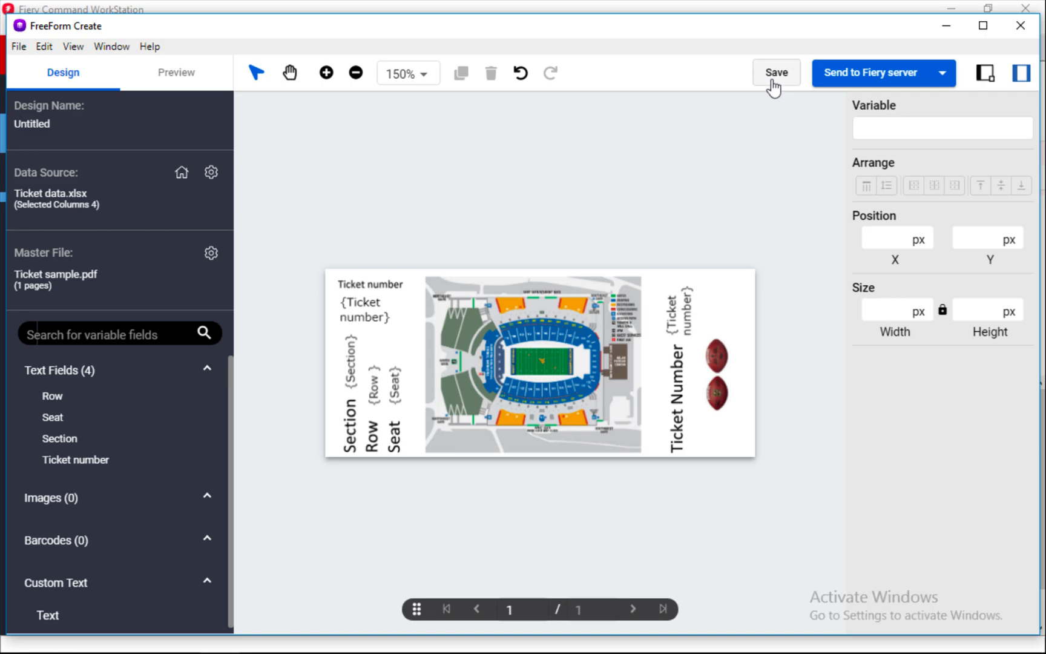
Step: Save the design as 'ticket file', replacing the existing ticket file.ffp
click(776, 73)
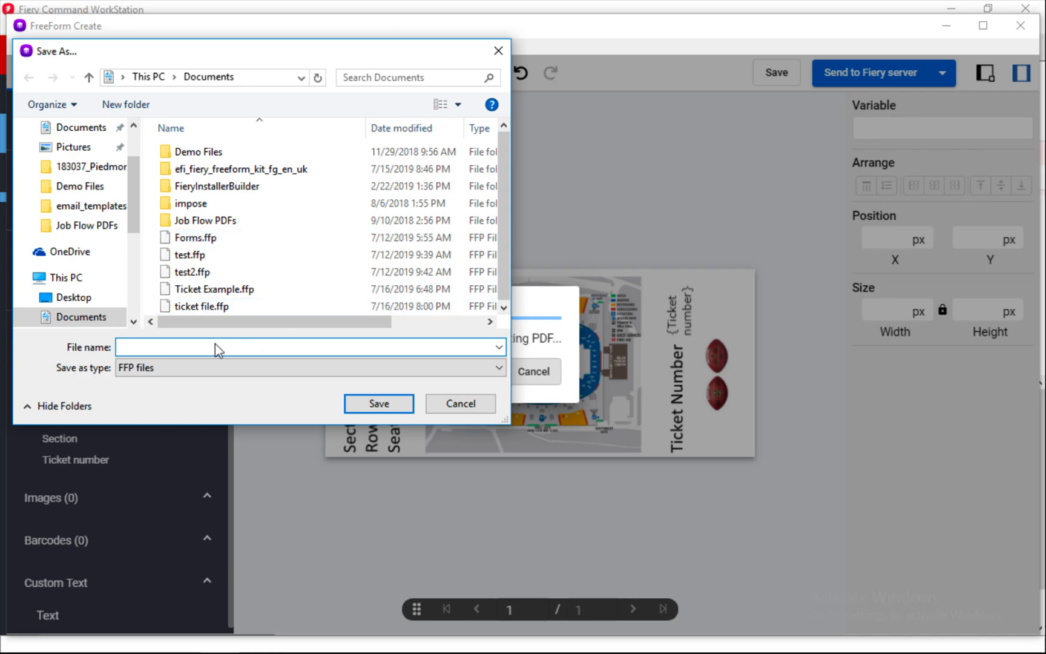
text(ticket)
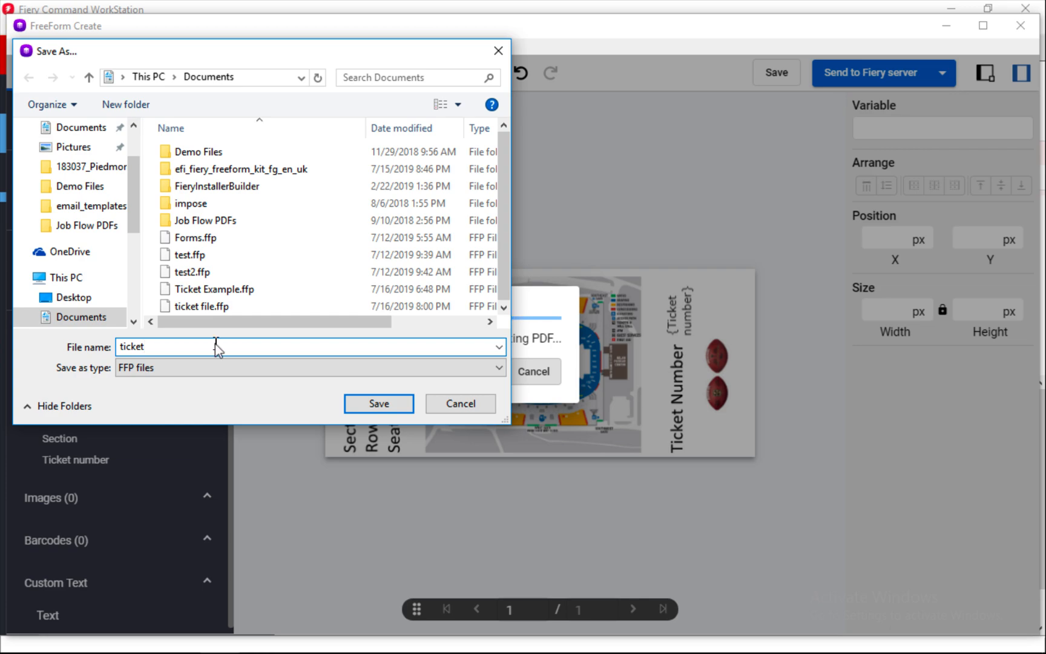
text(file)
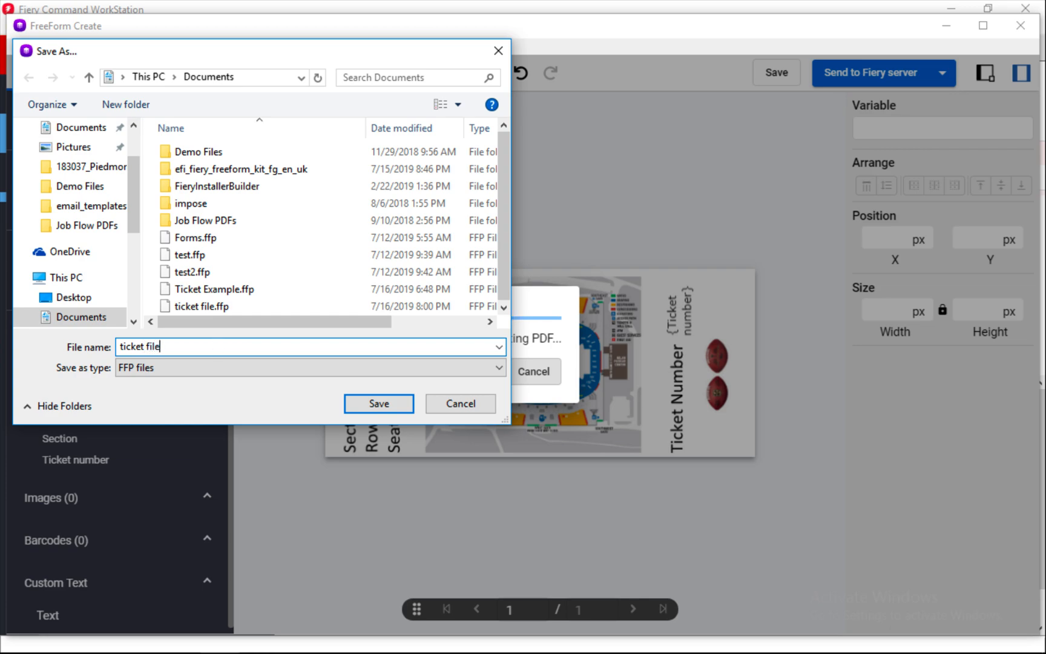
click(379, 404)
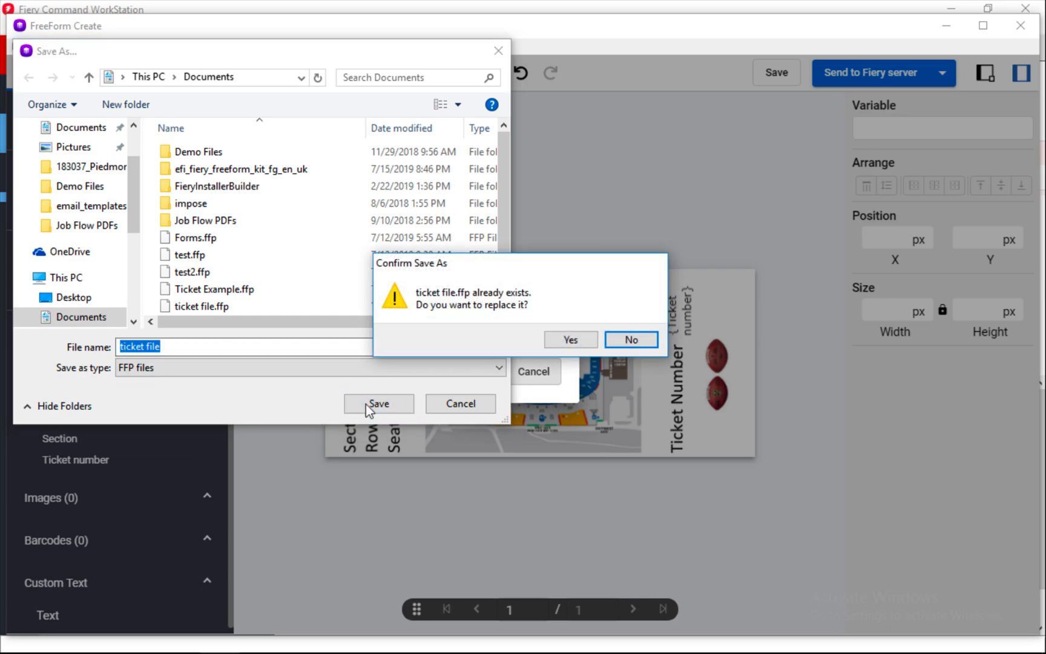
click(570, 339)
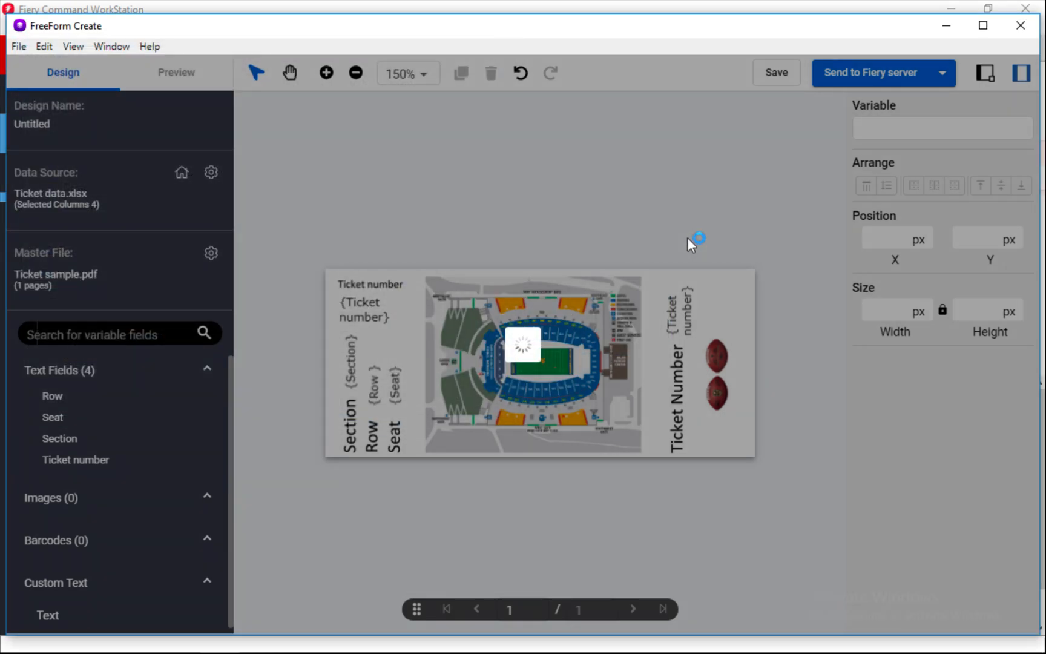
mouse_move(827, 123)
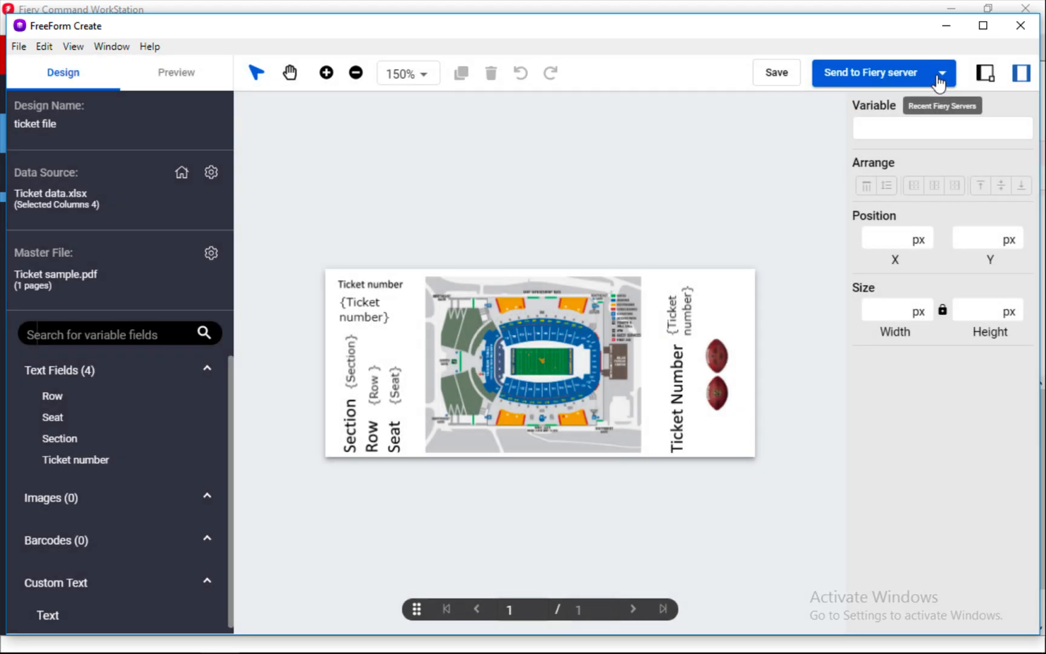
Step: Send the design to Fiery server 192.168.46.232 from the recent servers list
click(944, 72)
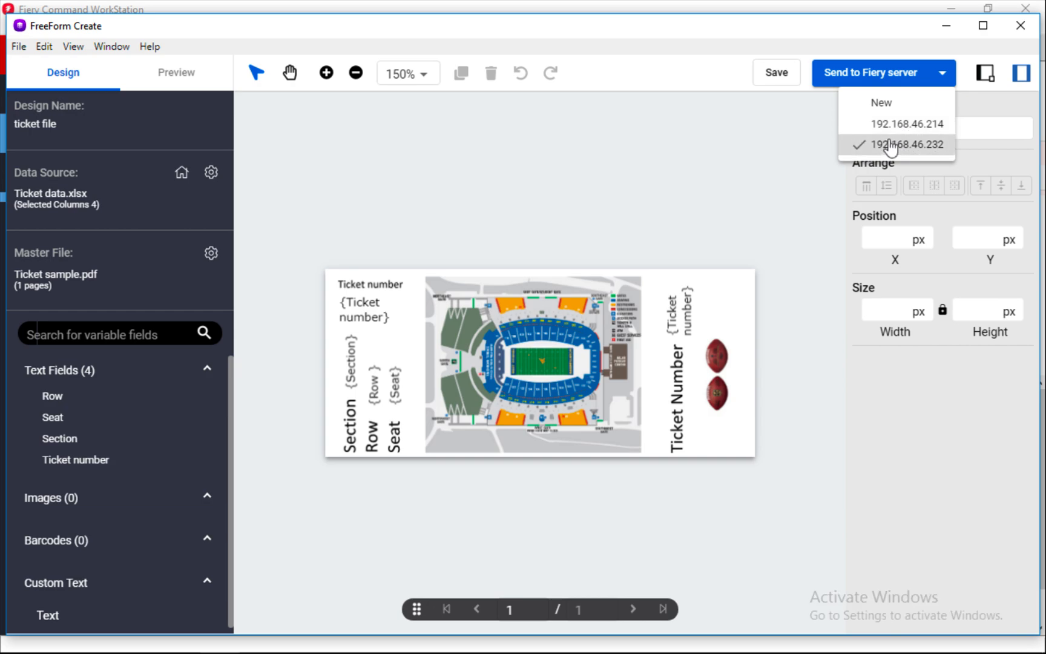
click(899, 145)
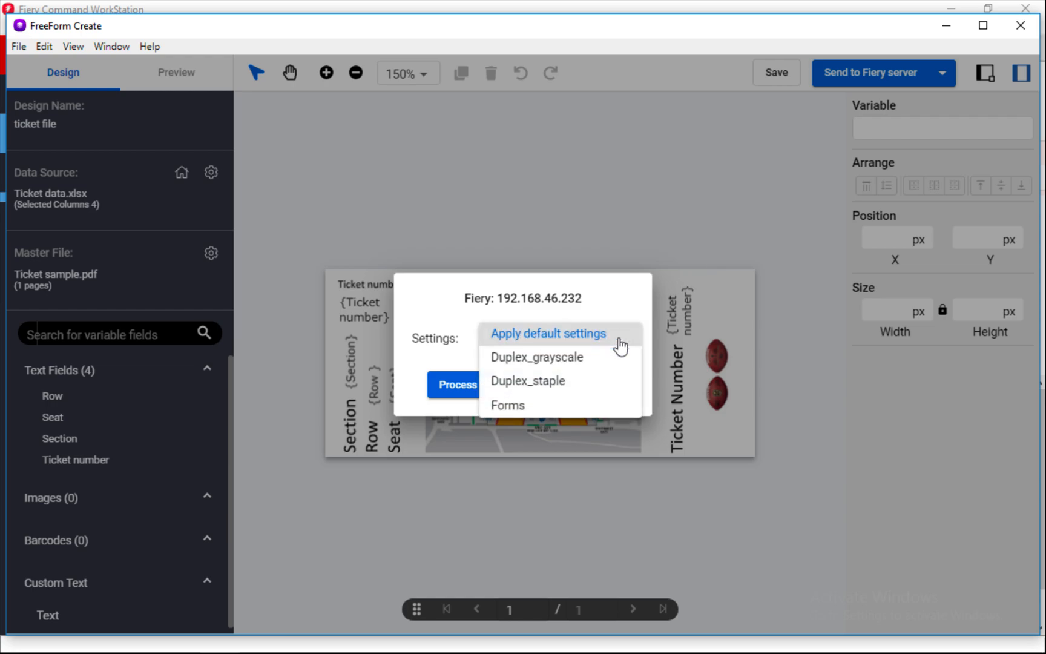
Step: Apply default job settings and choose Process and Hold
click(548, 333)
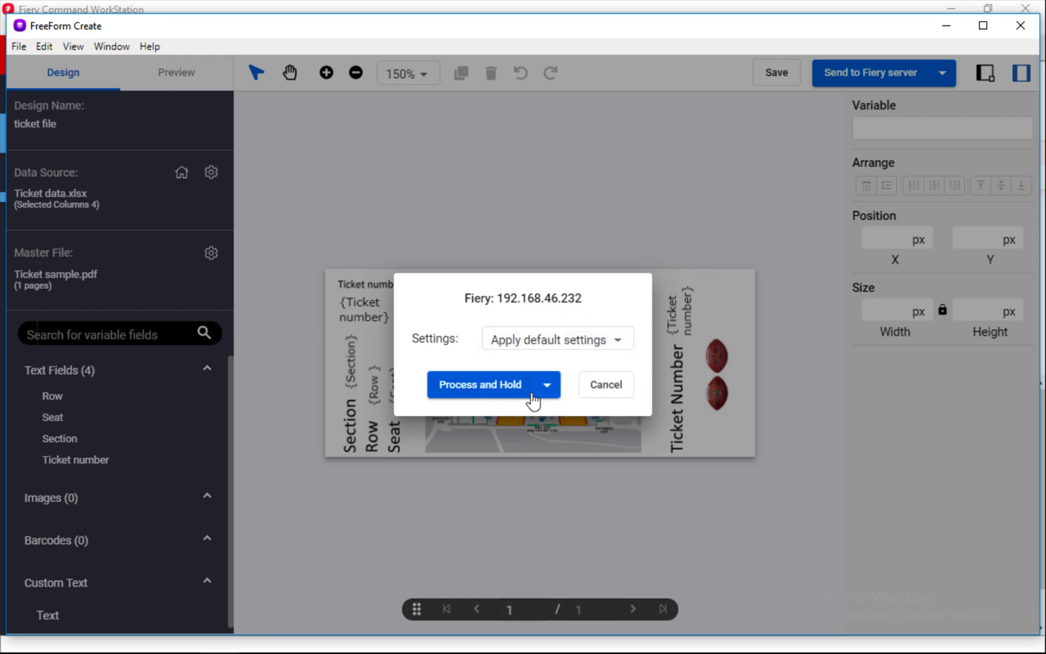
click(547, 384)
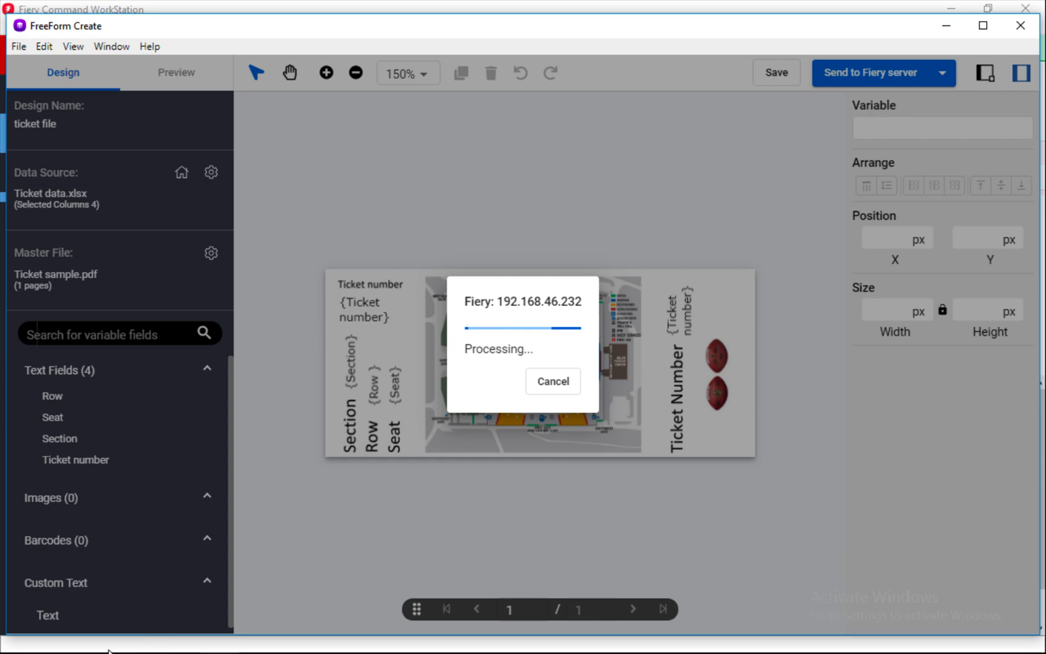
mouse_move(102, 635)
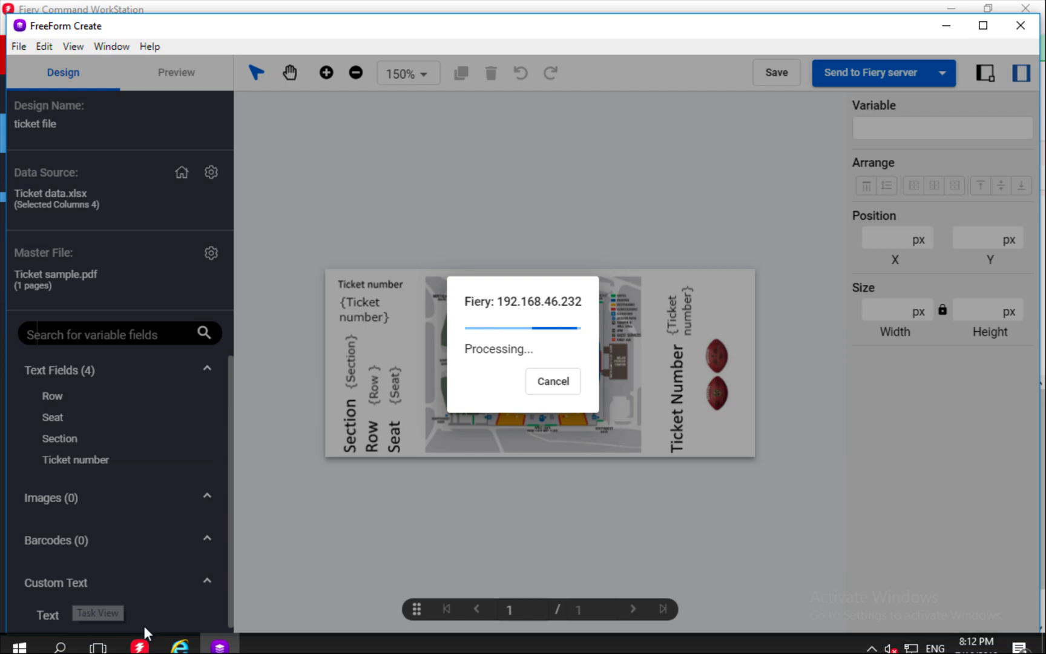
mouse_move(300, 559)
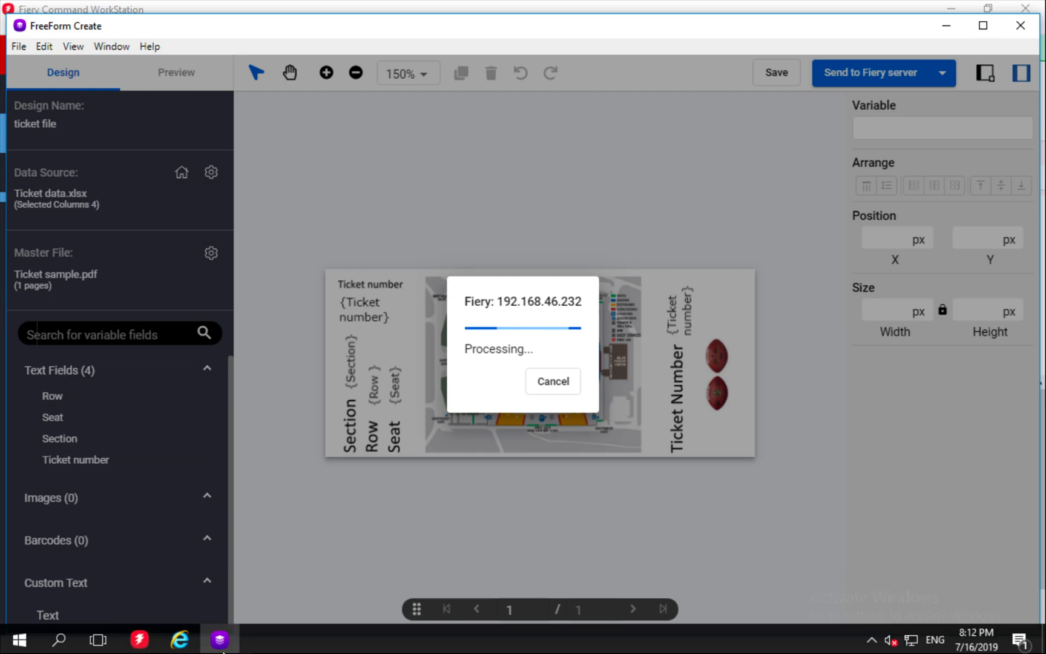
mouse_move(218, 640)
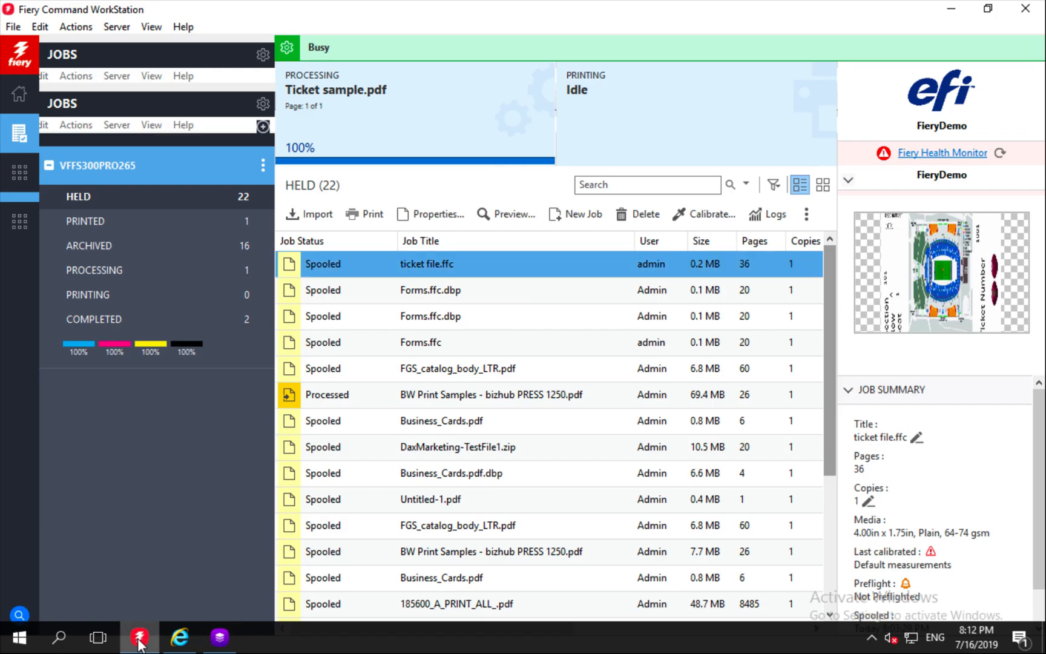
mouse_move(411, 246)
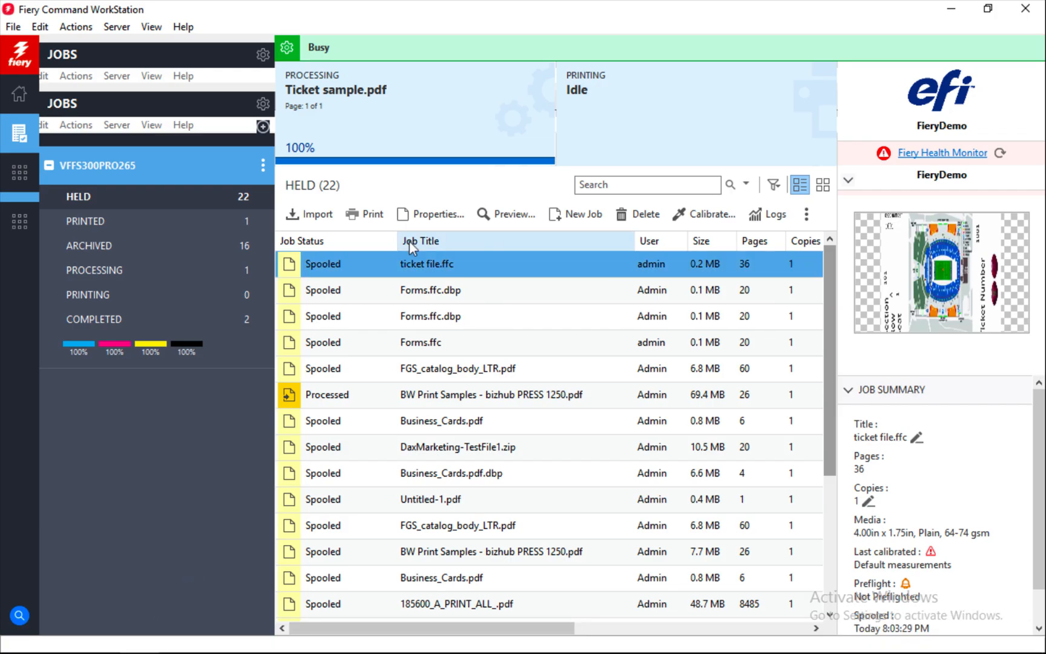
mouse_move(371, 270)
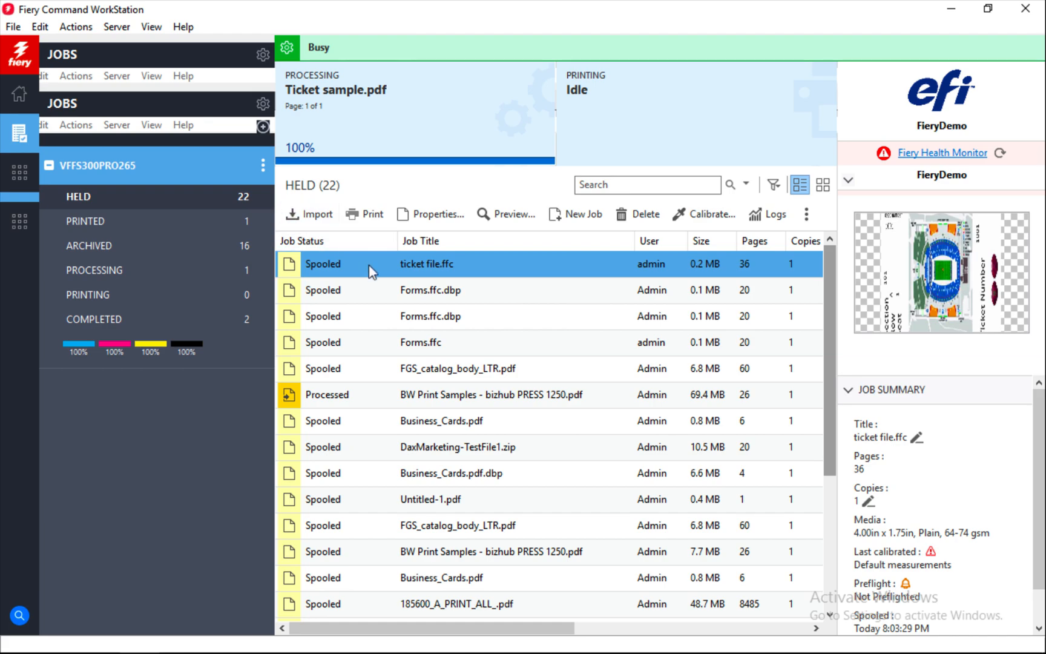
mouse_move(383, 271)
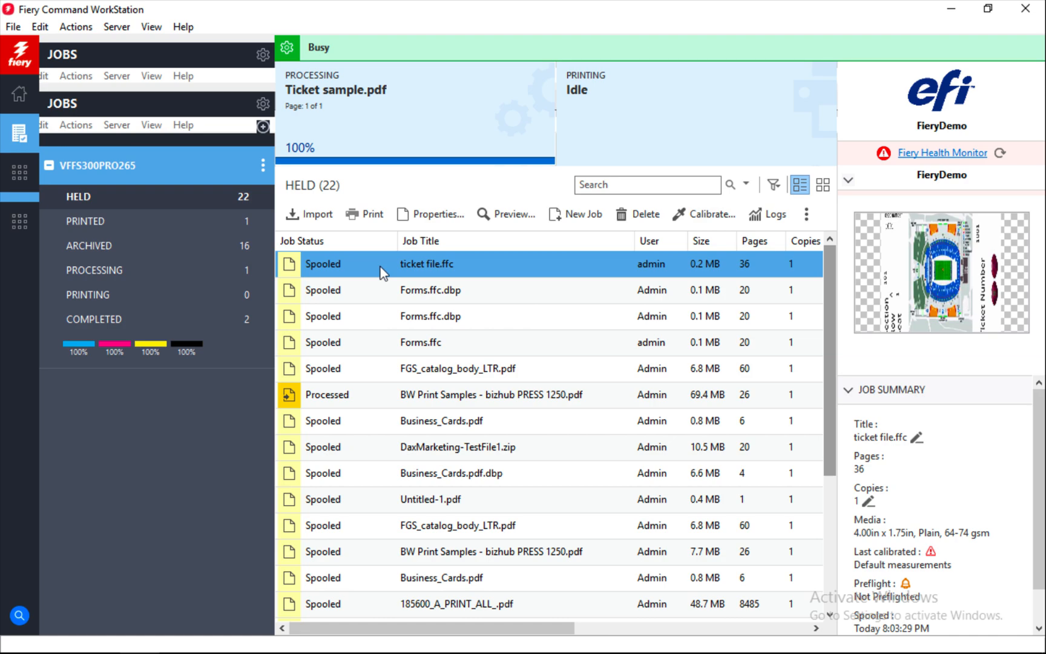
mouse_move(427, 276)
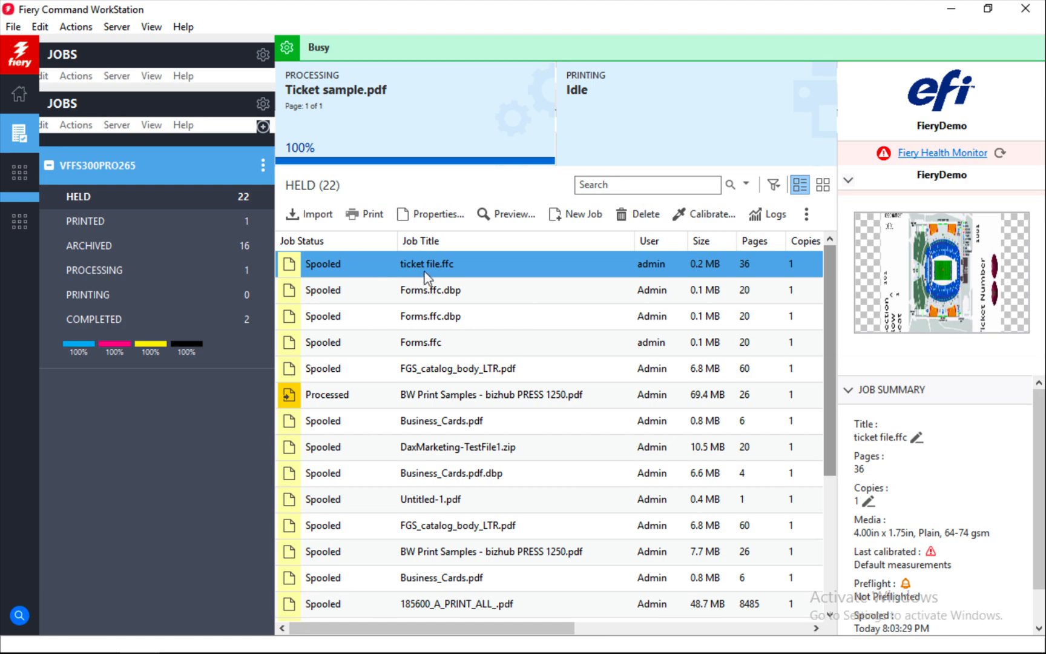
mouse_move(413, 271)
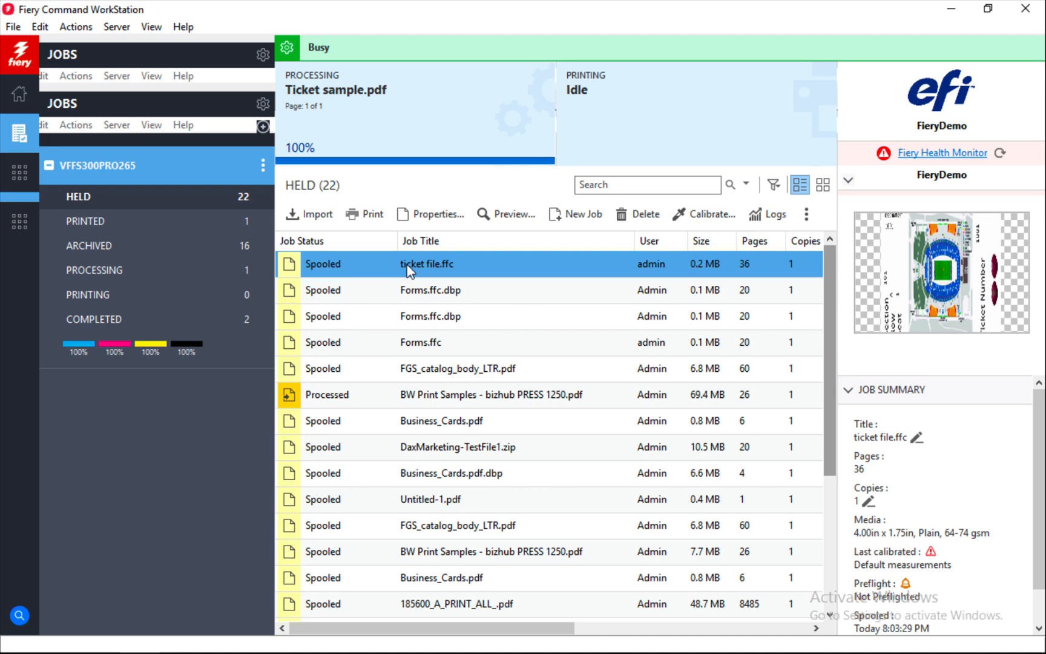
Step: Right-click the held ticket file.ffc job to show its actions
right_click(427, 263)
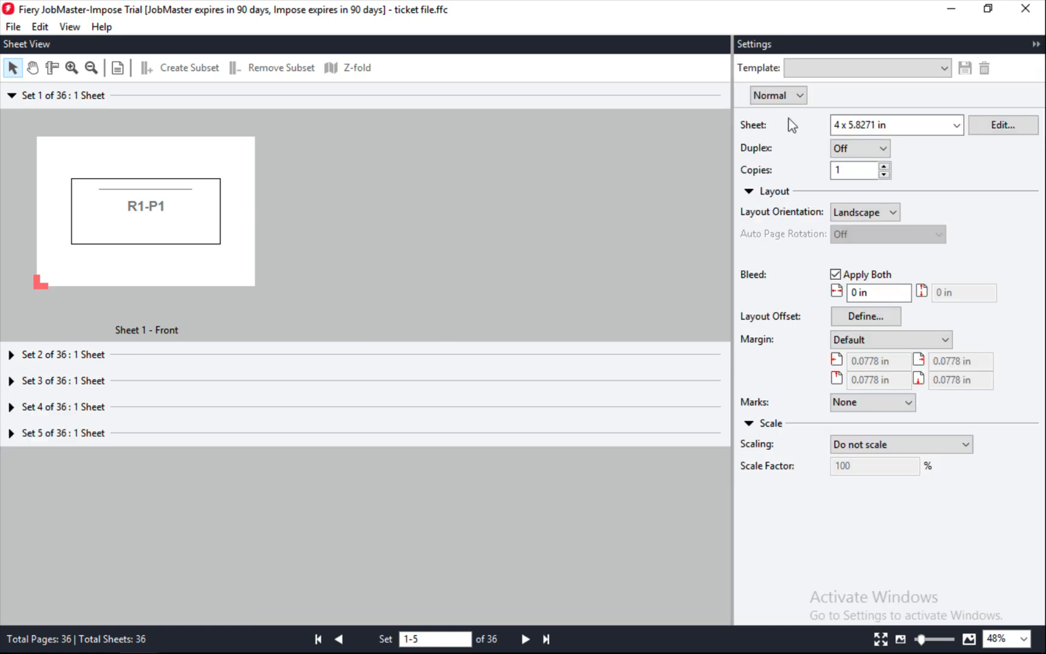
Step: Set the imposition to Gangup cut and stack on portrait 8 1/2x11 sheets
click(796, 95)
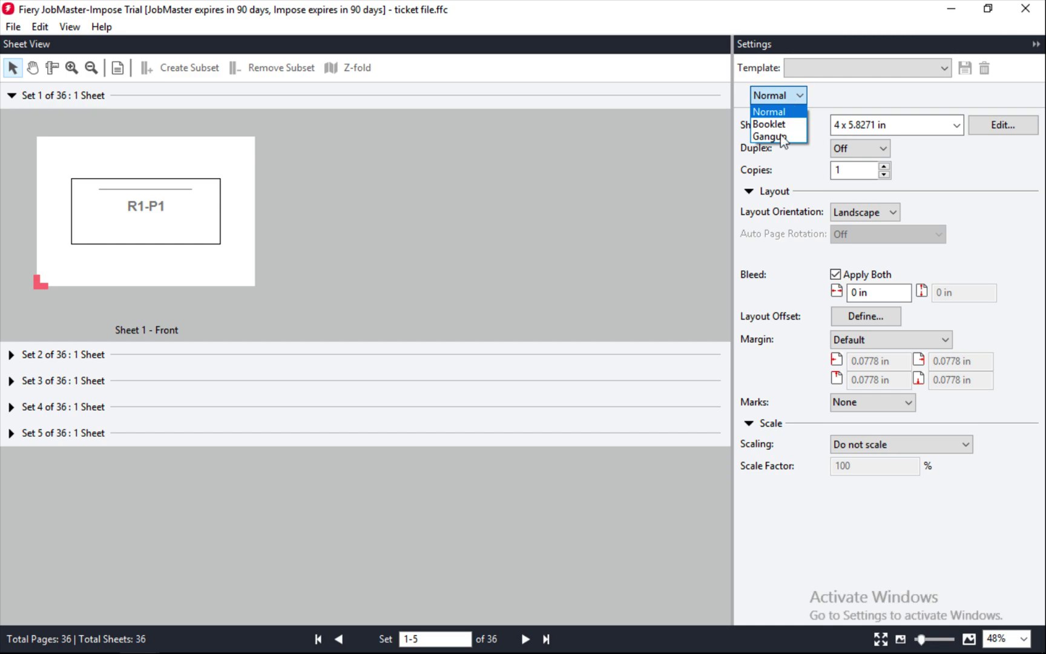
click(769, 111)
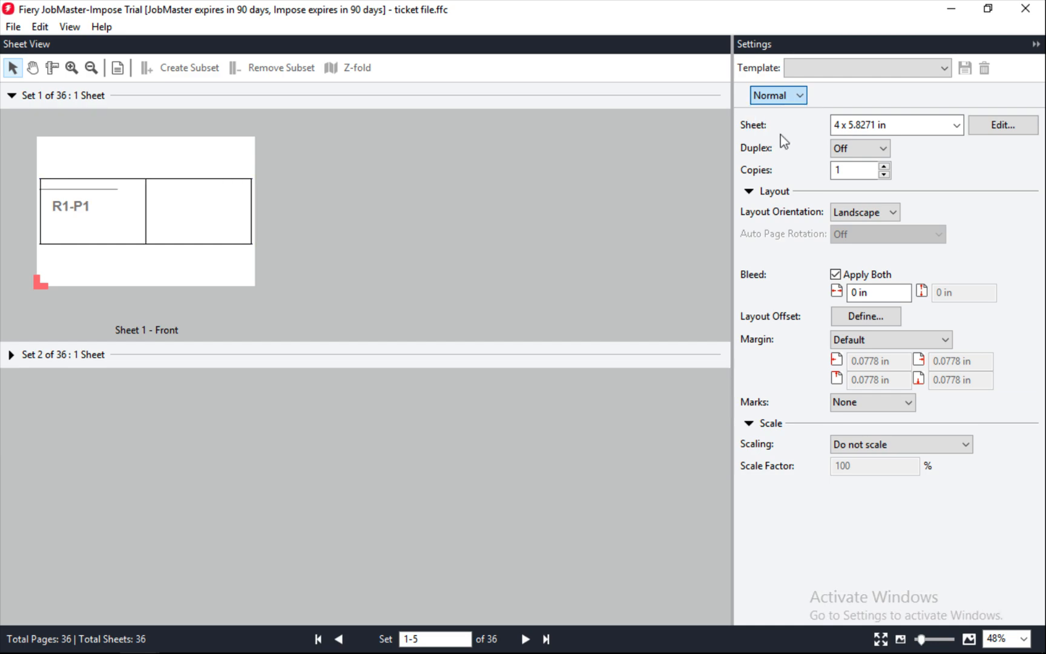
click(777, 95)
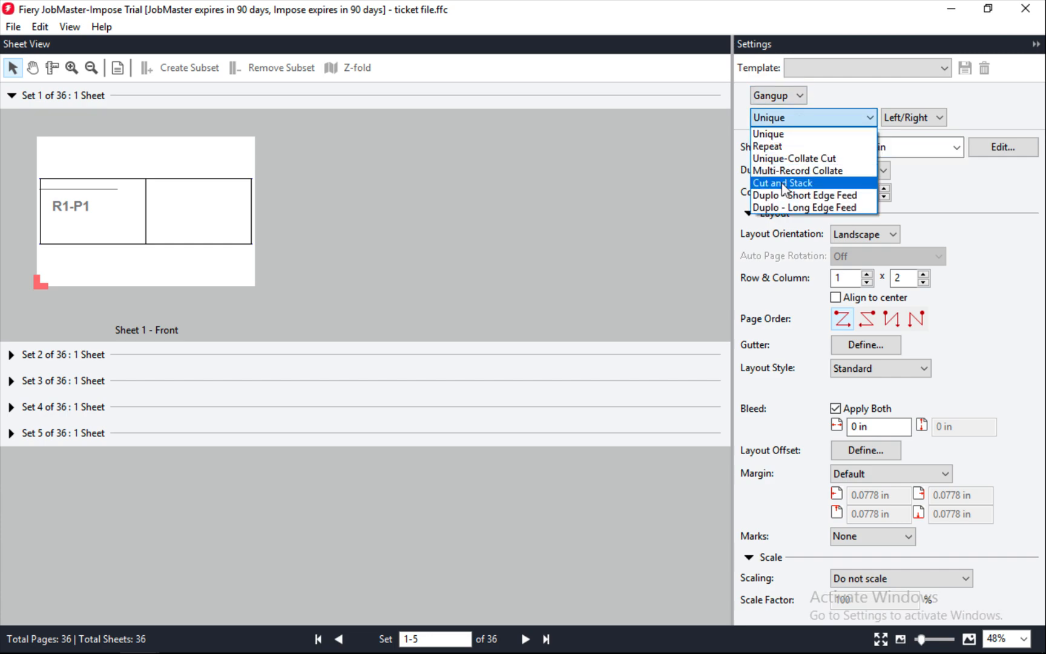
click(782, 182)
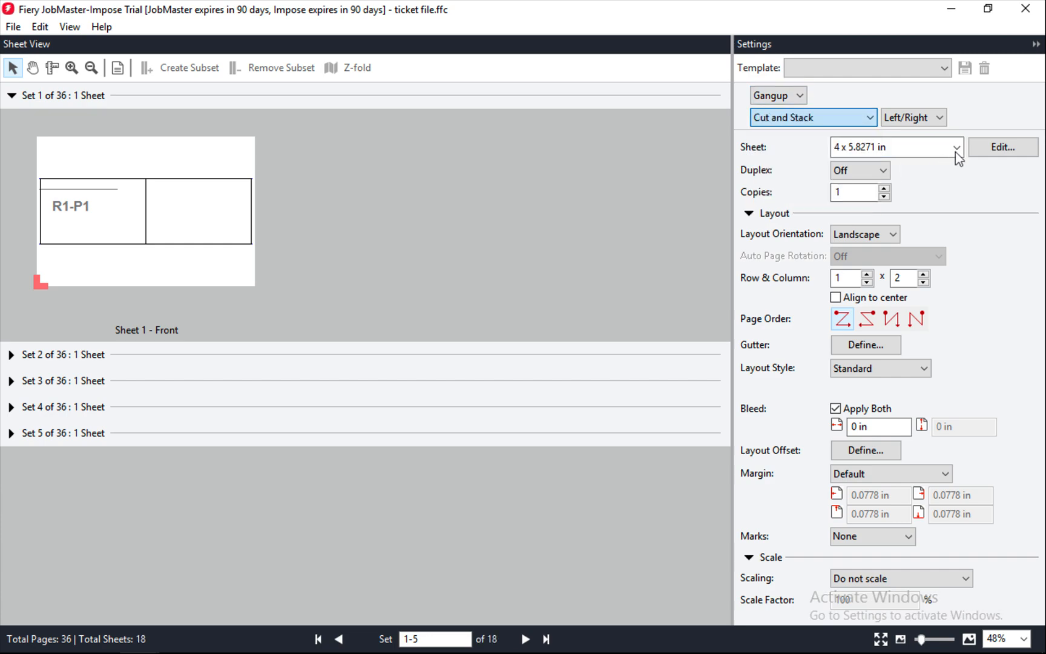
click(953, 147)
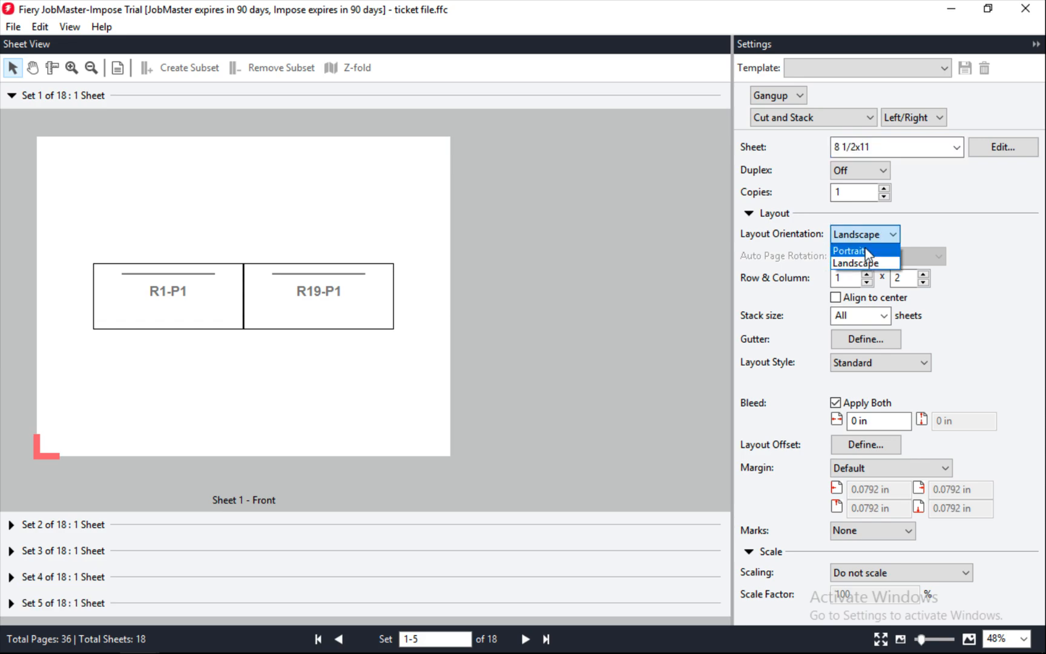
click(853, 250)
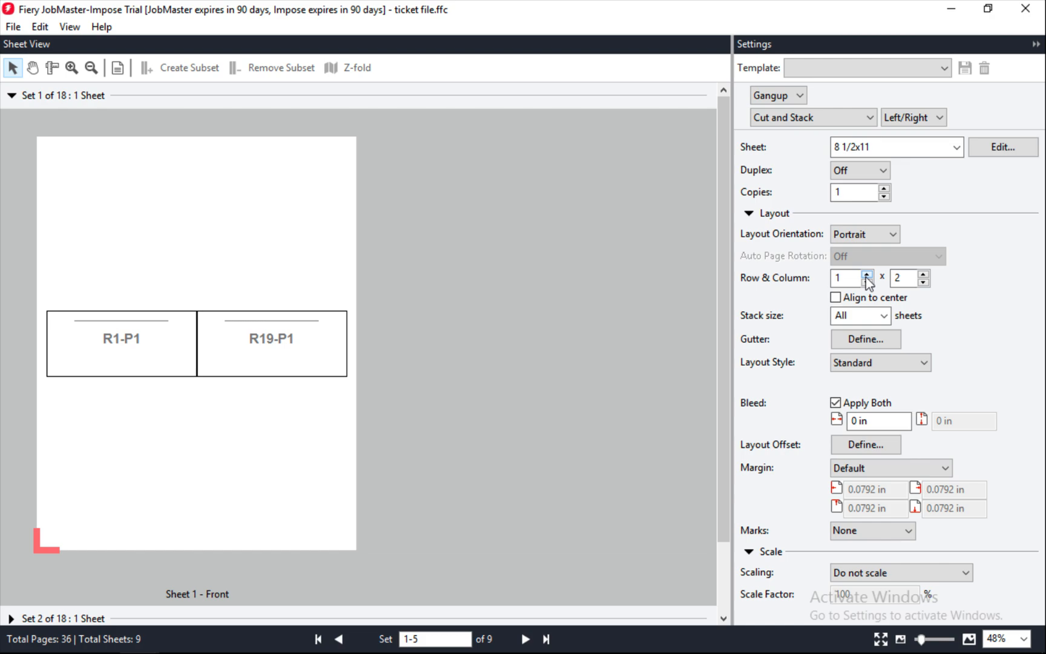
Step: Increase the ticket rows to six per sheet
click(867, 274)
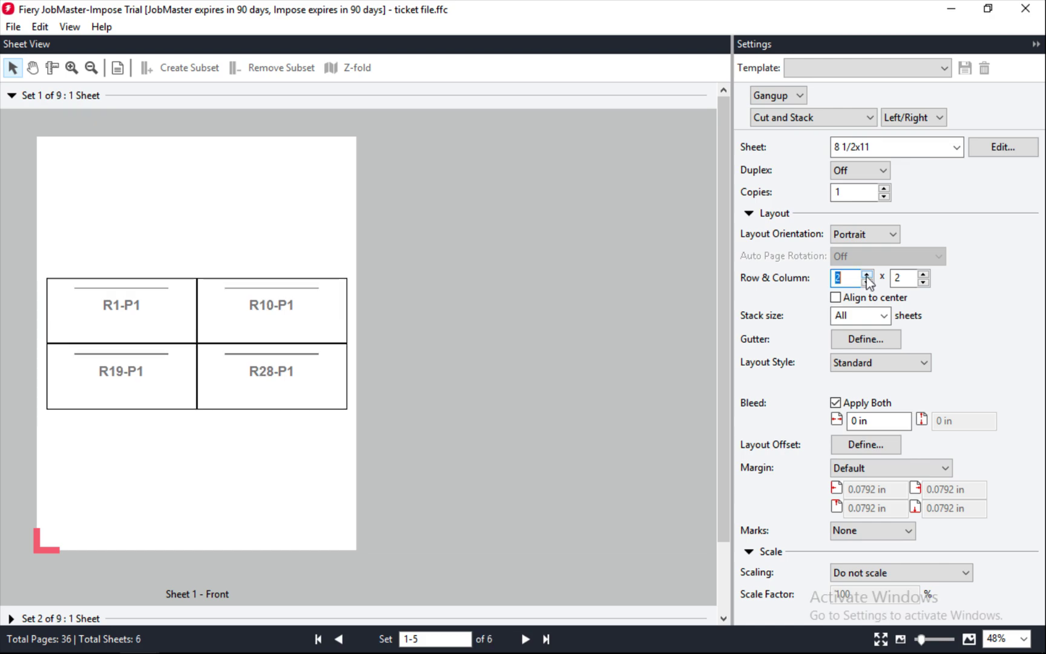
click(866, 274)
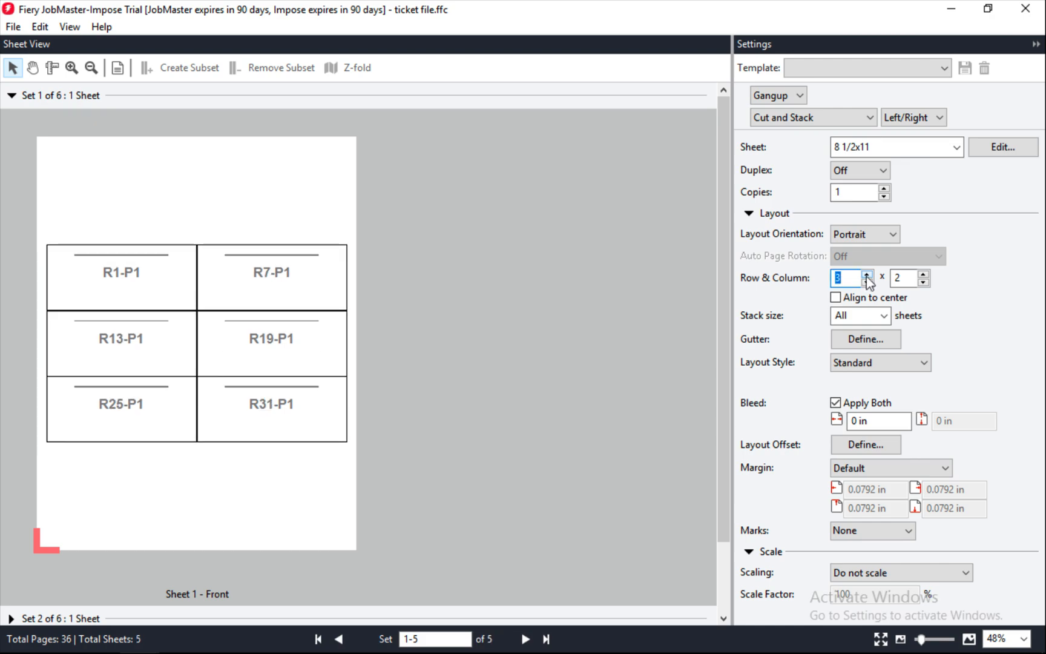
click(866, 274)
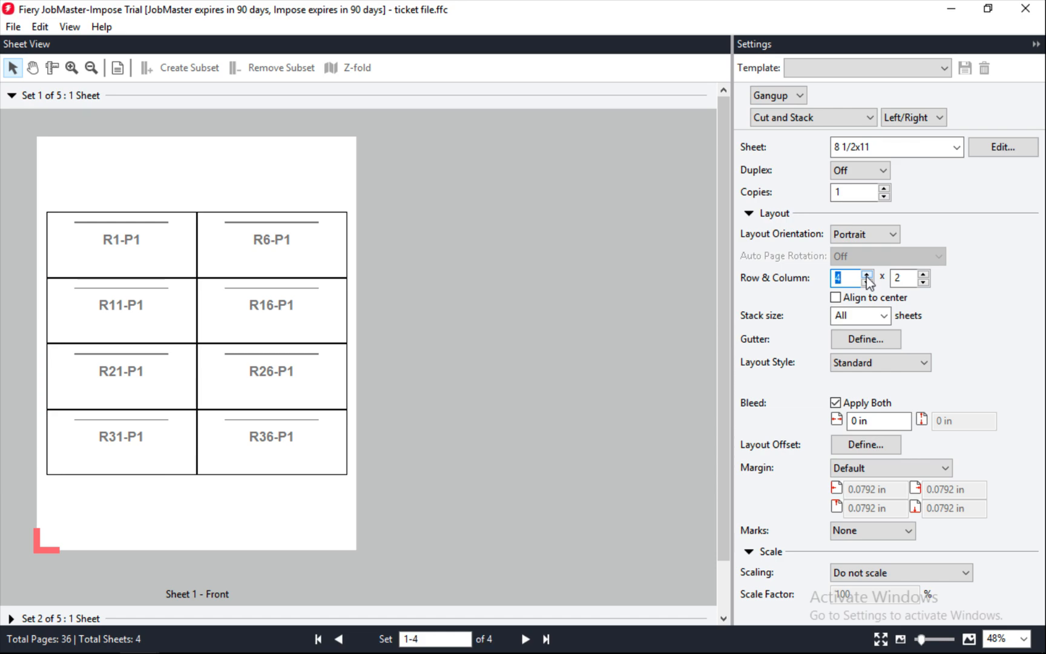
click(868, 273)
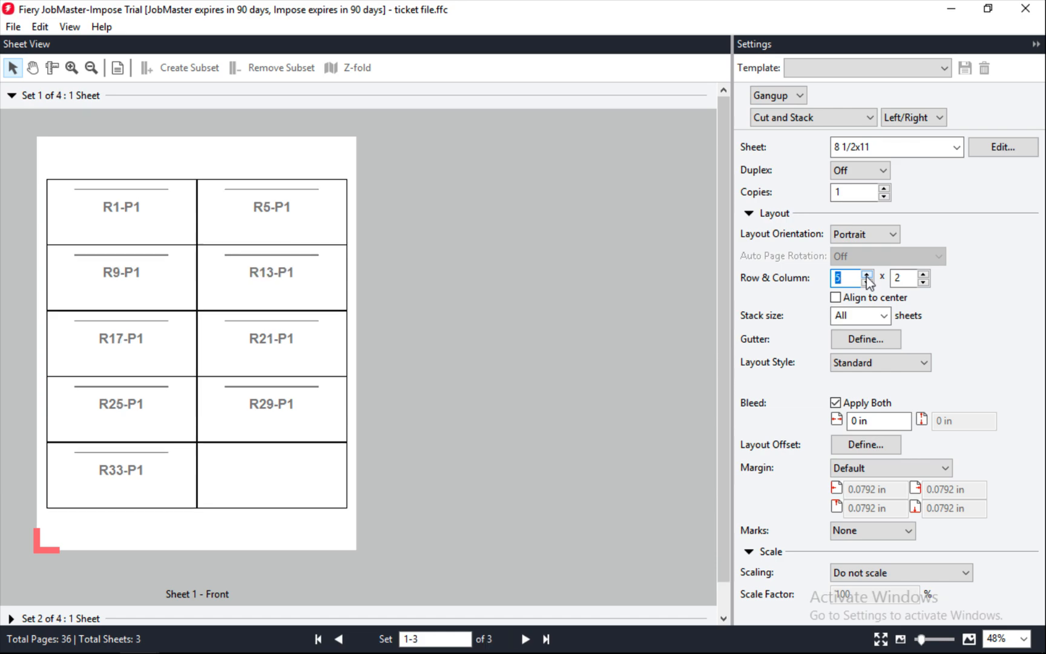
click(867, 273)
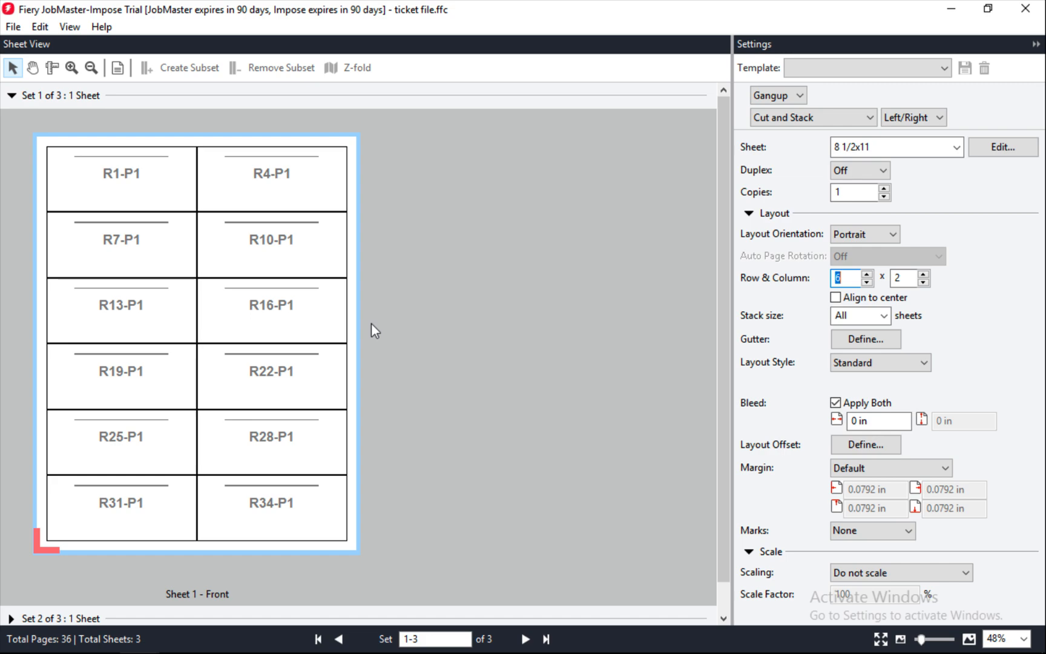
mouse_move(209, 261)
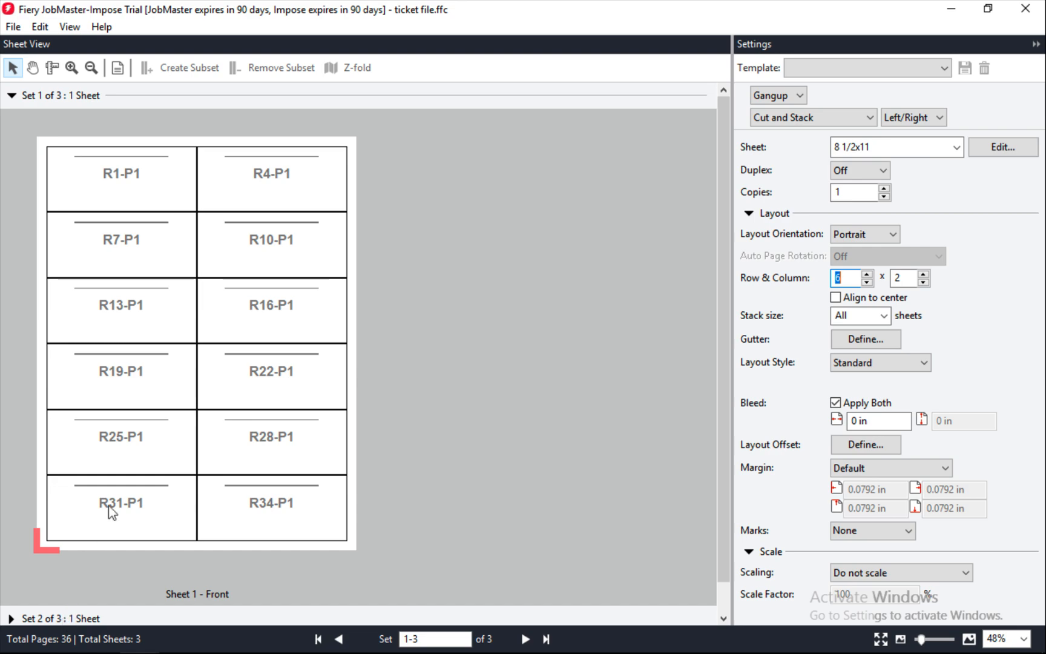
Step: Inspect the first cut-and-stack sheet, then display Sheet 2 with tickets R2 through R35
click(113, 501)
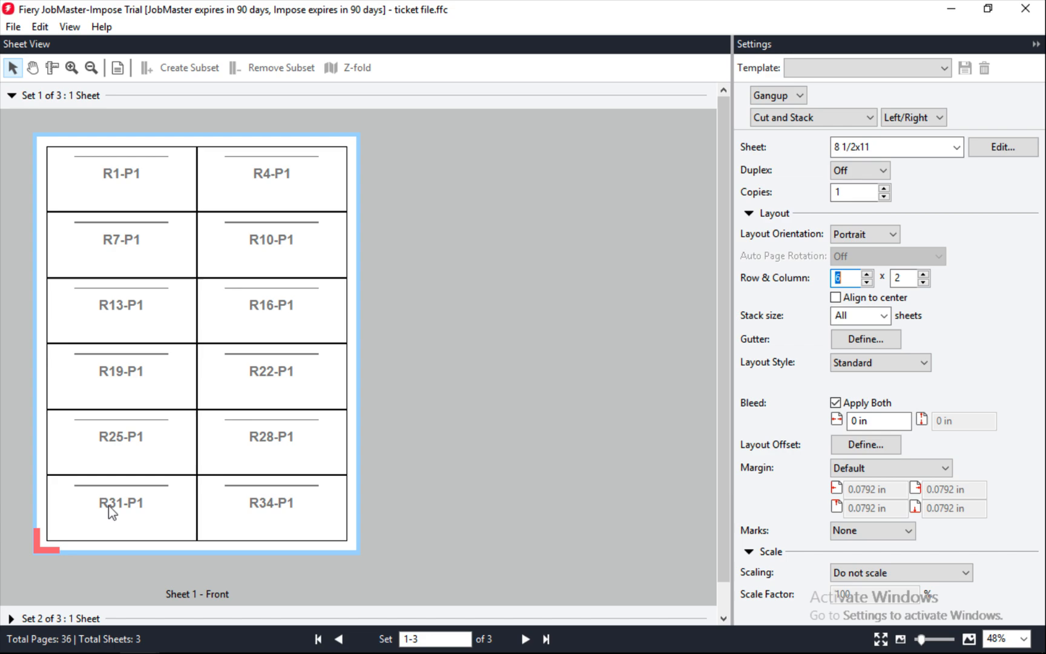
mouse_move(153, 257)
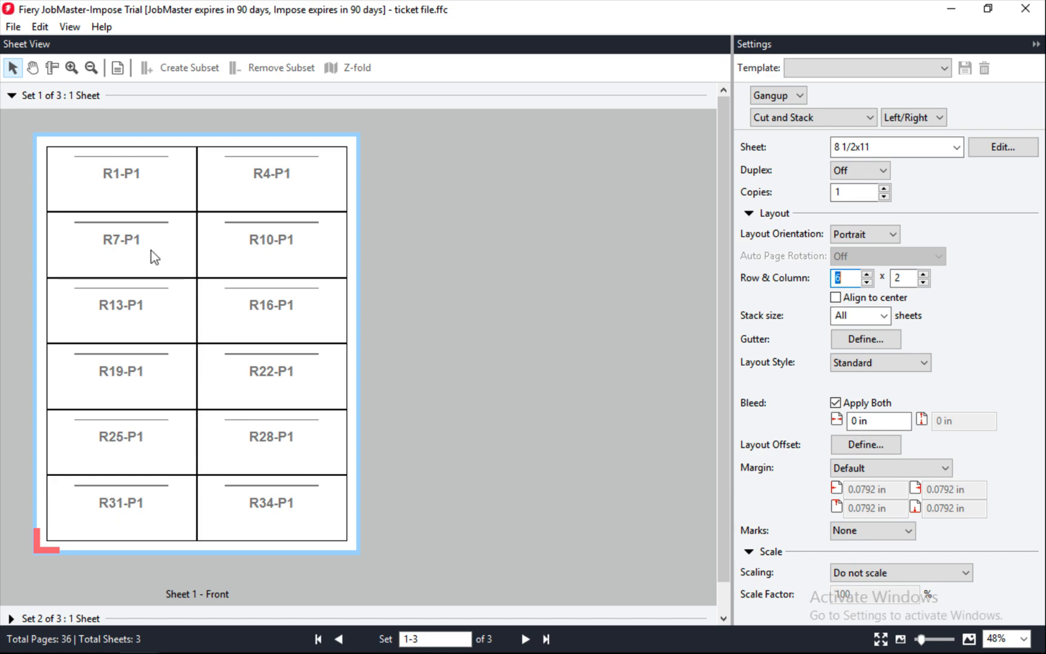
mouse_move(150, 325)
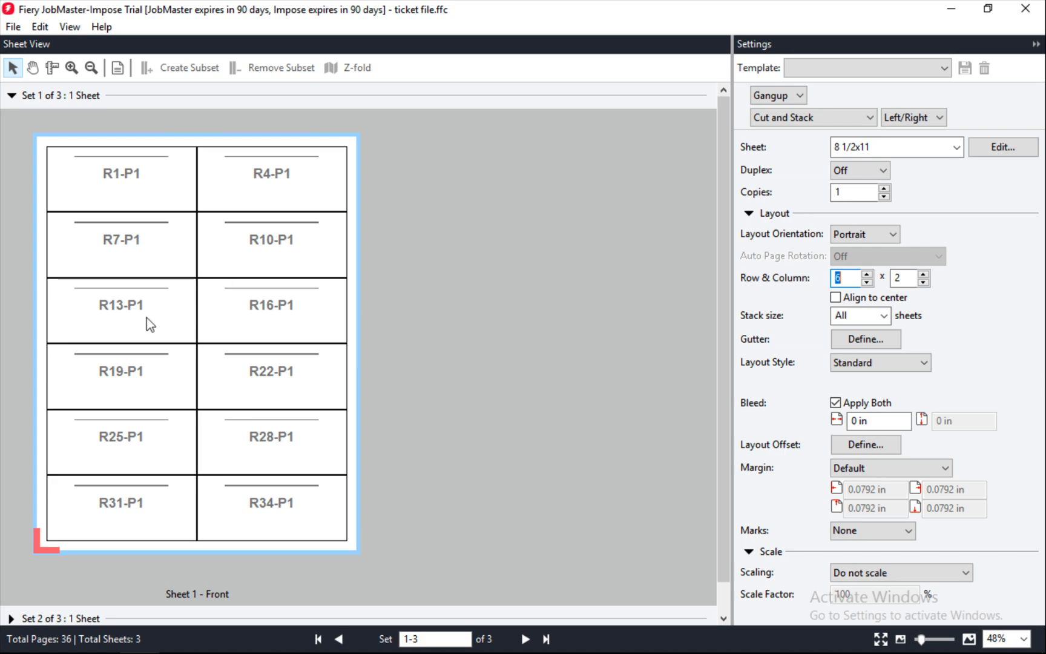
mouse_move(46, 596)
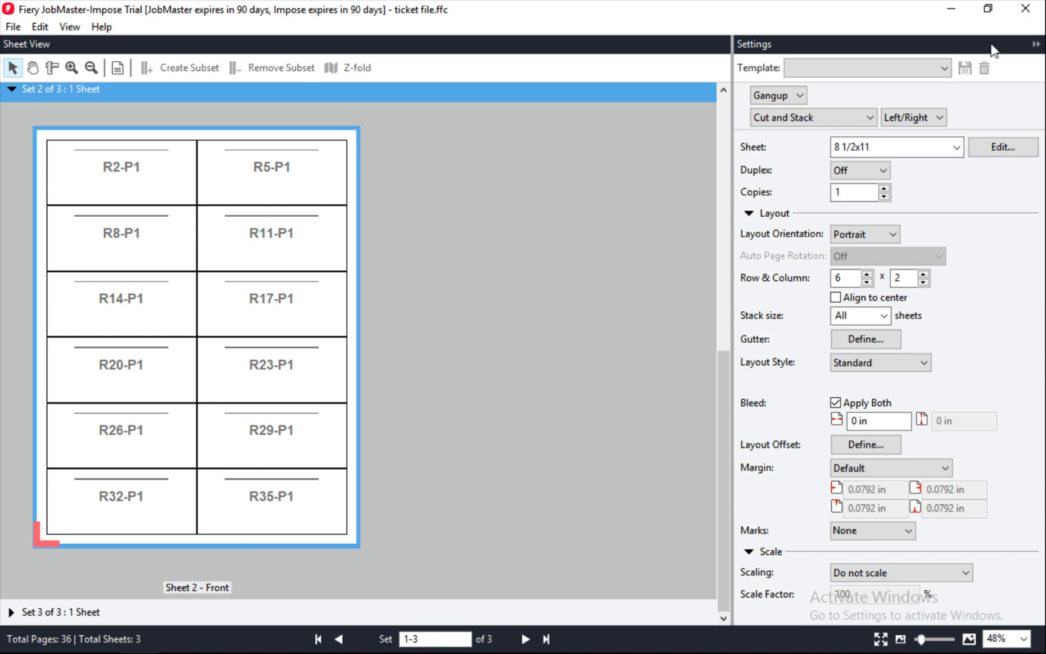
click(967, 66)
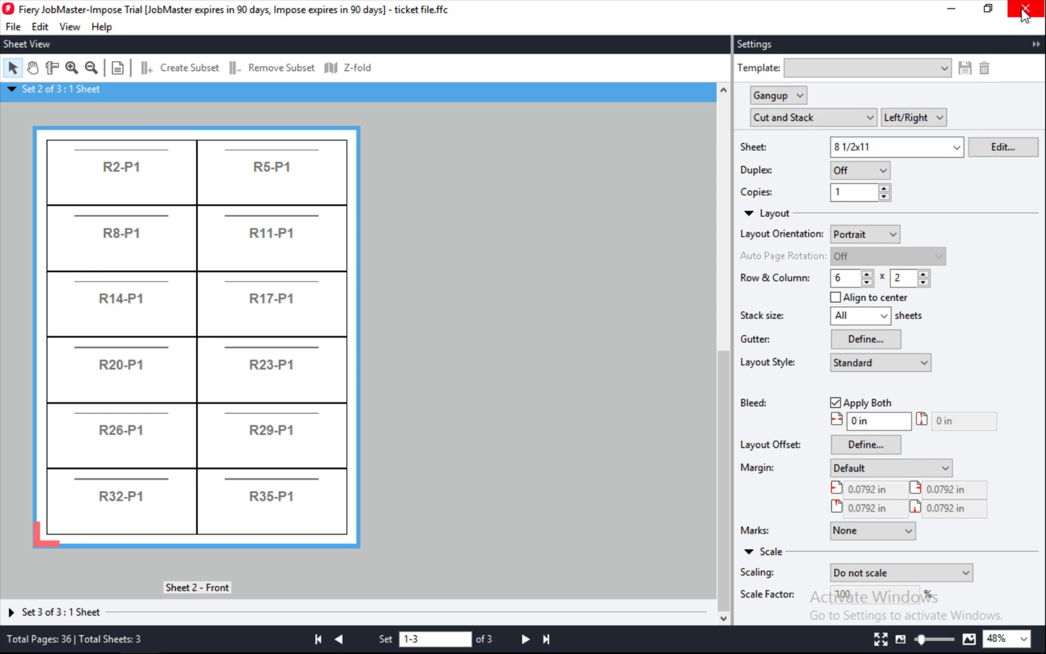
mouse_move(584, 308)
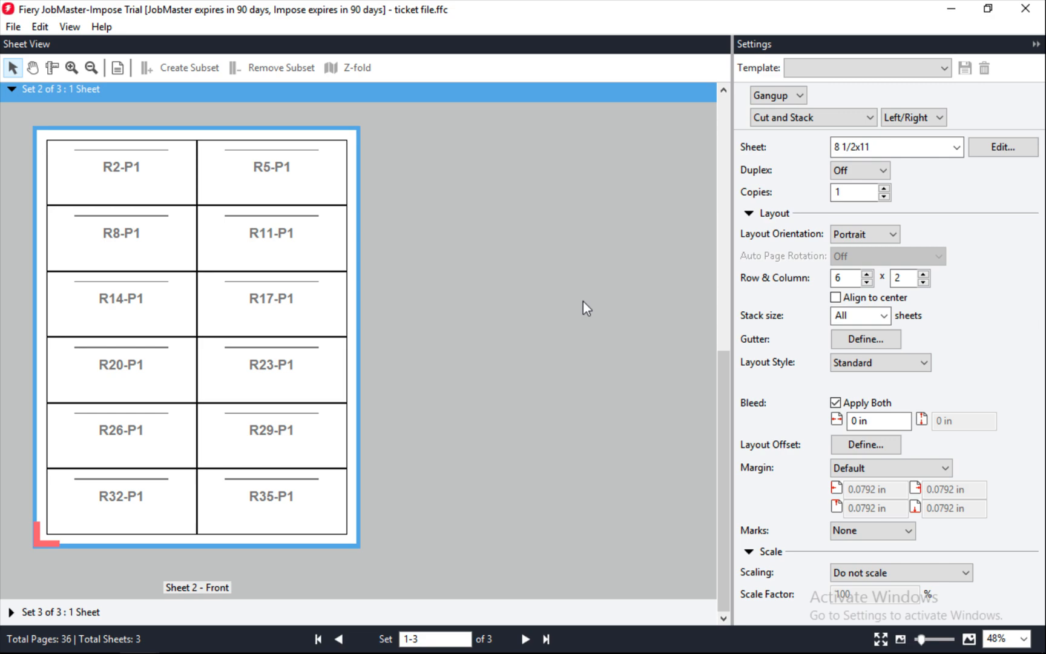
mouse_move(504, 337)
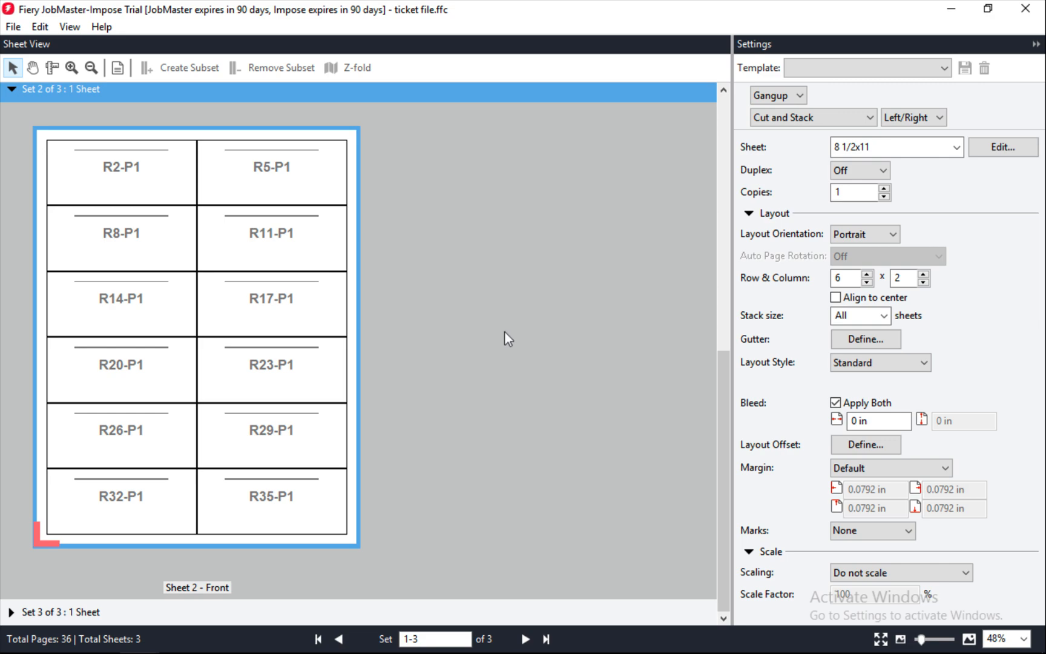
mouse_move(1023, 10)
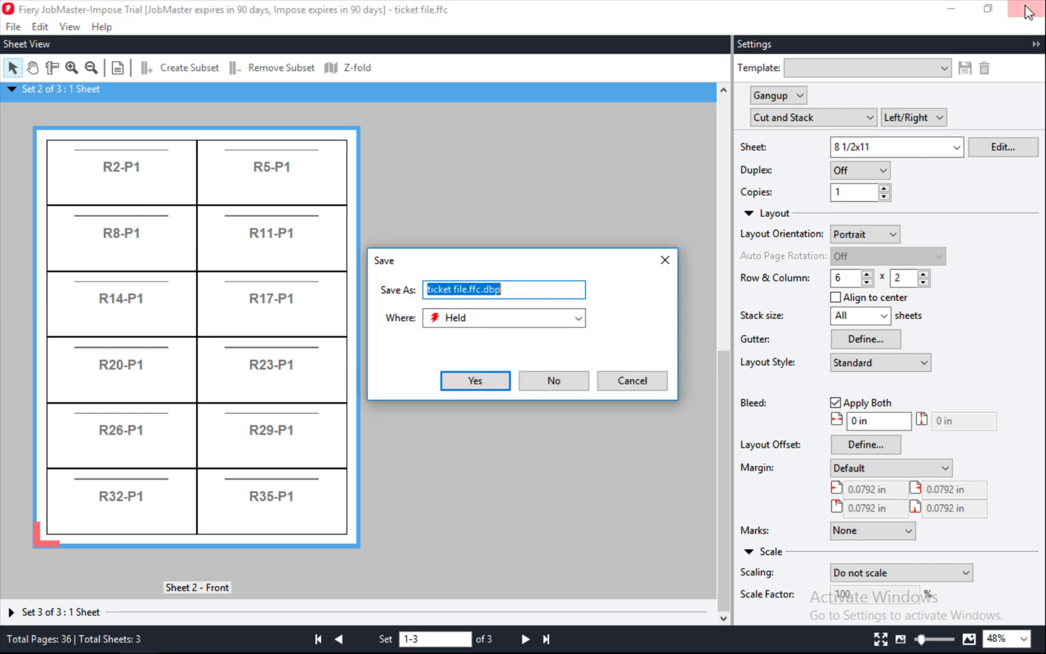
Step: Save the imposed job to Held as ticket file.ffc.dbp when closing the editor
click(474, 381)
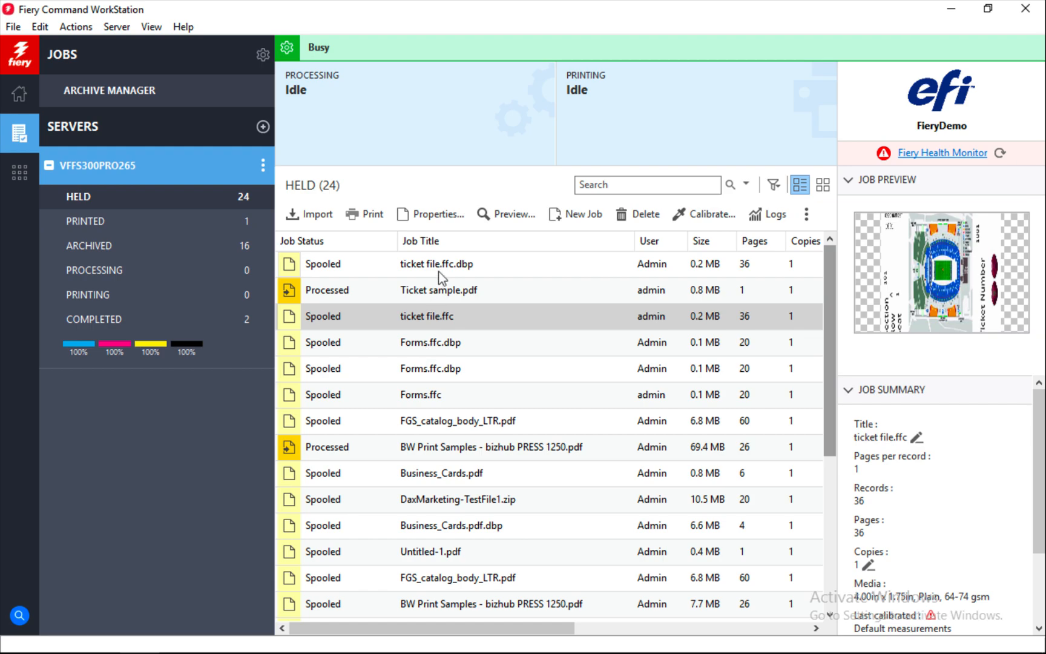
Step: Process and Hold ticket file.ffc.dbp, then preview and close Ticket sample.pdf
click(437, 264)
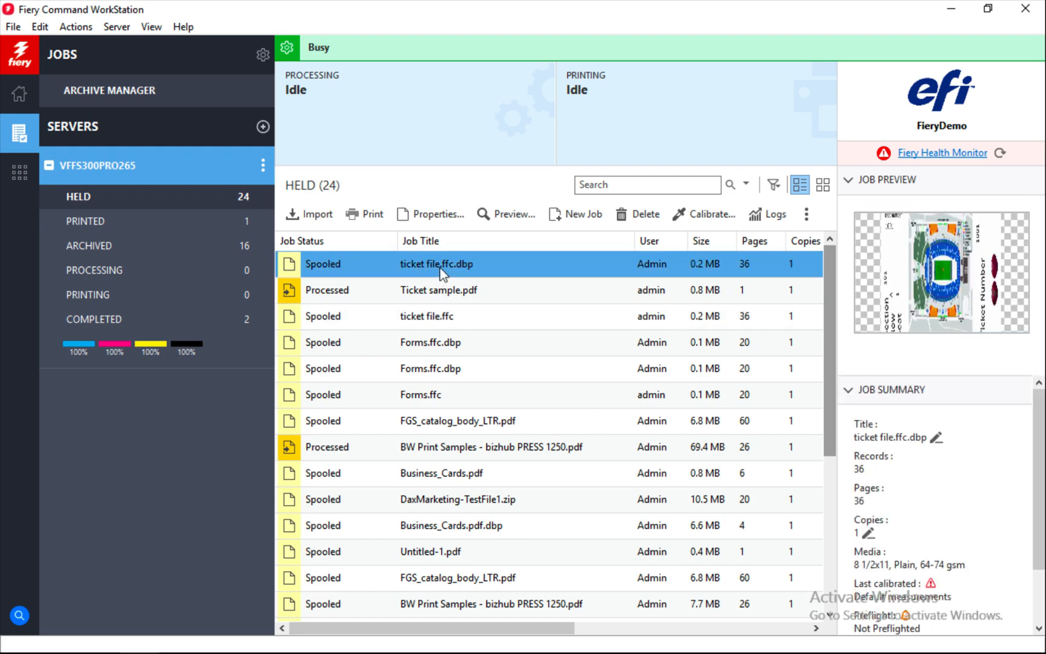
right_click(440, 264)
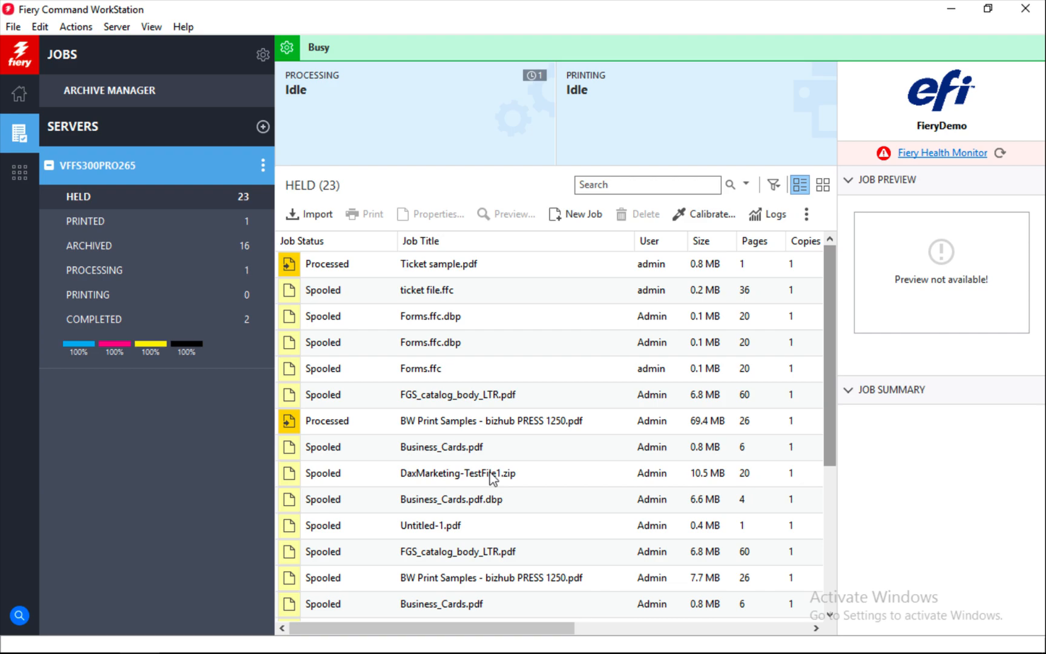
mouse_move(436, 272)
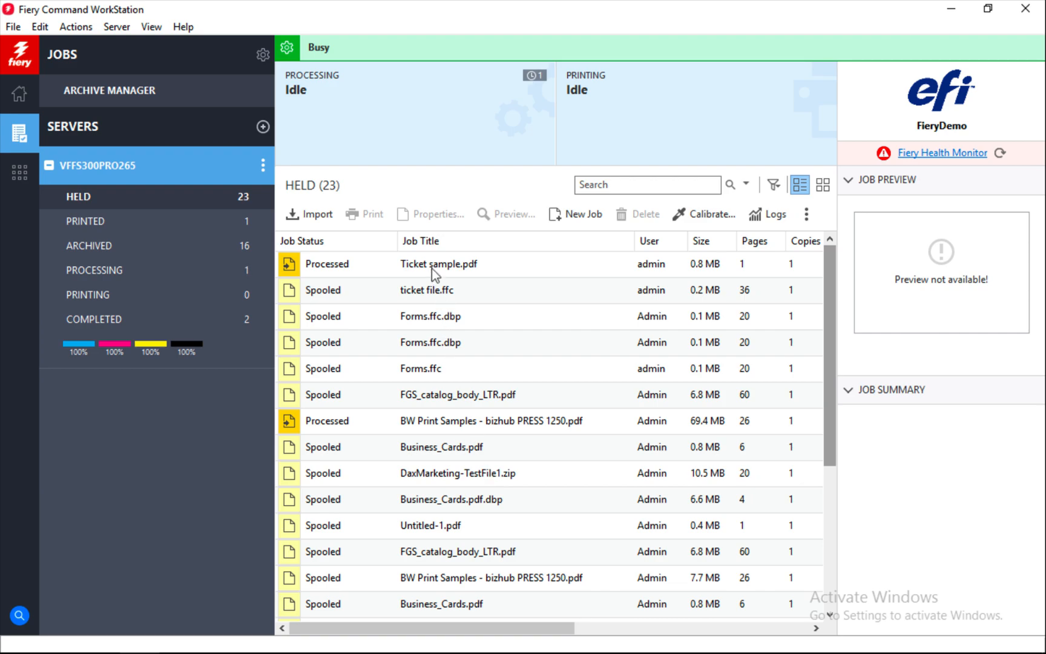
click(512, 214)
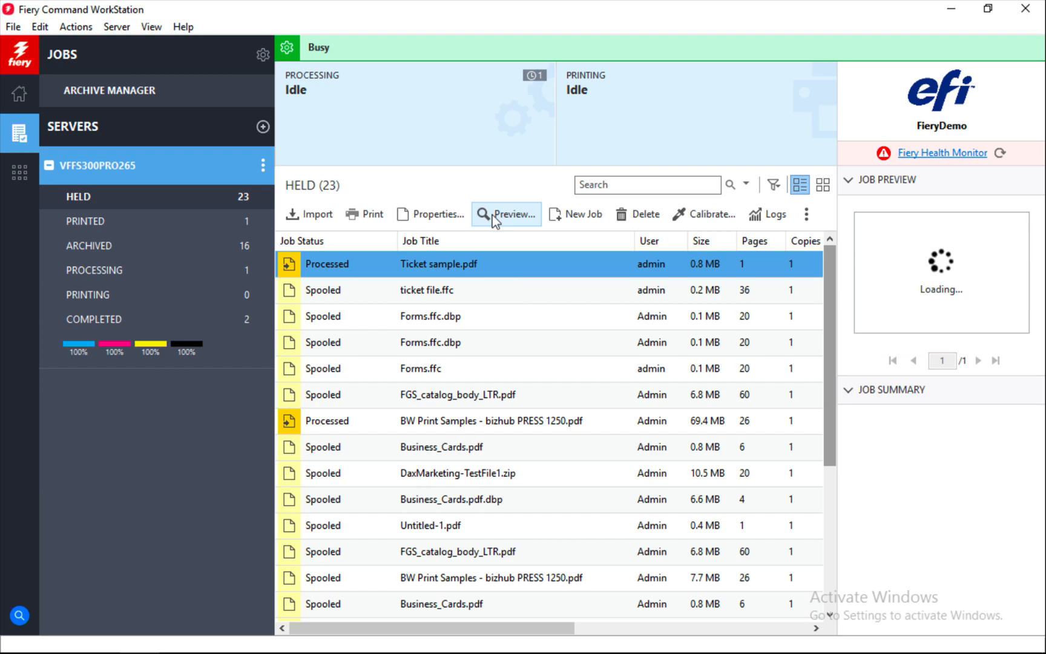
click(511, 213)
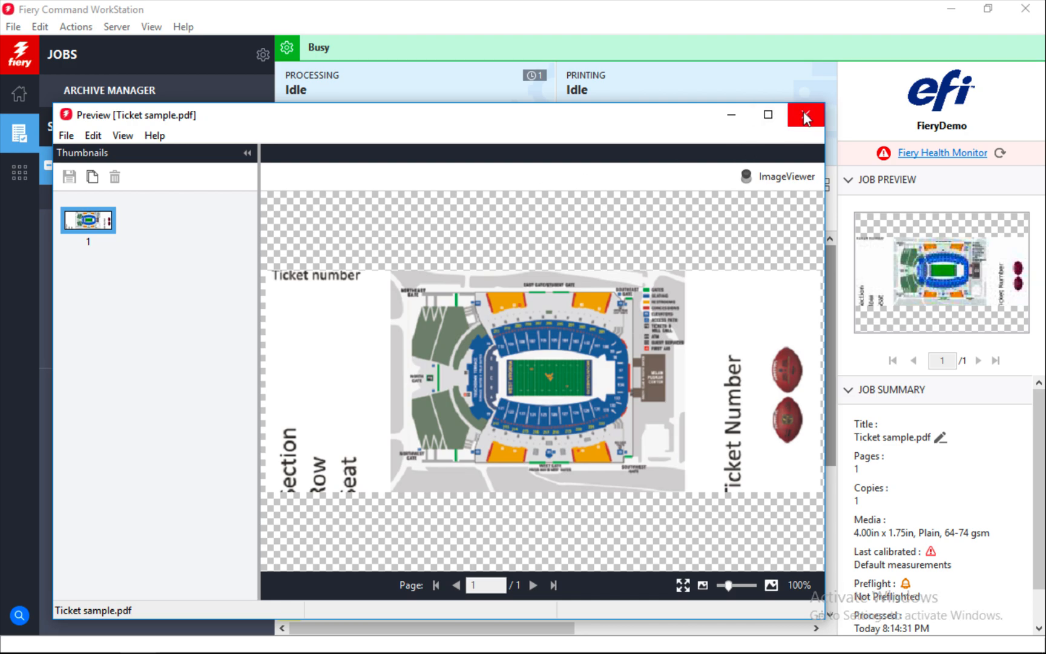
click(805, 115)
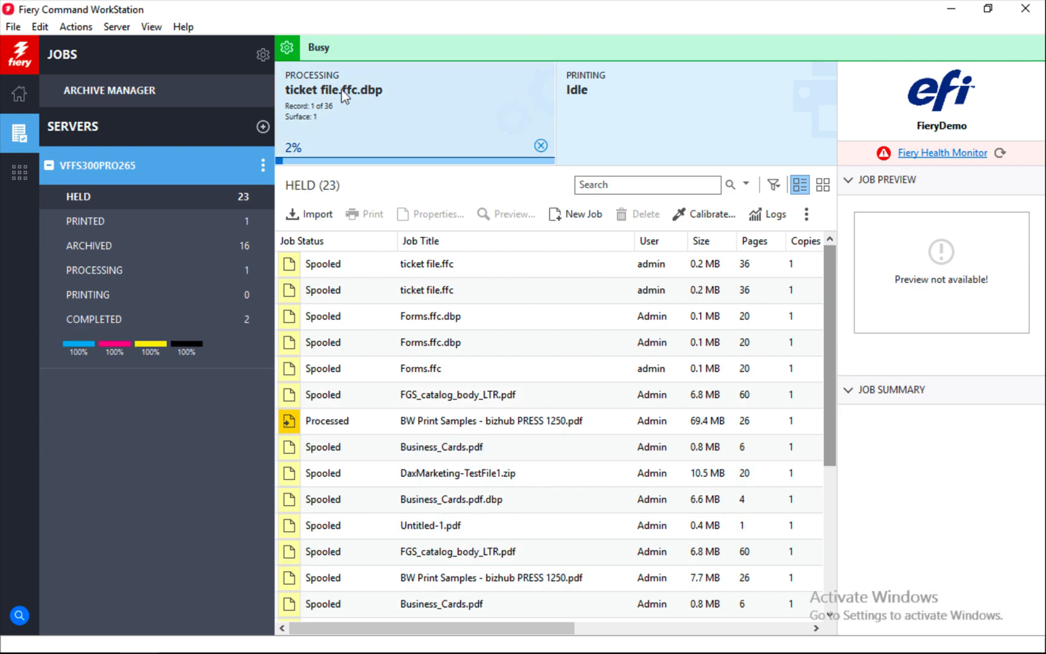
mouse_move(355, 122)
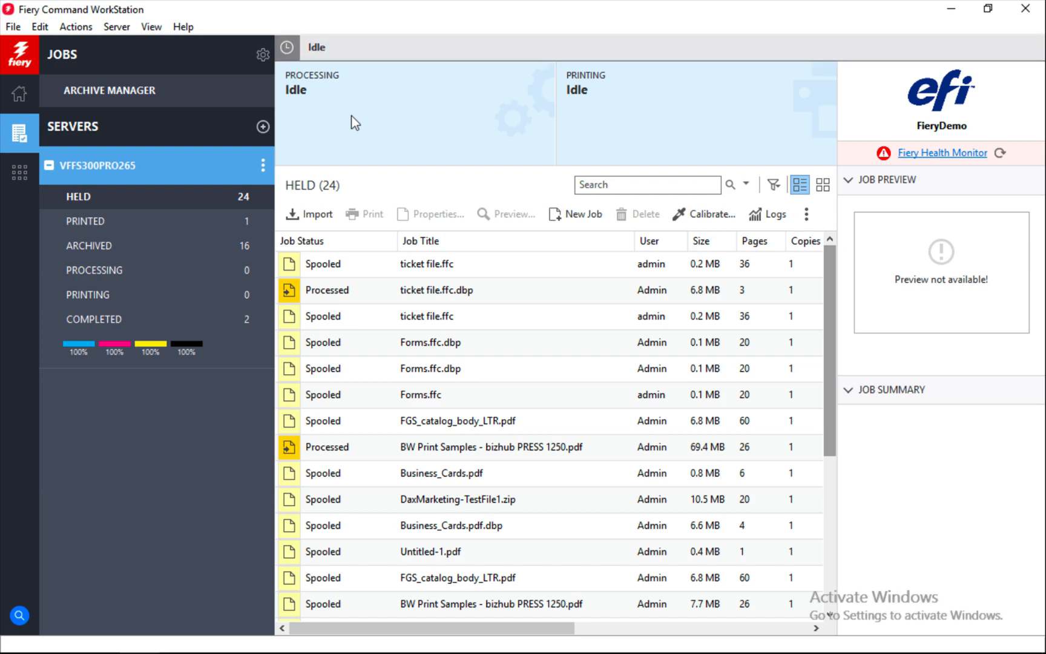
Step: Preview processed ticket file.ffc.dbp zoomed in, checking sheets 2, 3 and 1
click(436, 290)
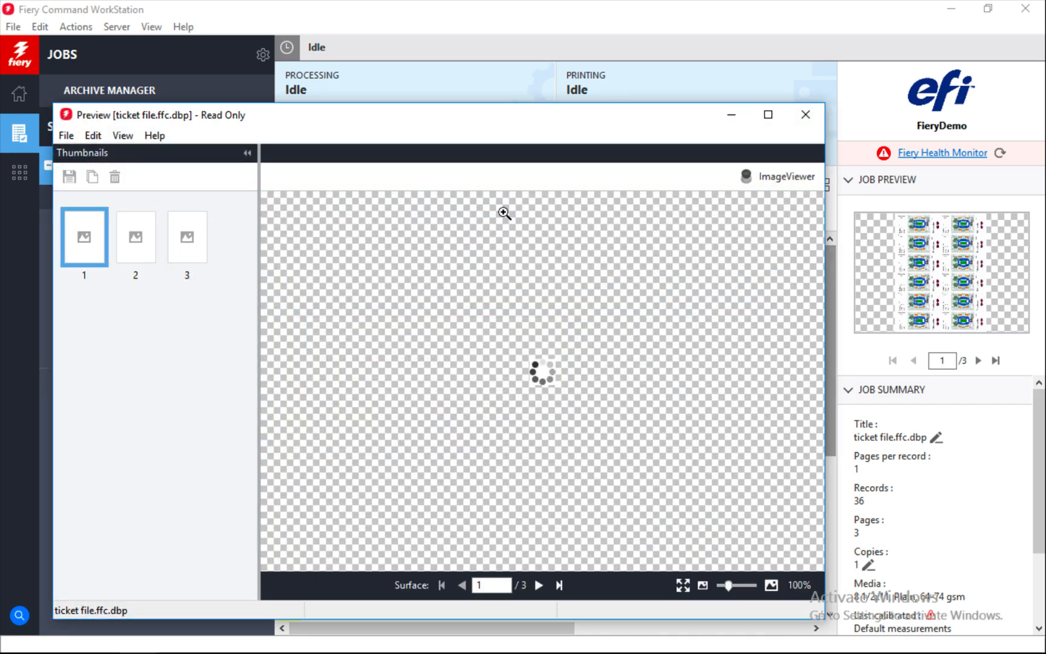
click(84, 236)
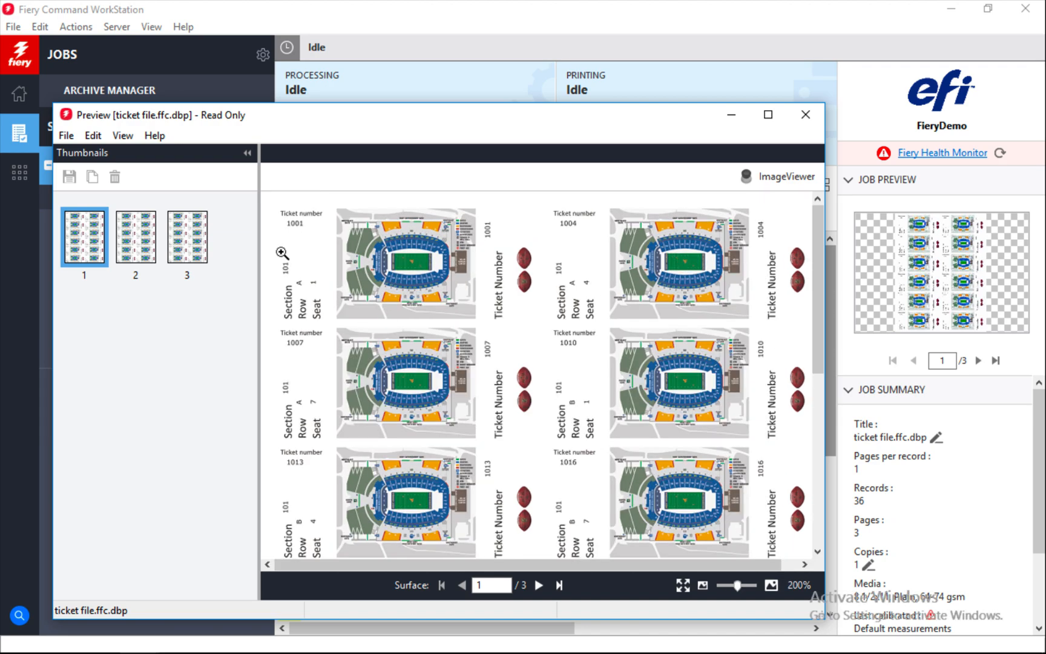
mouse_move(381, 326)
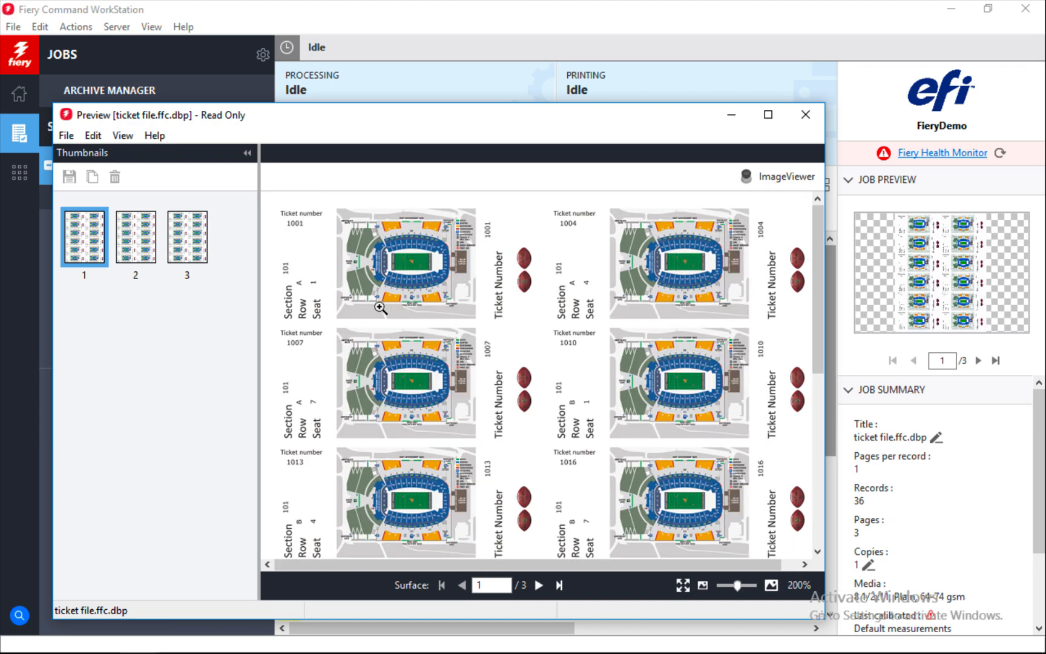
mouse_move(338, 273)
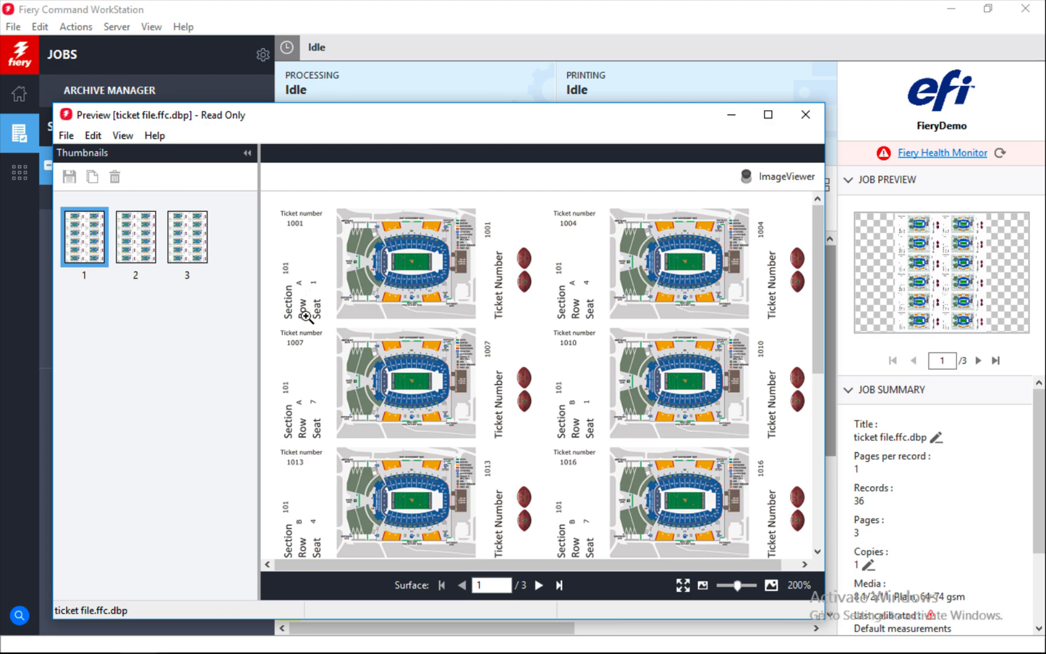
mouse_move(321, 317)
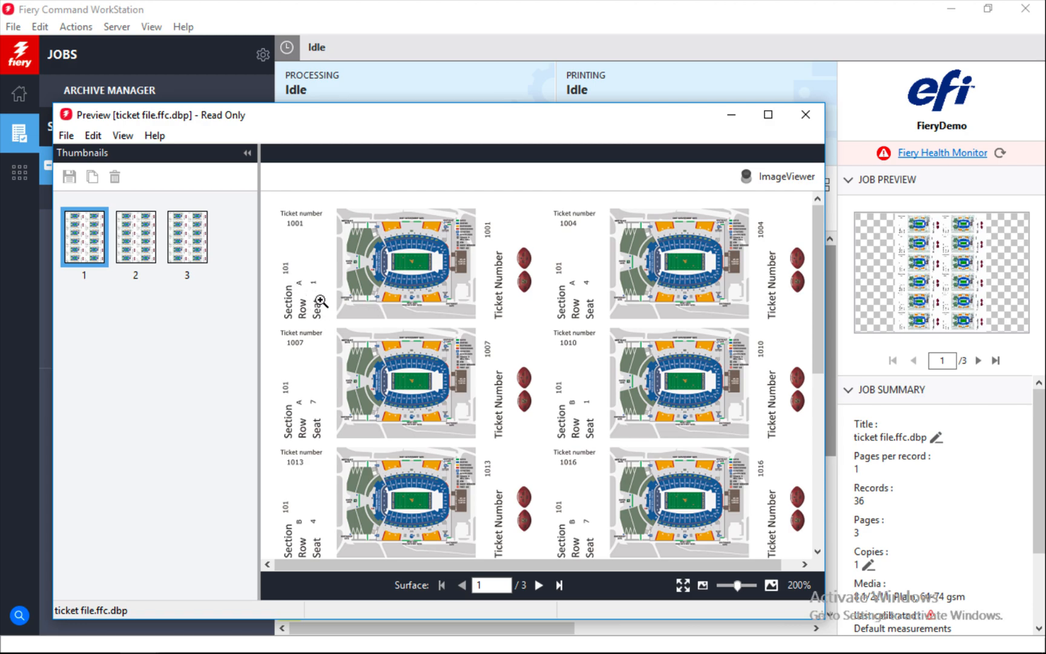
mouse_move(409, 272)
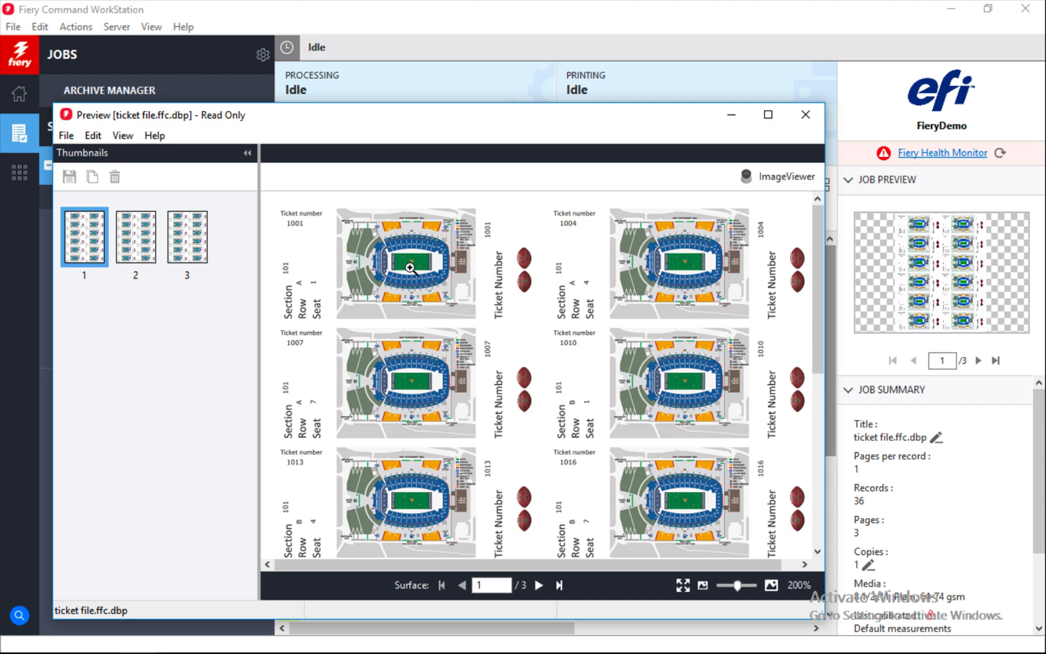
click(135, 244)
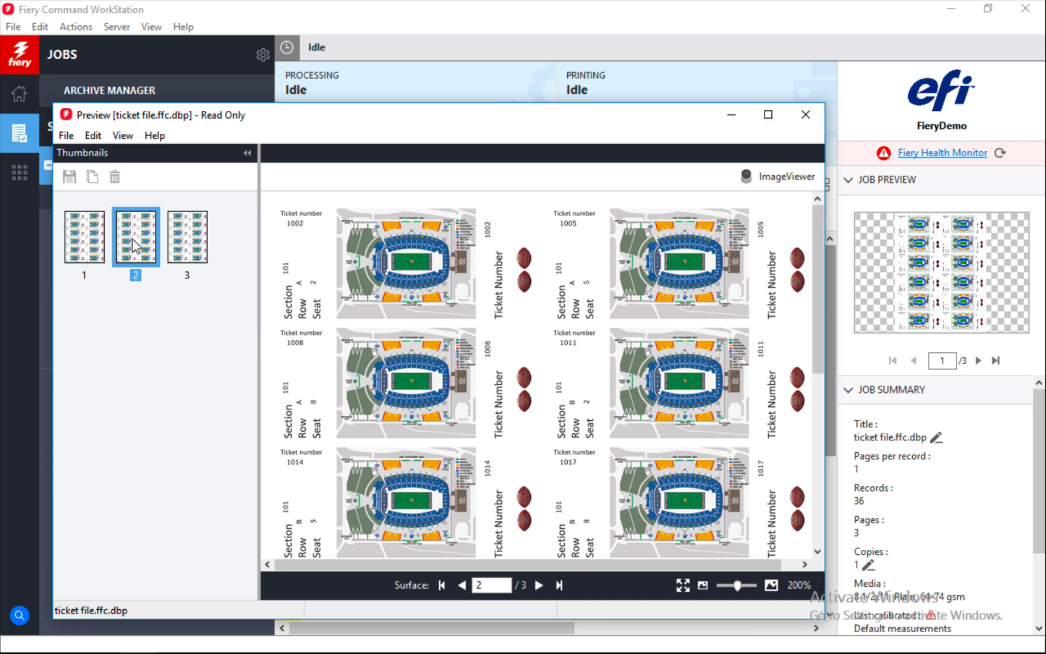
click(186, 237)
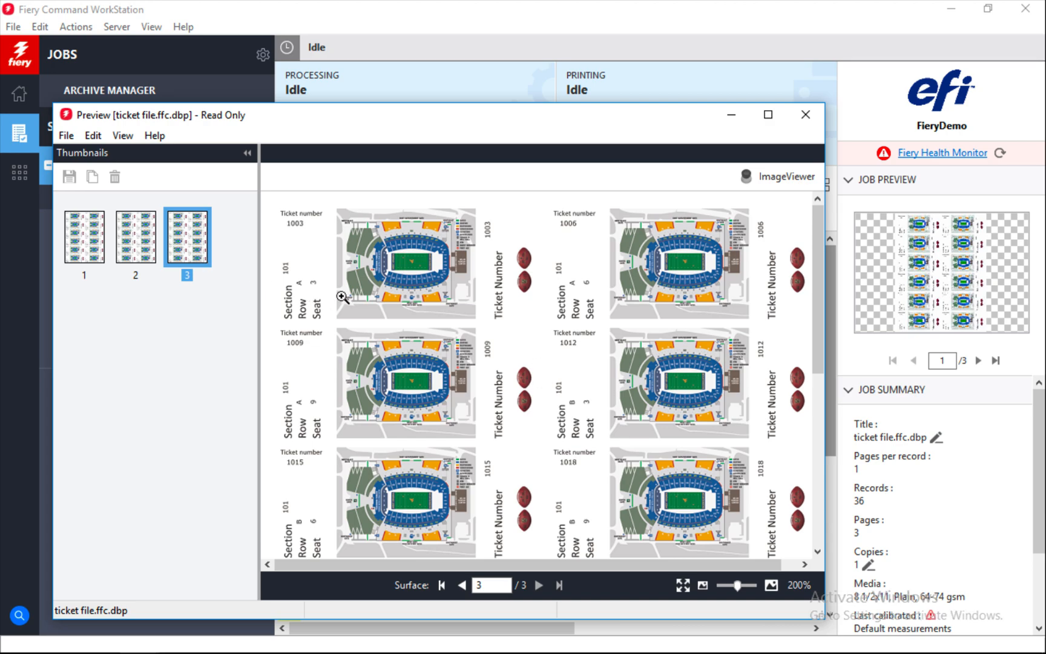
scroll(down, 3)
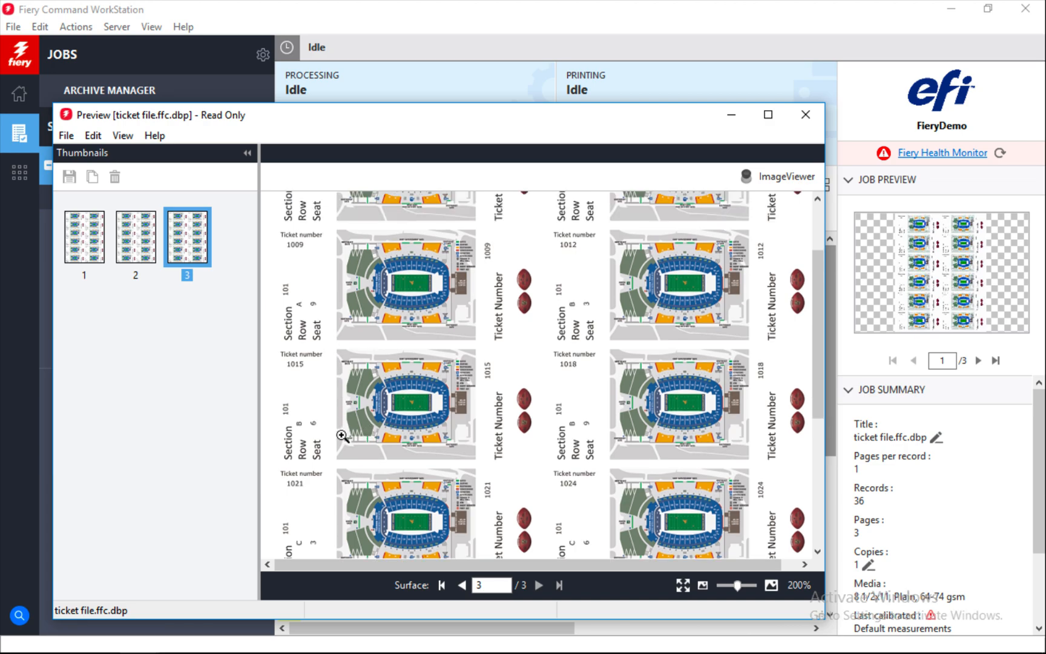
mouse_move(159, 309)
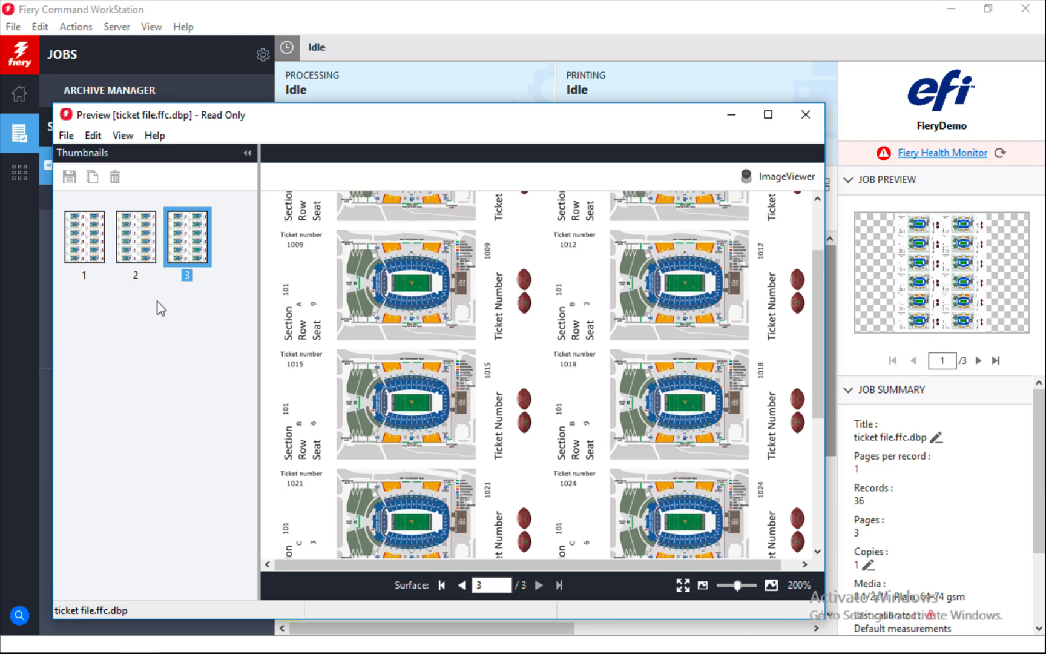
click(84, 237)
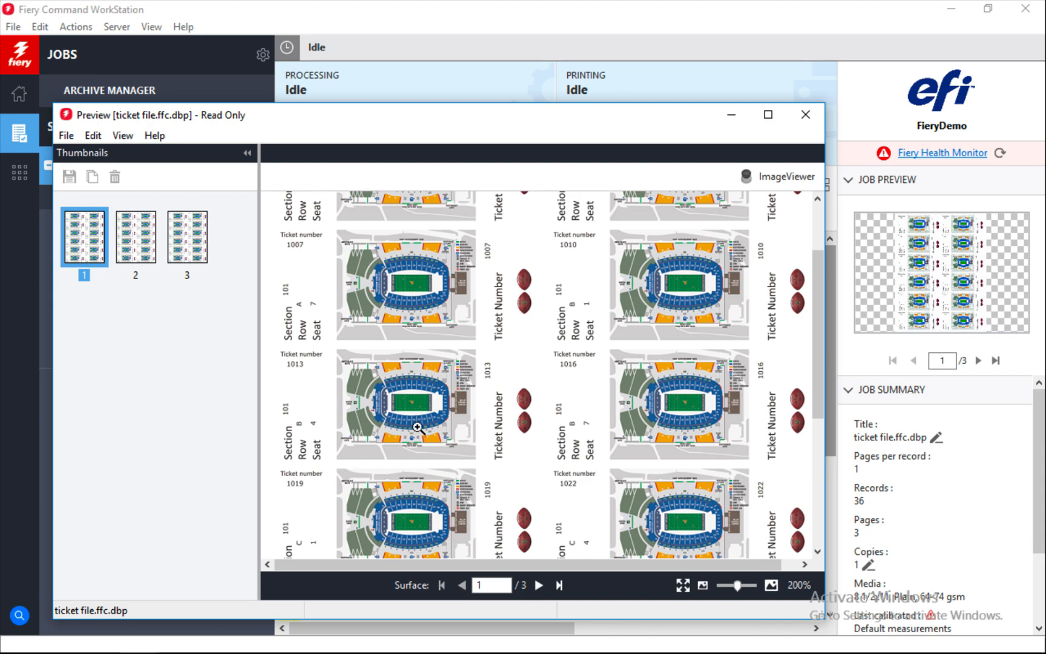
mouse_move(634, 431)
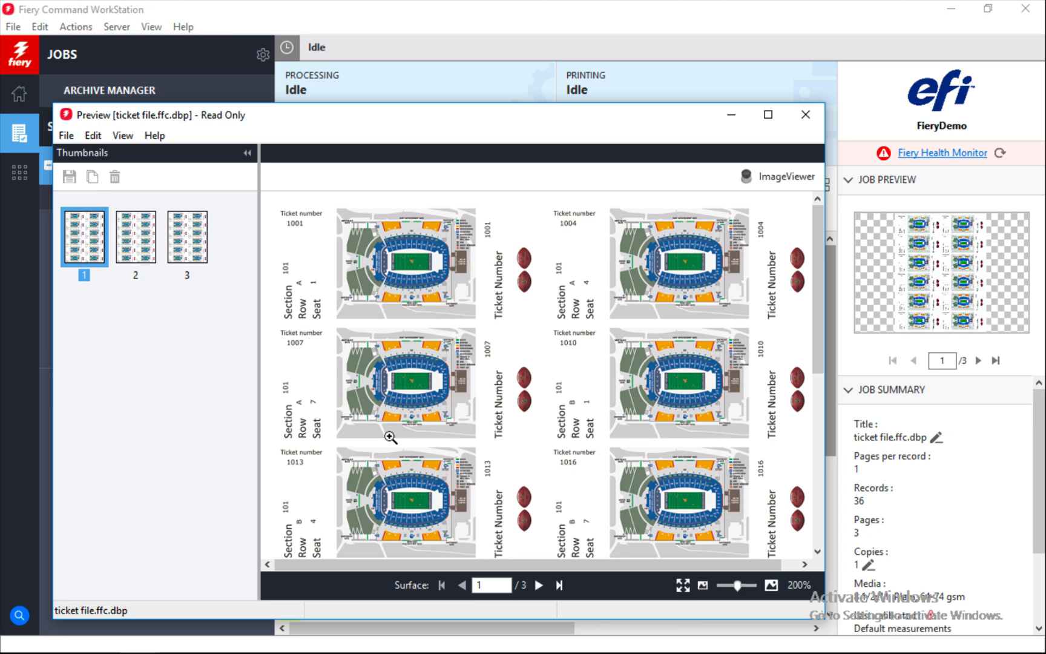
mouse_move(763, 150)
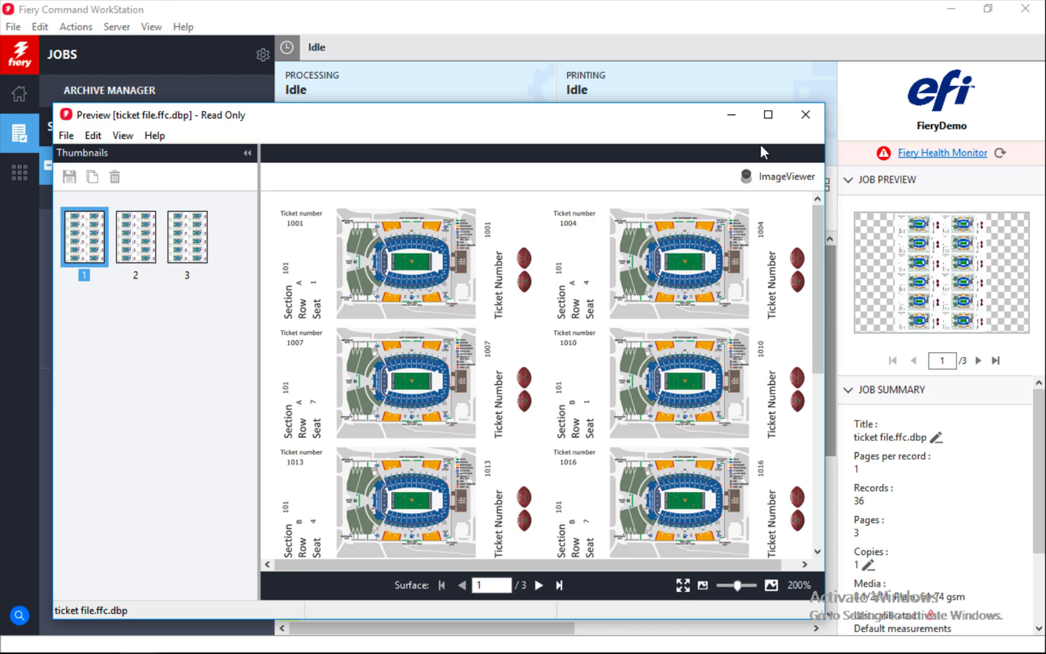